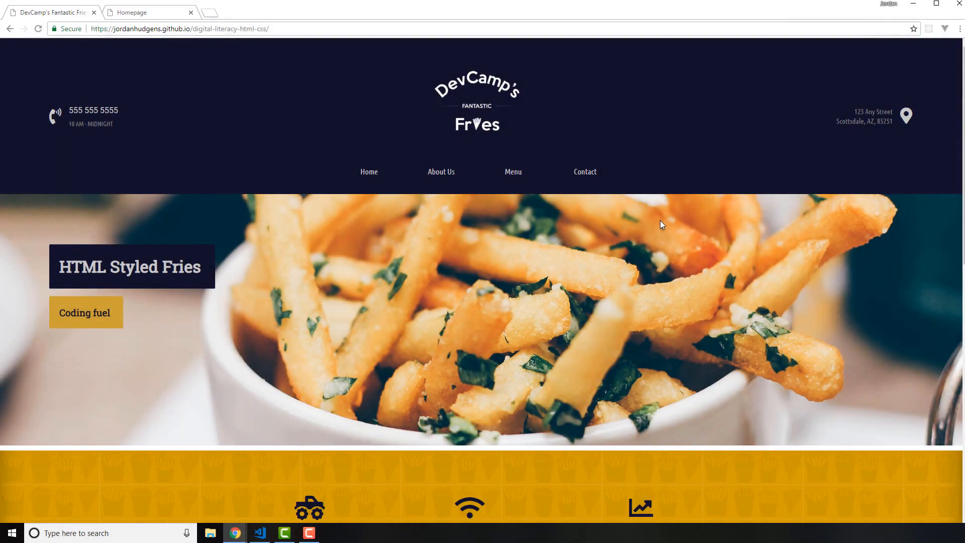
{"action": "mouse_move", "coordinate": [362, 261]}
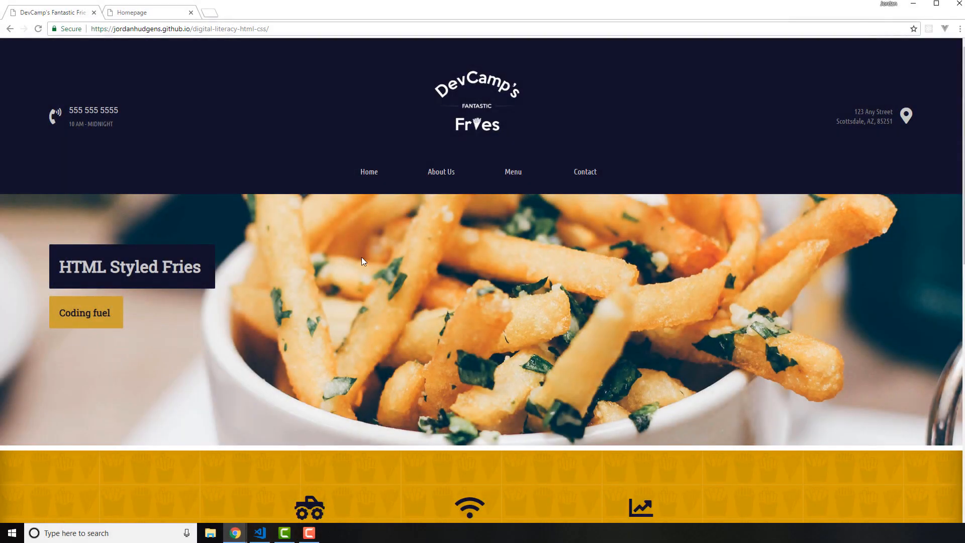
{"action": "mouse_move", "coordinate": [403, 279]}
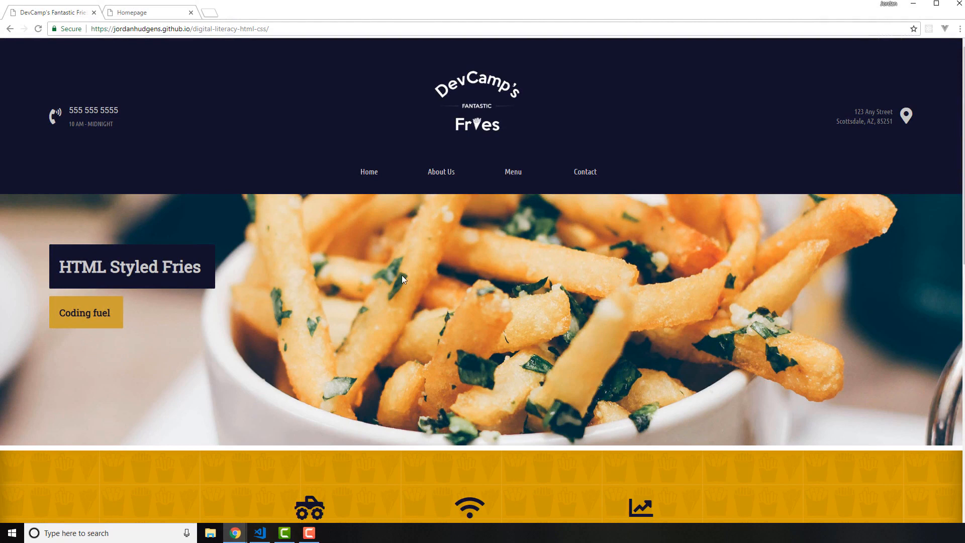
{"action": "mouse_move", "coordinate": [743, 290]}
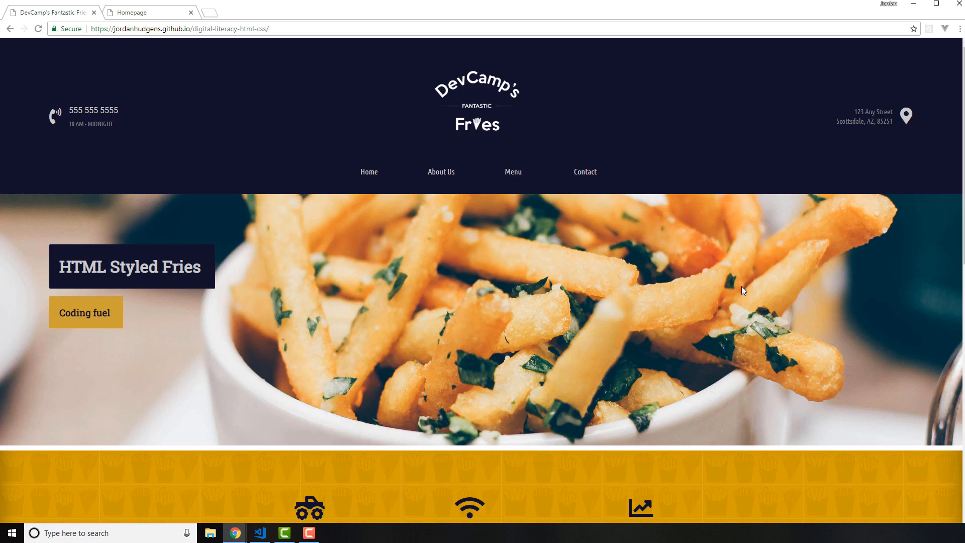
{"action": "mouse_move", "coordinate": [543, 346]}
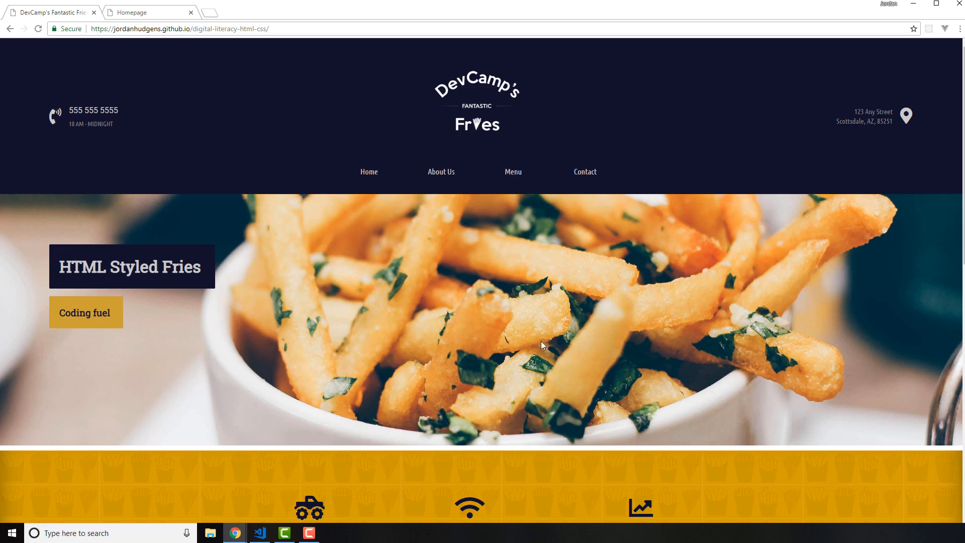
{"action": "mouse_move", "coordinate": [759, 257]}
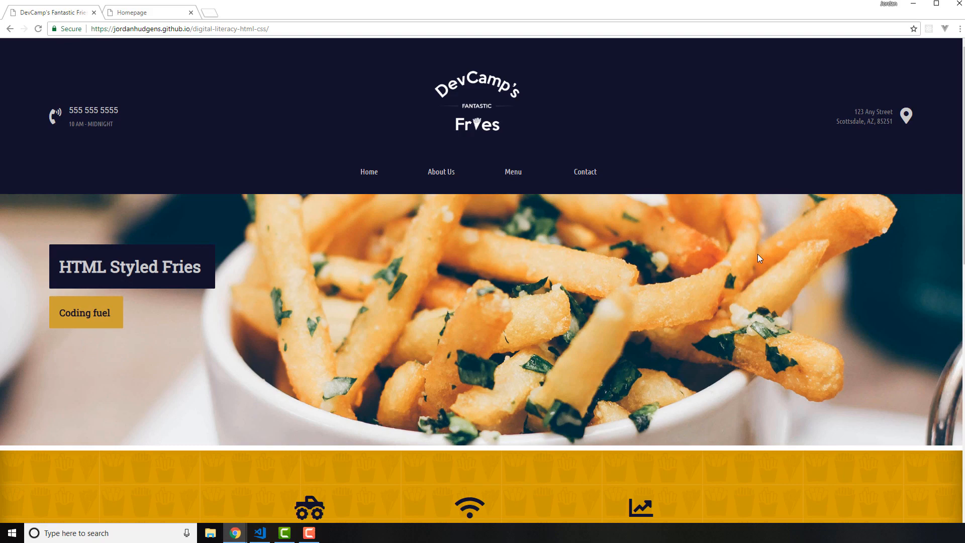
Look over the header-only local homepage, then close the DevTools panel.
{"action": "scroll", "scroll_direction": "down", "scroll_amount": 3}
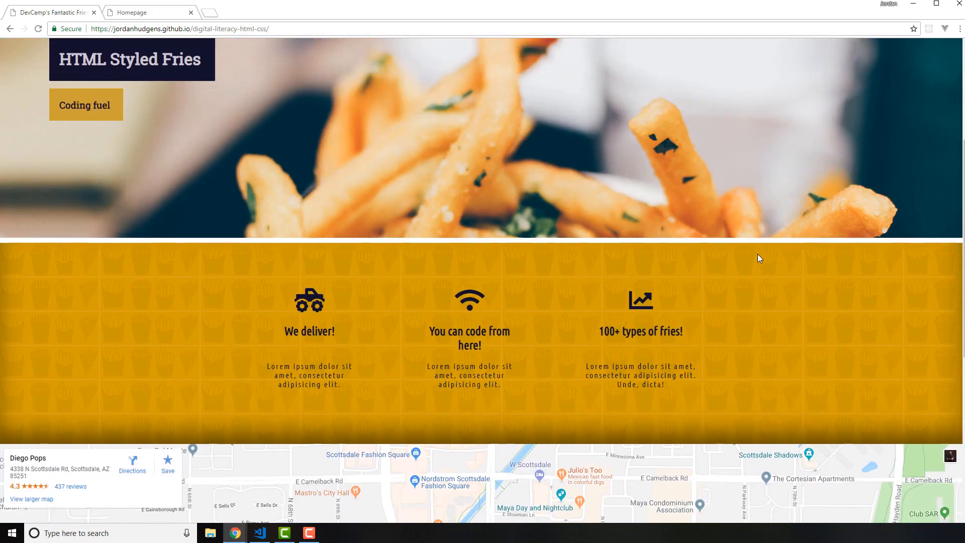
{"action": "scroll", "scroll_direction": "up", "scroll_amount": 3}
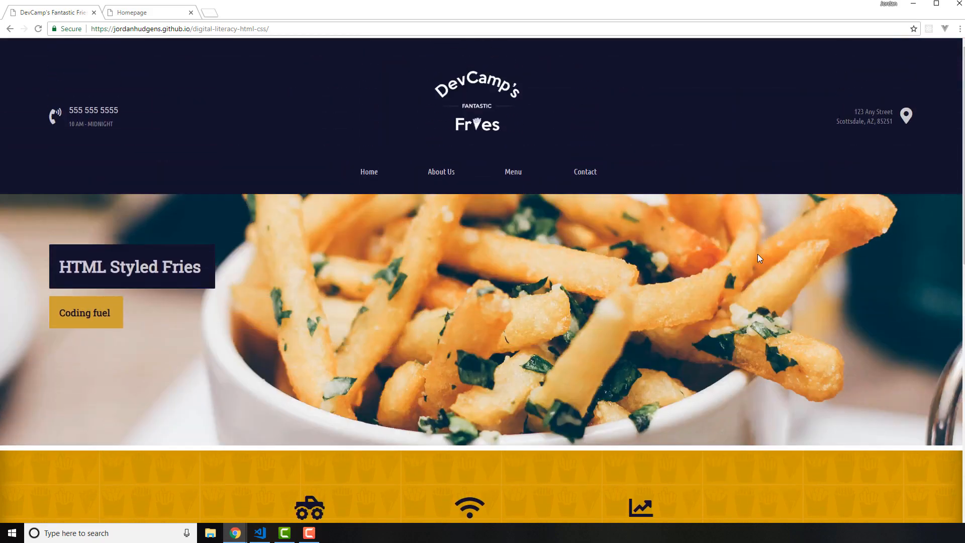
{"action": "scroll", "scroll_direction": "down", "scroll_amount": 3}
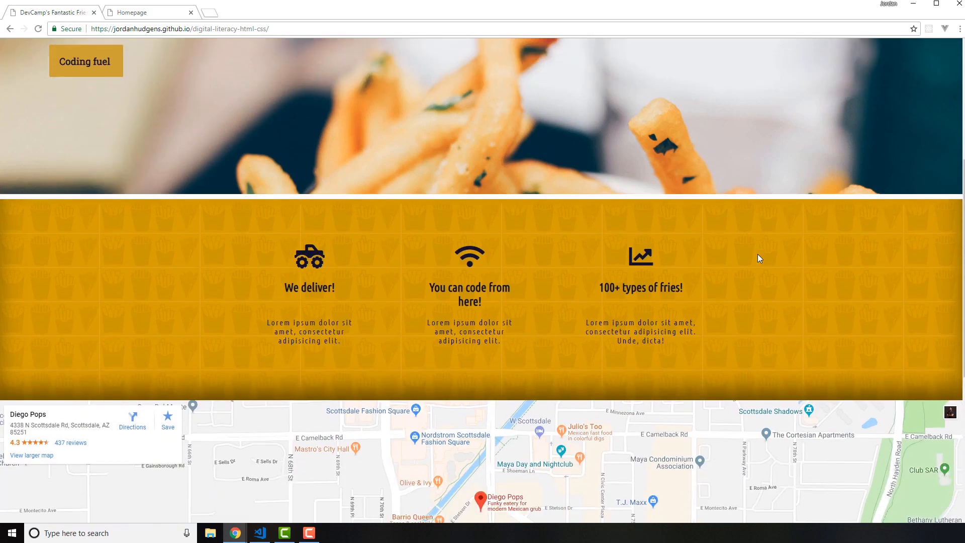
{"action": "scroll", "scroll_direction": "up", "scroll_amount": 3}
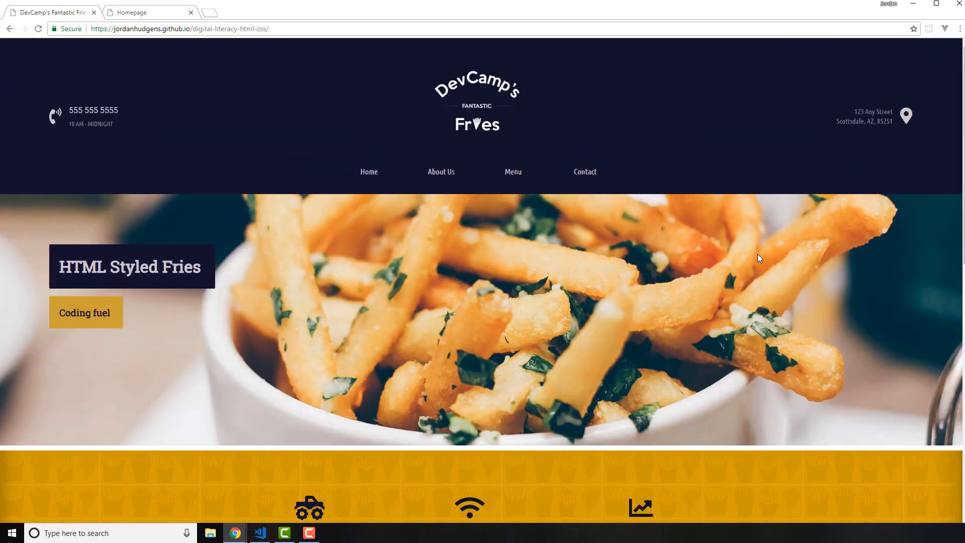
{"action": "scroll", "scroll_direction": "down", "scroll_amount": 3}
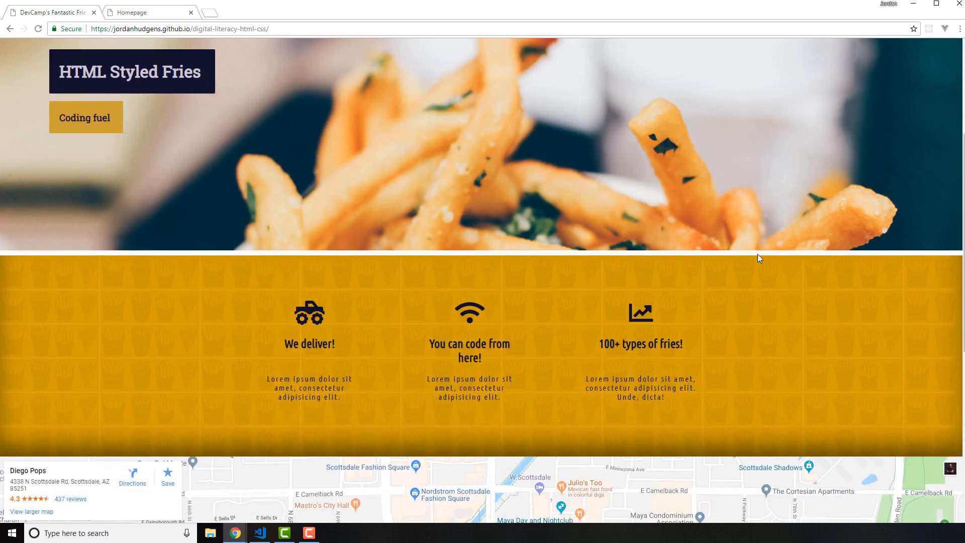
{"action": "scroll", "scroll_direction": "up", "scroll_amount": 3}
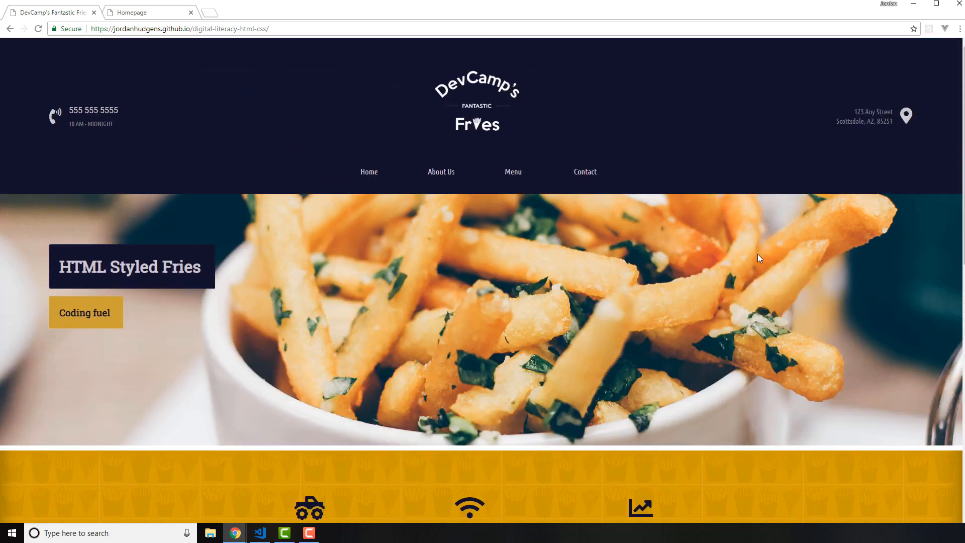
{"action": "mouse_move", "coordinate": [439, 338]}
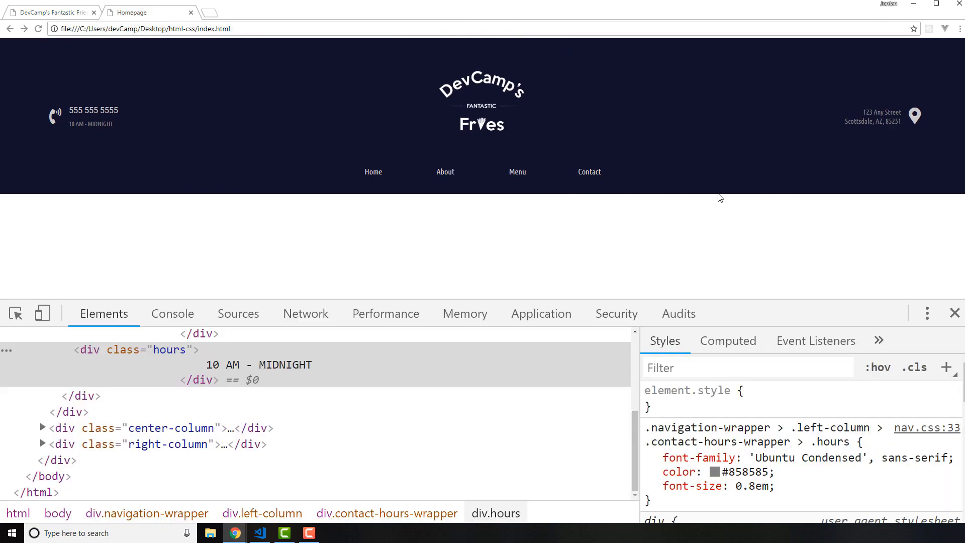
{"action": "mouse_move", "coordinate": [350, 239]}
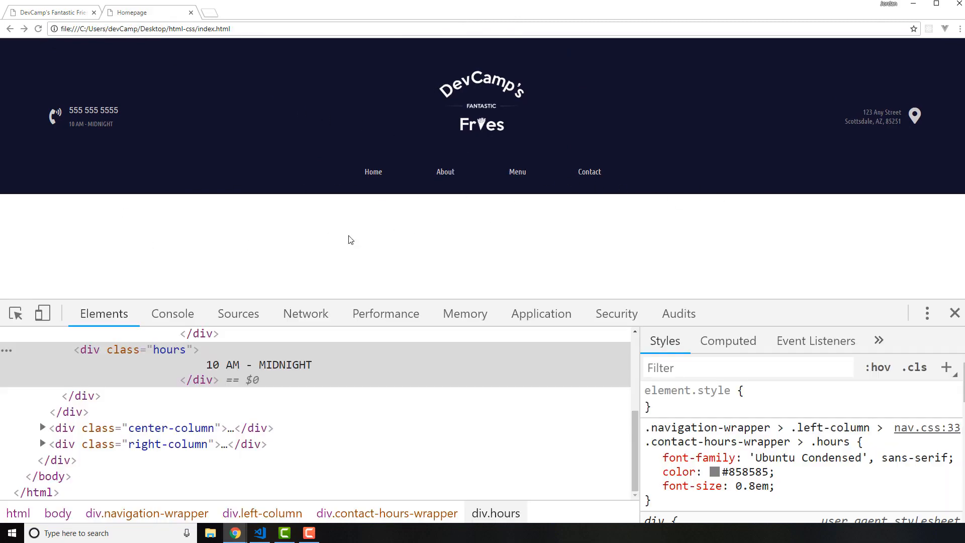
{"action": "mouse_move", "coordinate": [955, 313]}
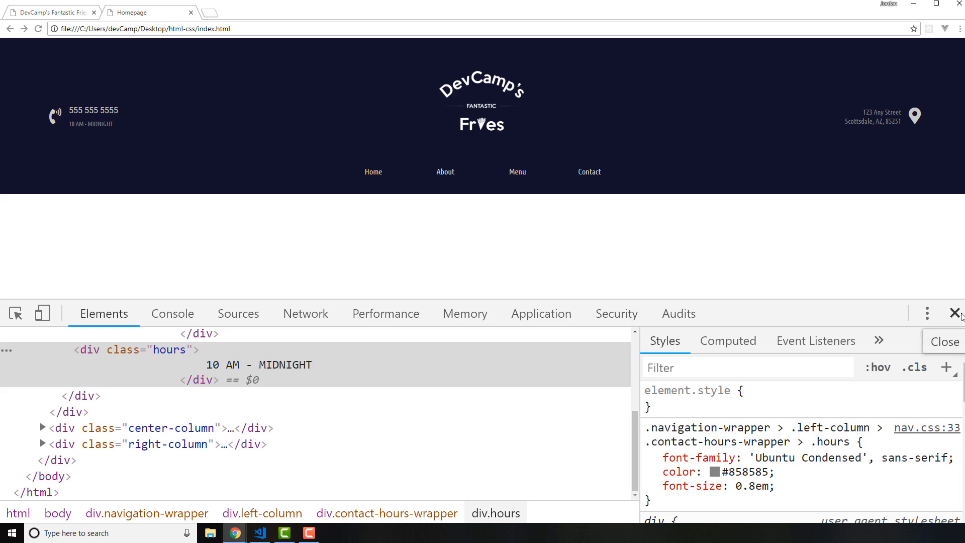
{"action": "left_click", "coordinate": [956, 313]}
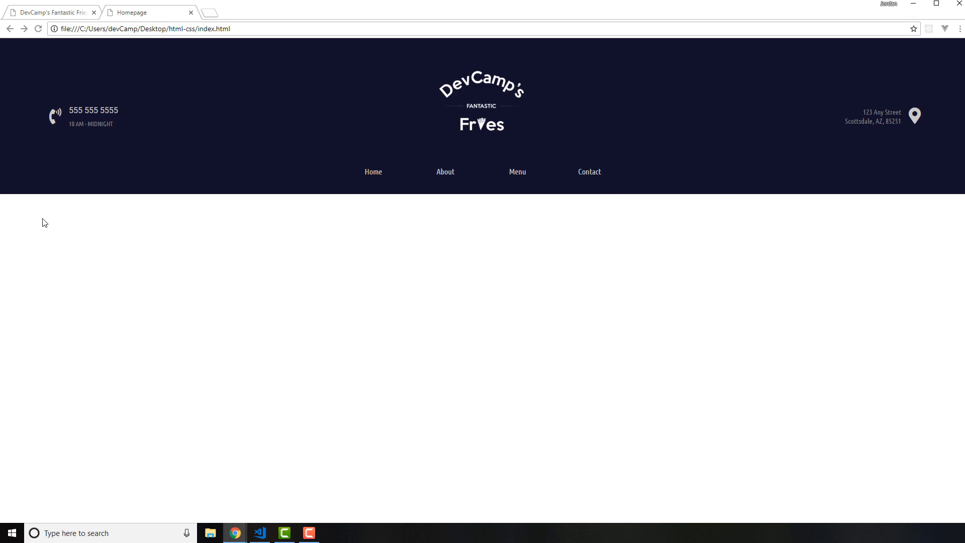
{"action": "mouse_move", "coordinate": [456, 329]}
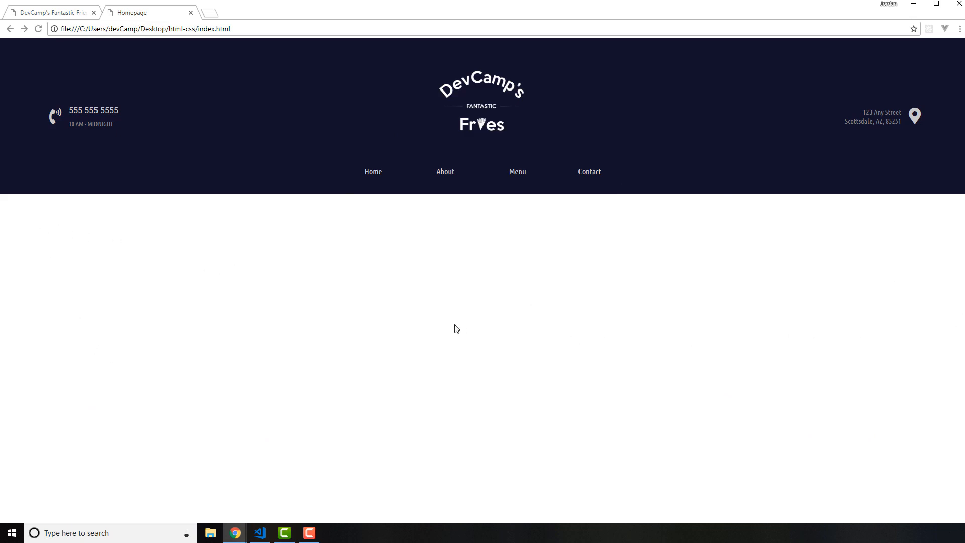
{"action": "mouse_move", "coordinate": [361, 189]}
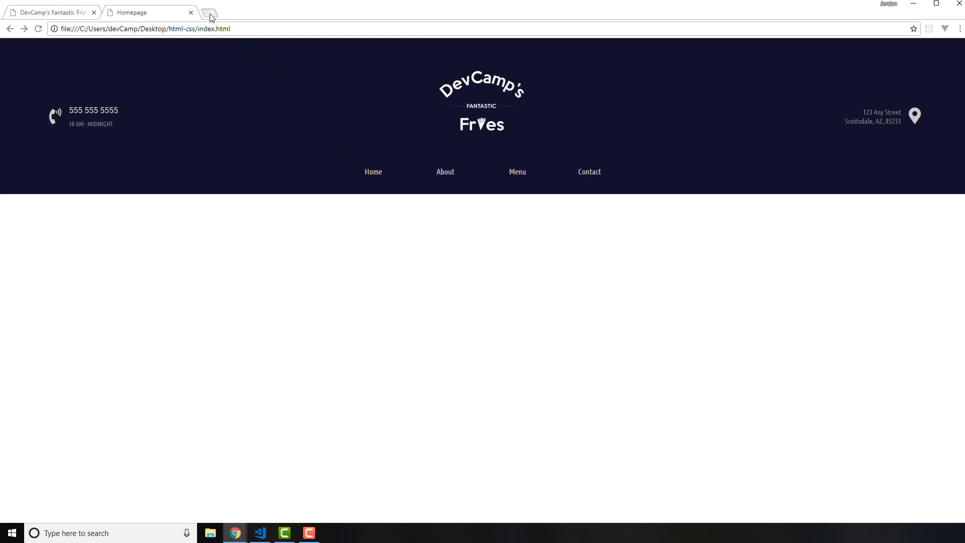
In a new tab, open fries-hero-bg.jpg from digital-literacy-html-css's images/backgrounds folder on GitHub.
{"action": "left_click", "coordinate": [209, 12]}
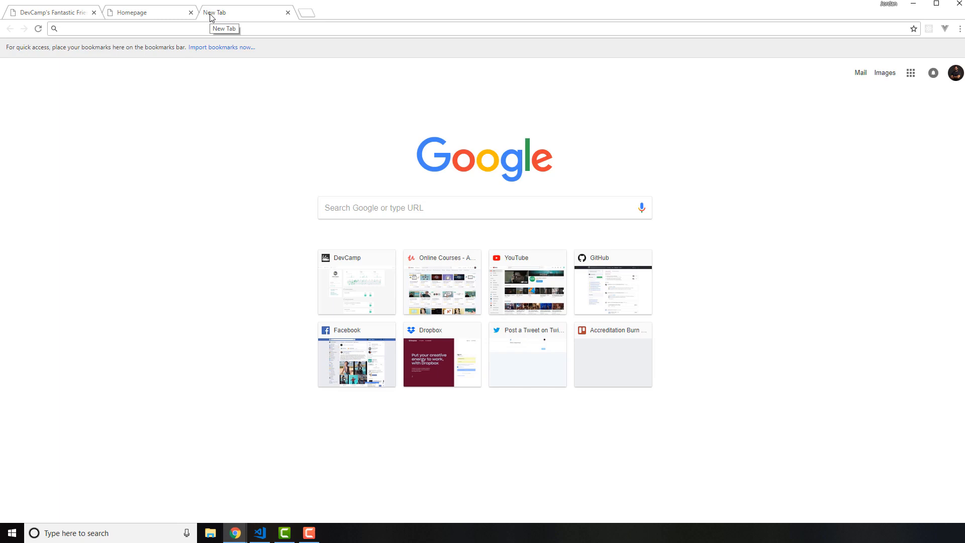
{"action": "type", "text": "github.com/jordanhudgens/devcamp"}
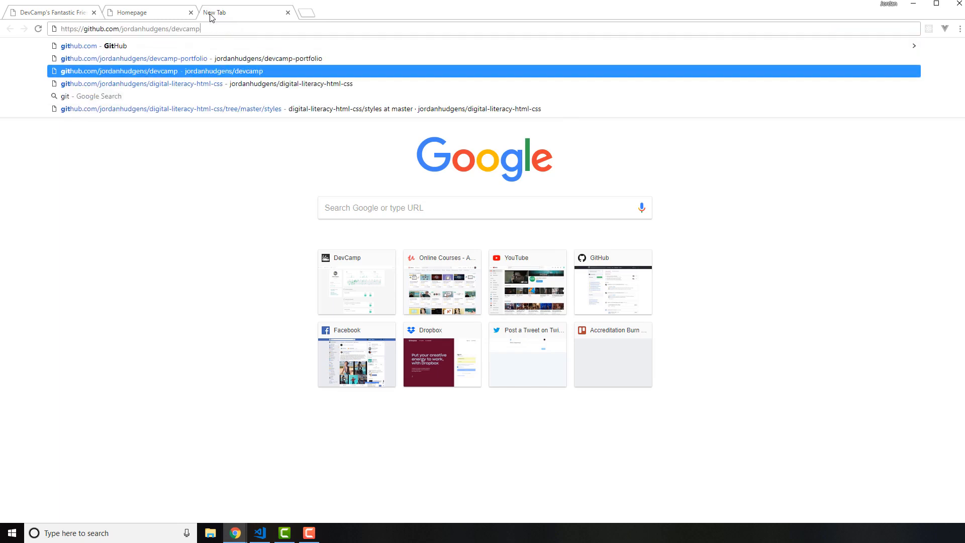
{"action": "left_click", "coordinate": [142, 84]}
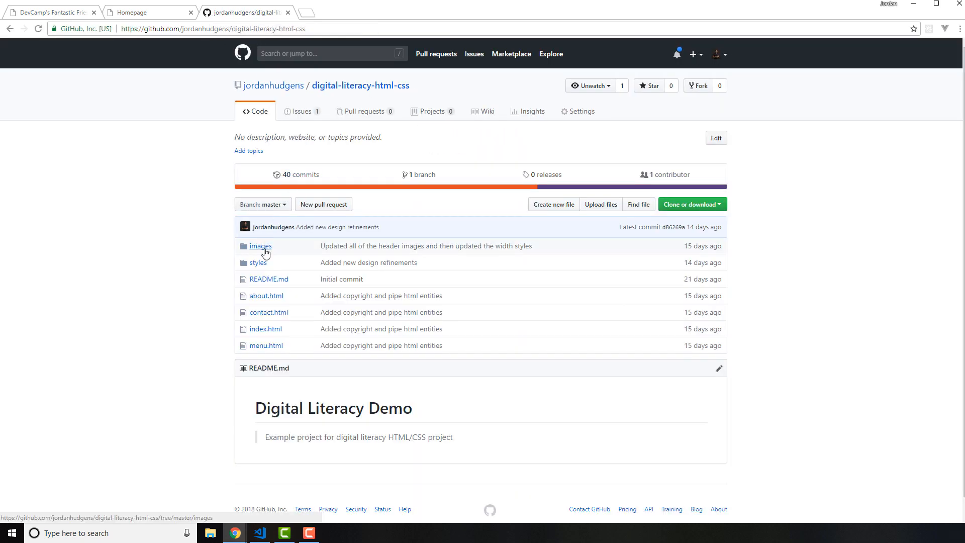
{"action": "left_click", "coordinate": [260, 246]}
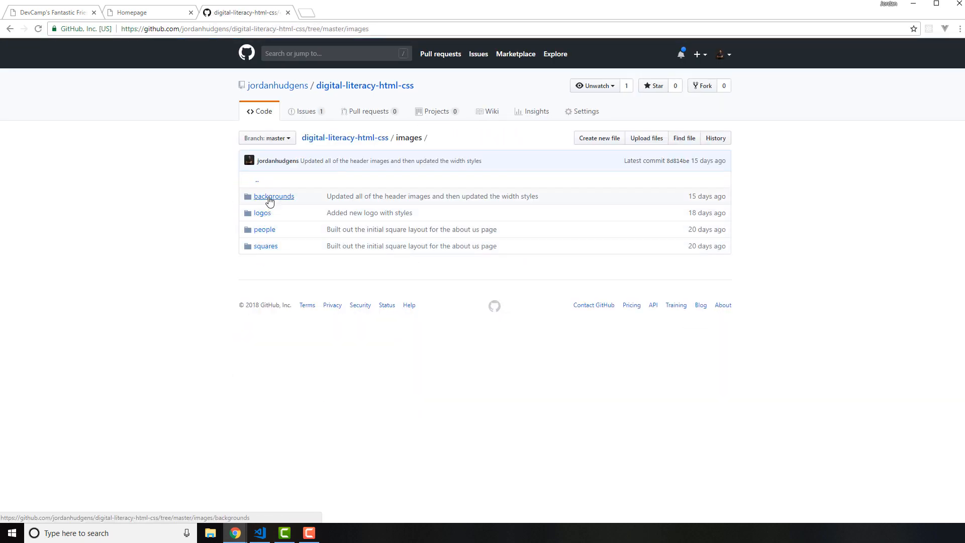
{"action": "left_click", "coordinate": [274, 195]}
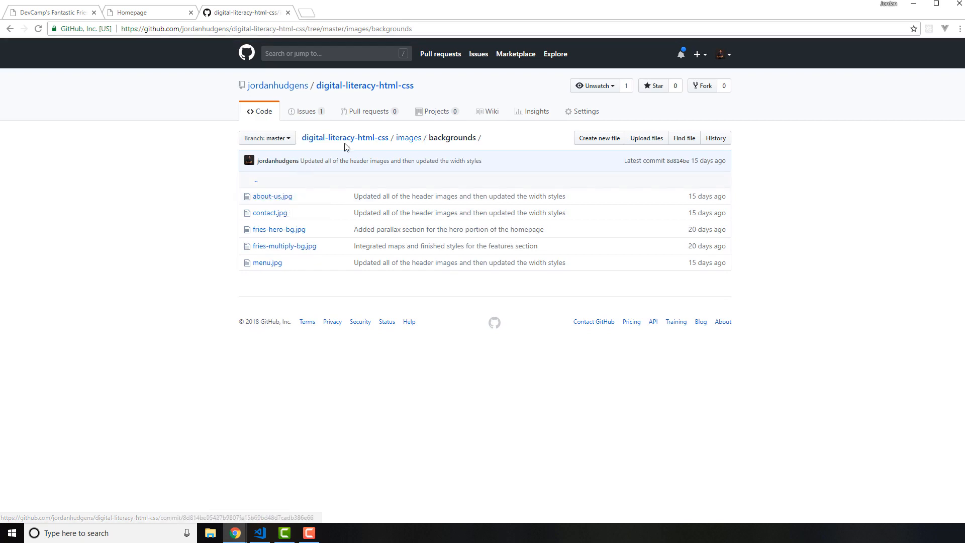
{"action": "mouse_move", "coordinate": [414, 184]}
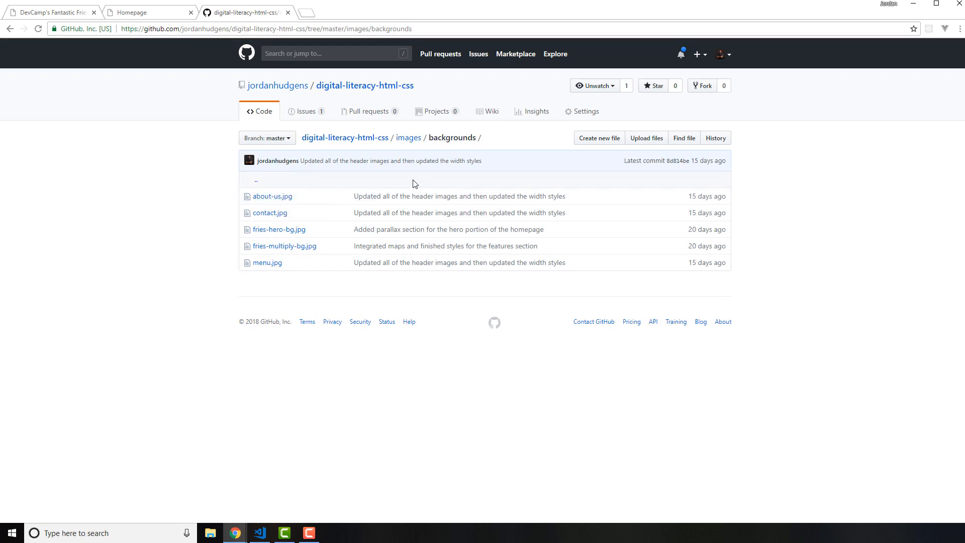
{"action": "mouse_move", "coordinate": [386, 189]}
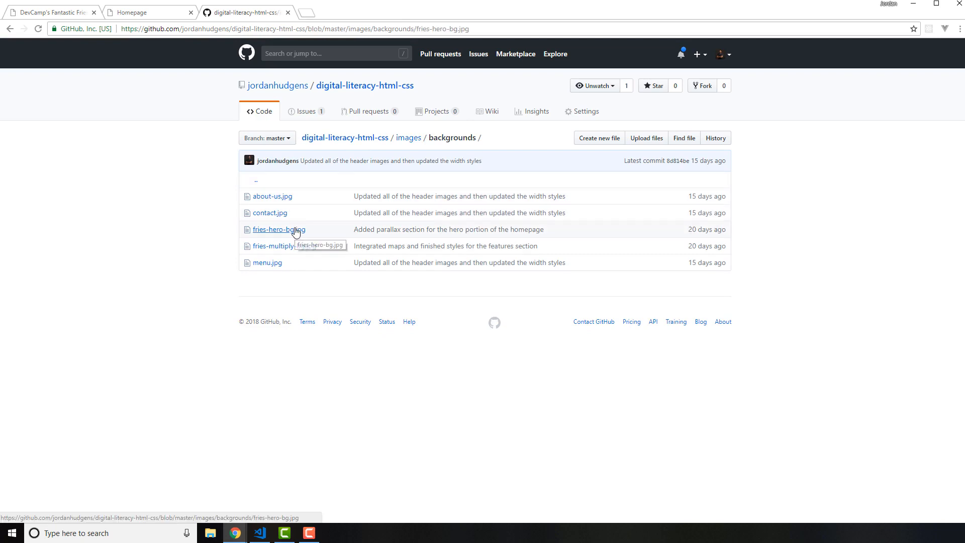
{"action": "left_click", "coordinate": [279, 229]}
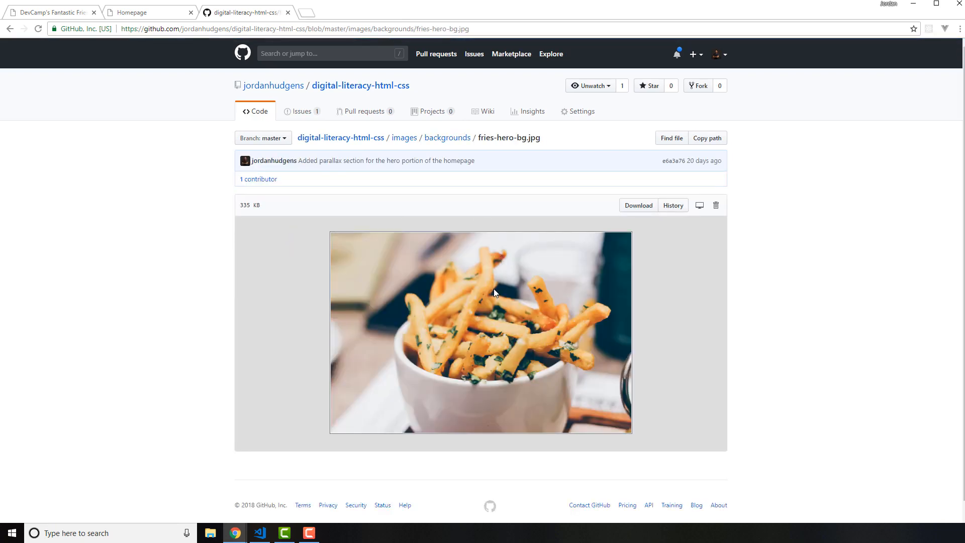
{"action": "mouse_move", "coordinate": [486, 297]}
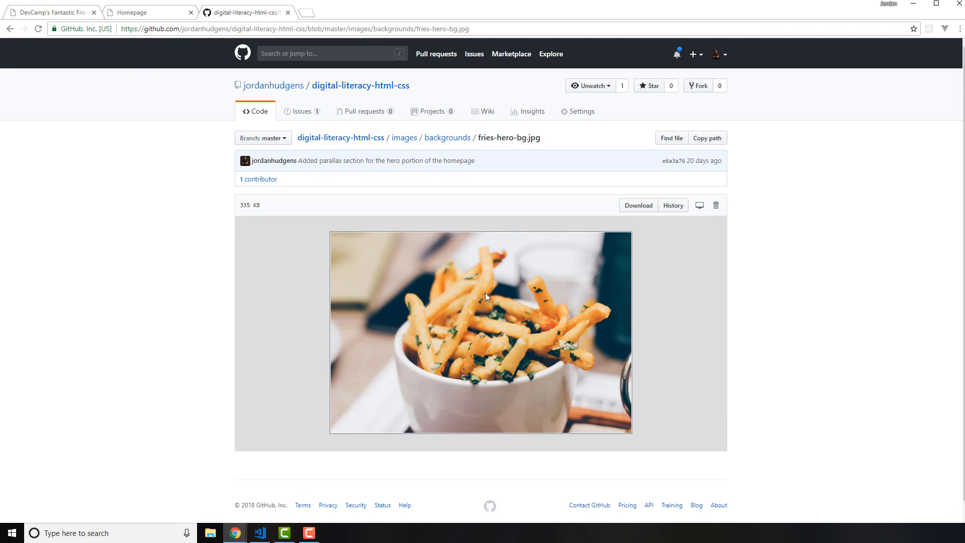
{"action": "mouse_move", "coordinate": [521, 316]}
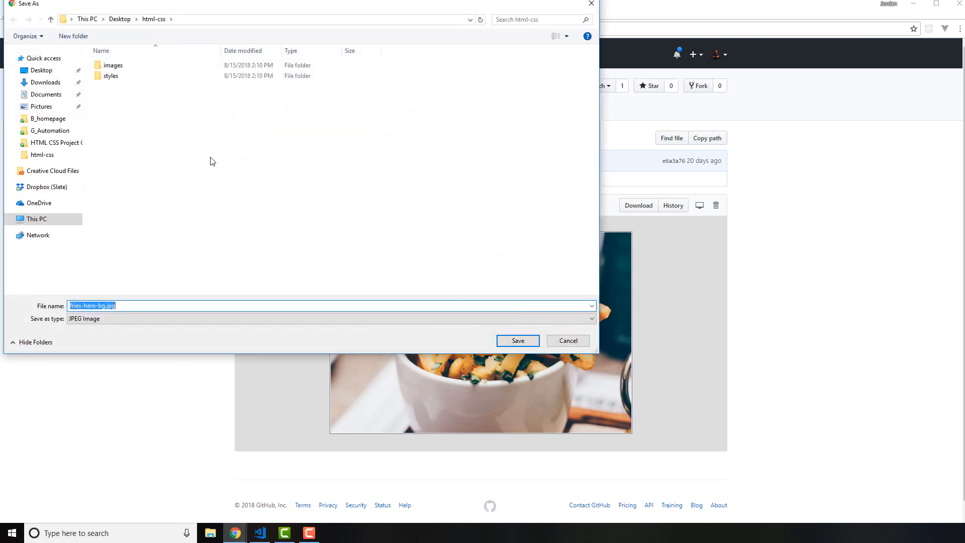
{"action": "mouse_move", "coordinate": [143, 99]}
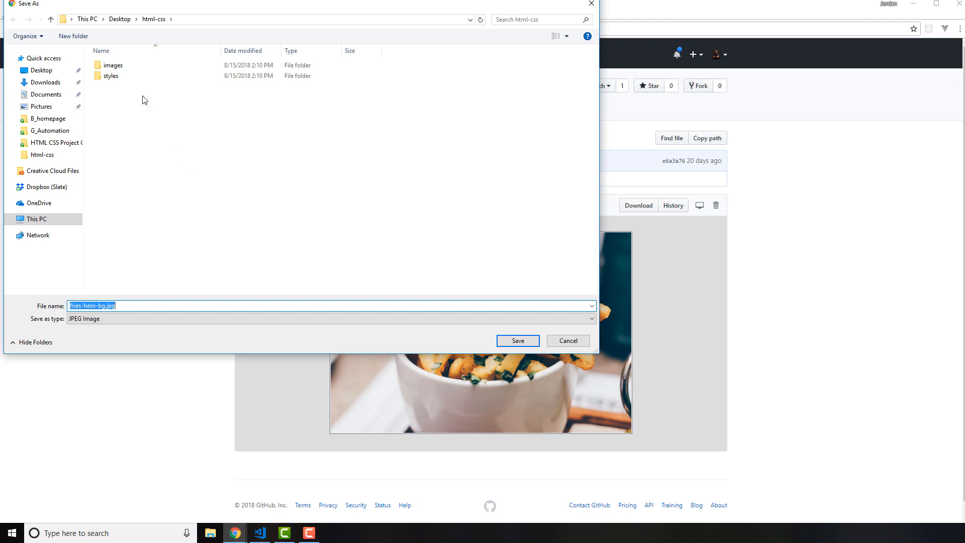
Create a backgrounds folder inside local images and save the photo there as fries-hero-bg.jpg.
{"action": "double_click", "coordinate": [113, 65]}
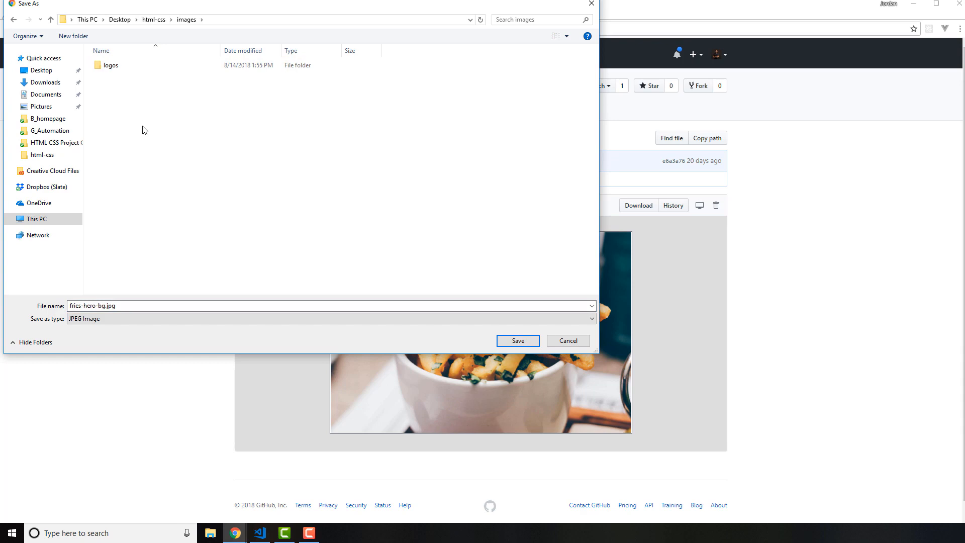
{"action": "right_click", "coordinate": [142, 130]}
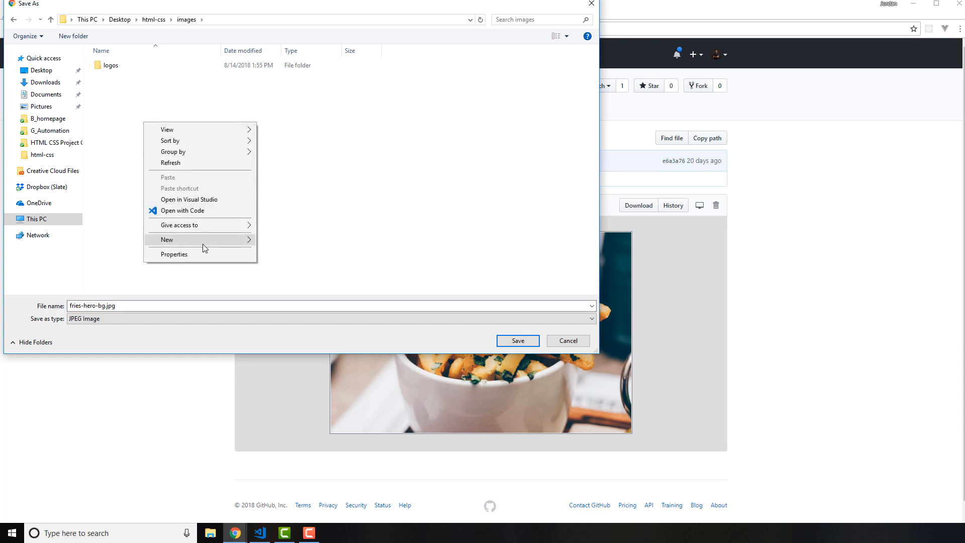
{"action": "left_click", "coordinate": [166, 239]}
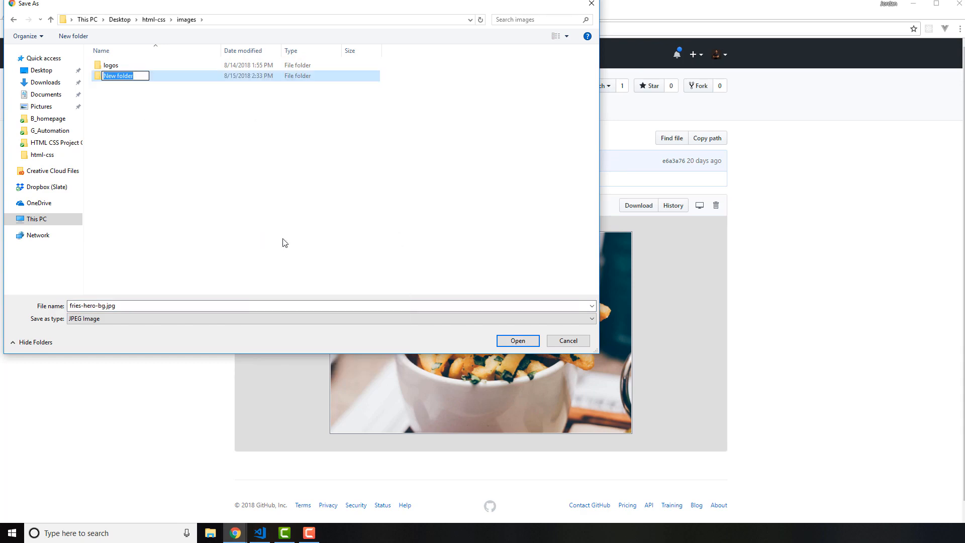
{"action": "type", "text": "backgrounds"}
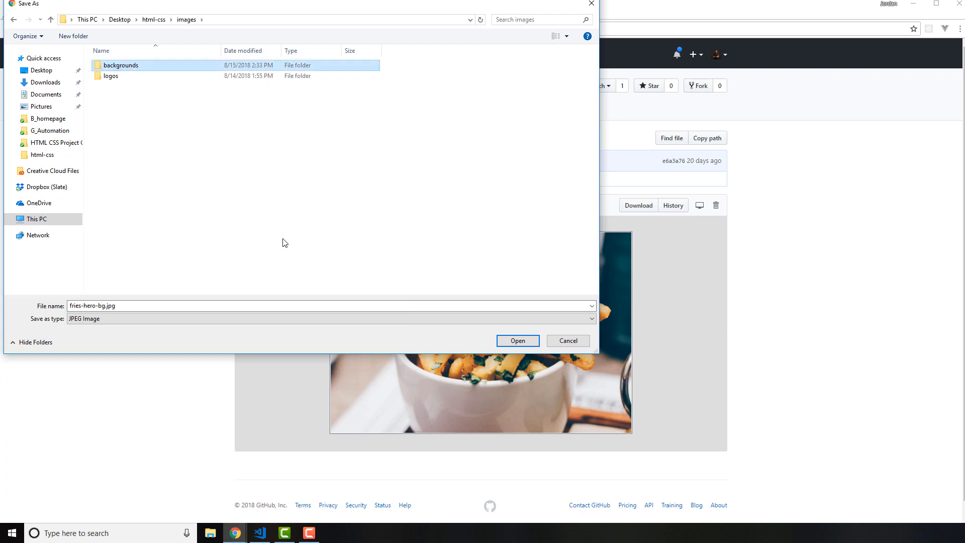
{"action": "double_click", "coordinate": [121, 65]}
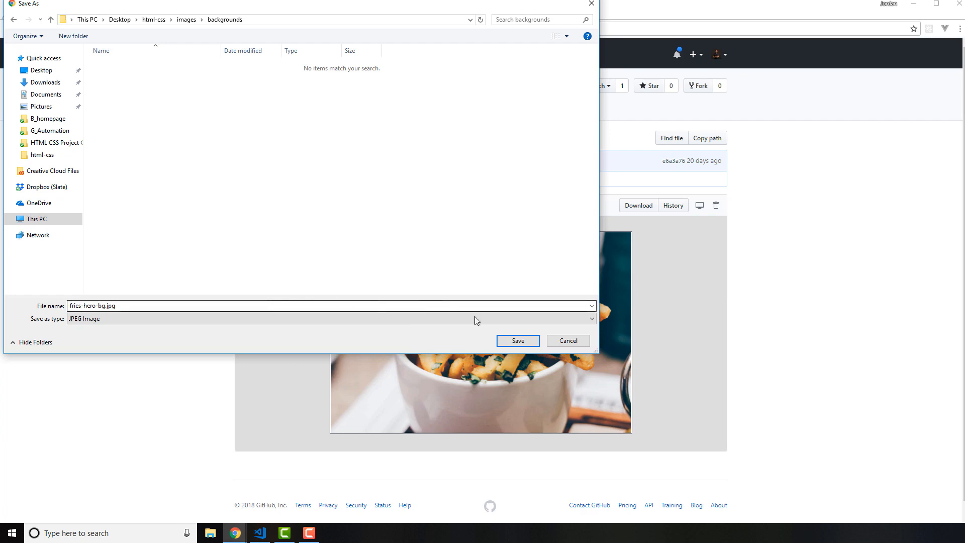
{"action": "left_click", "coordinate": [516, 340]}
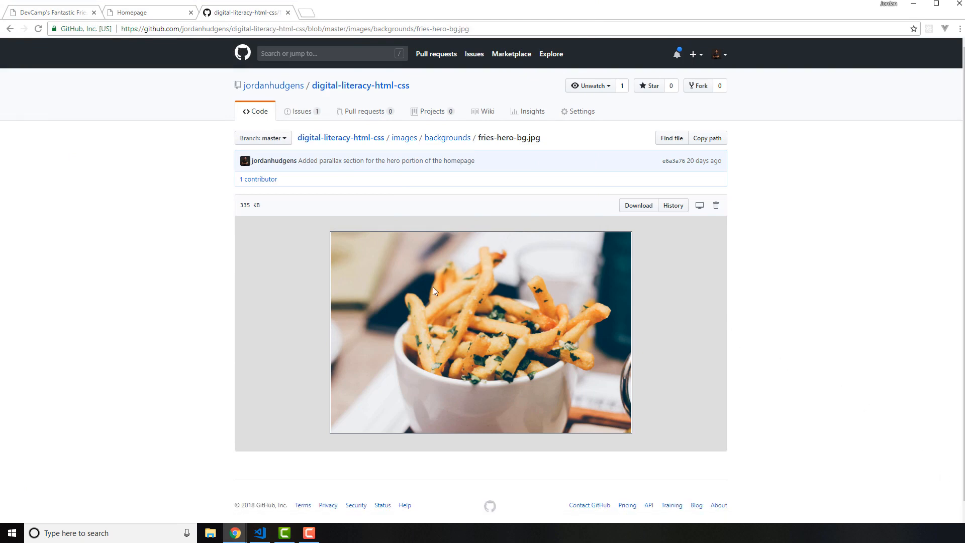
{"action": "mouse_move", "coordinate": [337, 239]}
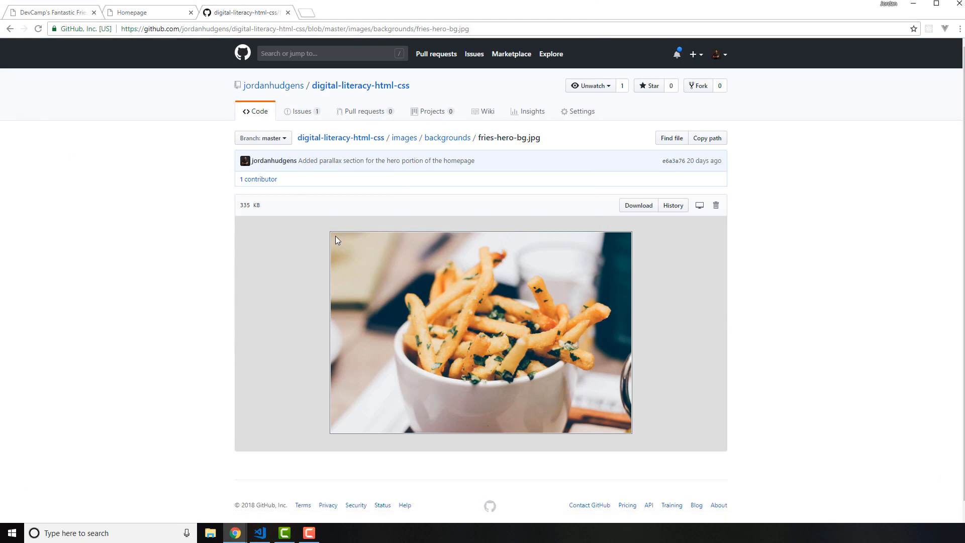
{"action": "mouse_move", "coordinate": [488, 450]}
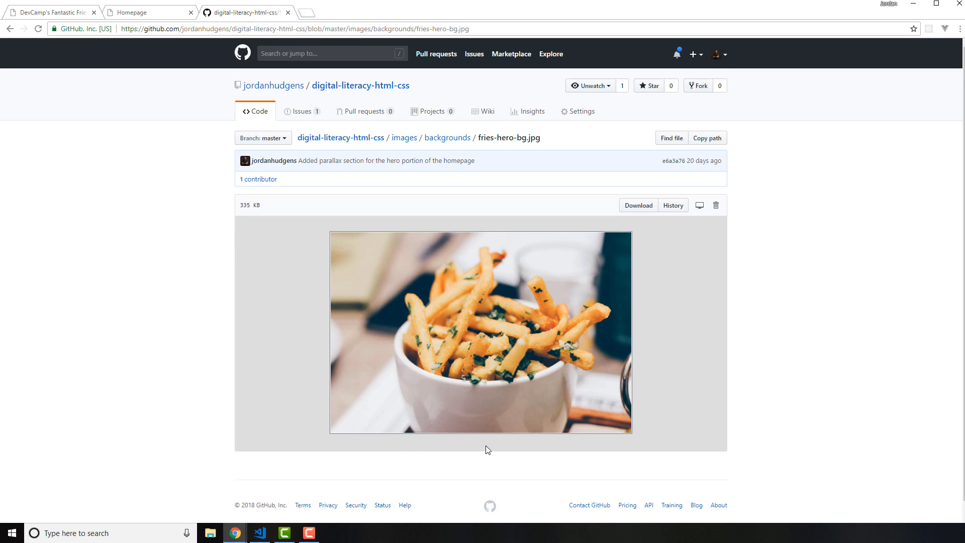
{"action": "mouse_move", "coordinate": [414, 255]}
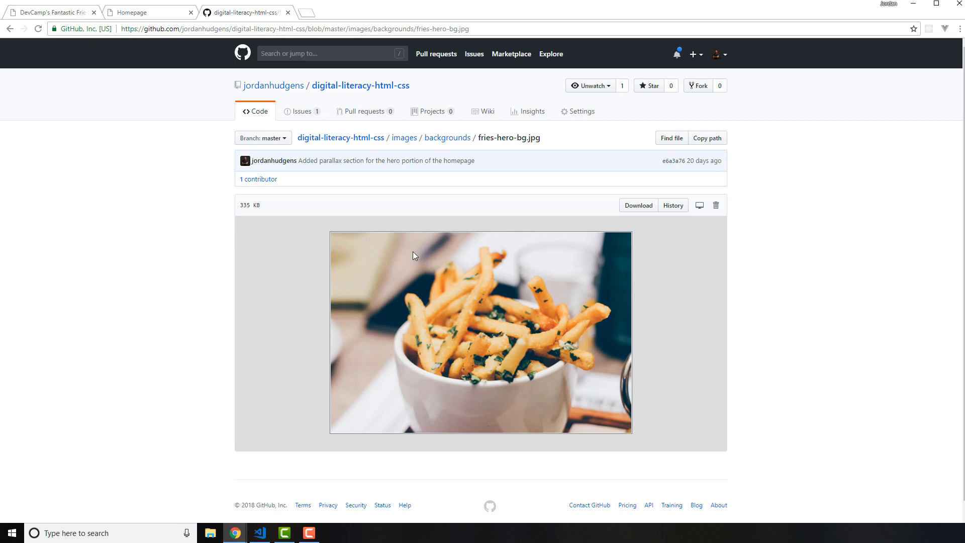
{"action": "mouse_move", "coordinate": [332, 326]}
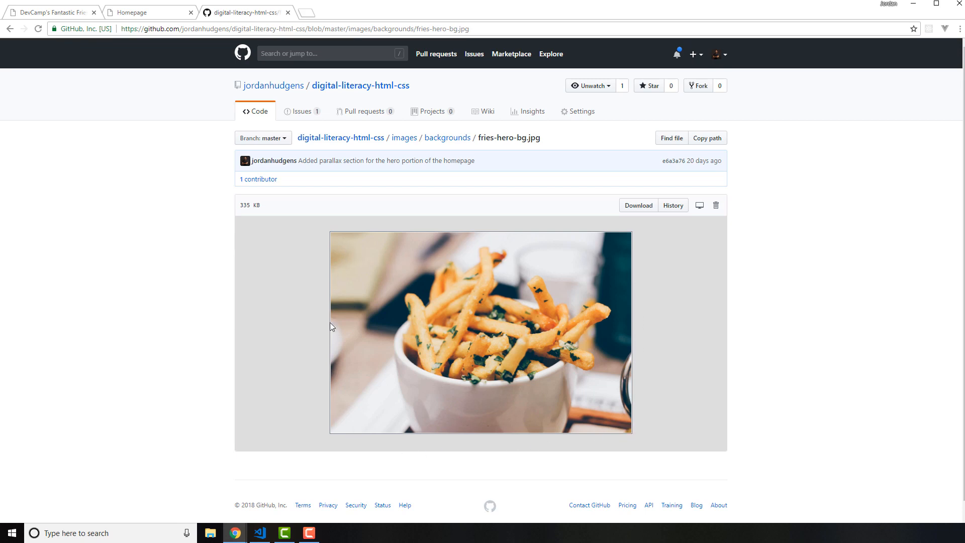
{"action": "mouse_move", "coordinate": [147, 87]}
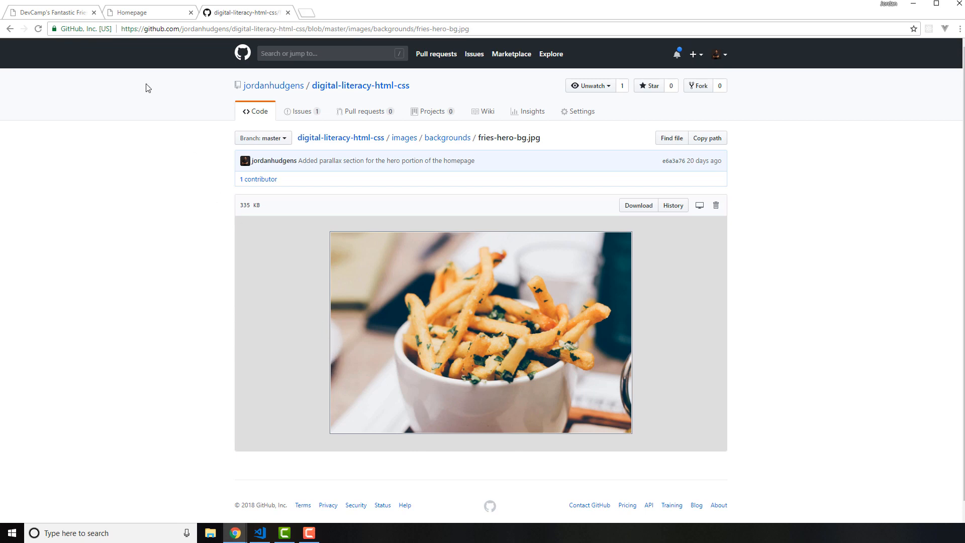
Switch to the Homepage tab showing the local index.html preview.
{"action": "left_click", "coordinate": [148, 12]}
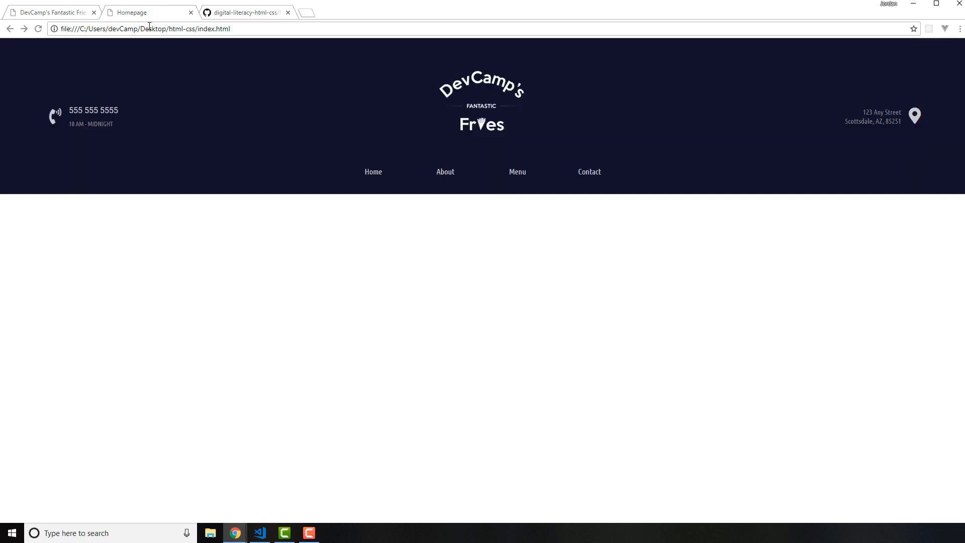
{"action": "mouse_move", "coordinate": [341, 306]}
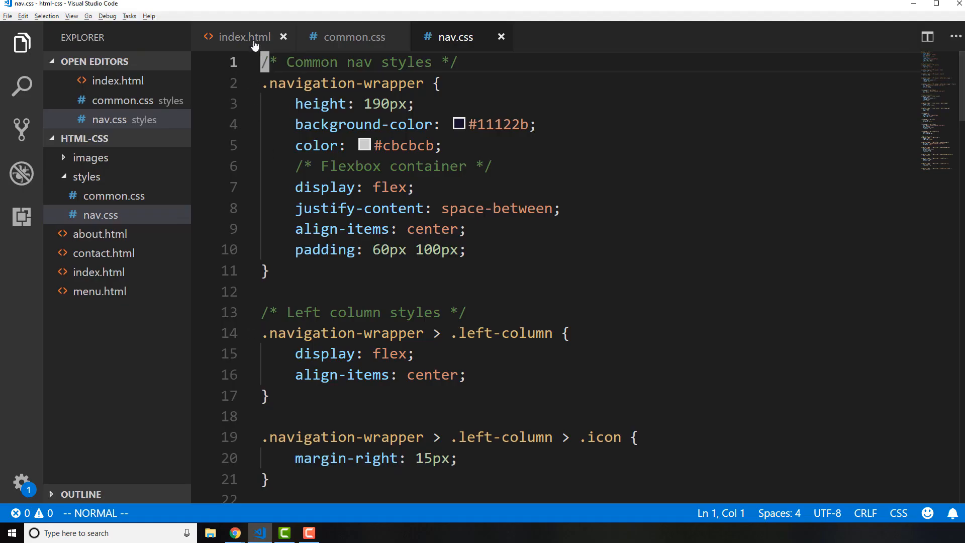
Open index.html and move to the end of the body below the navigation block.
{"action": "left_click", "coordinate": [244, 37]}
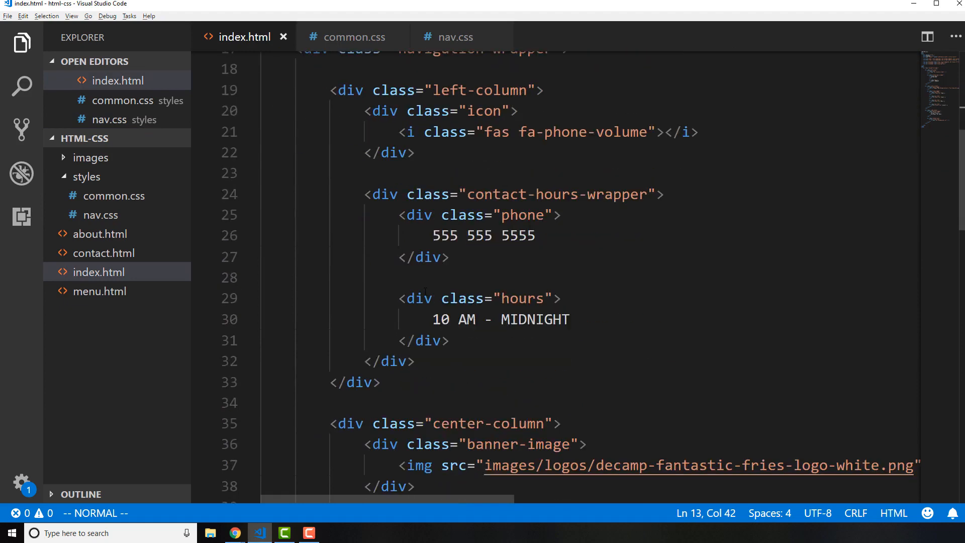
{"action": "scroll", "scroll_direction": "down", "scroll_amount": 3}
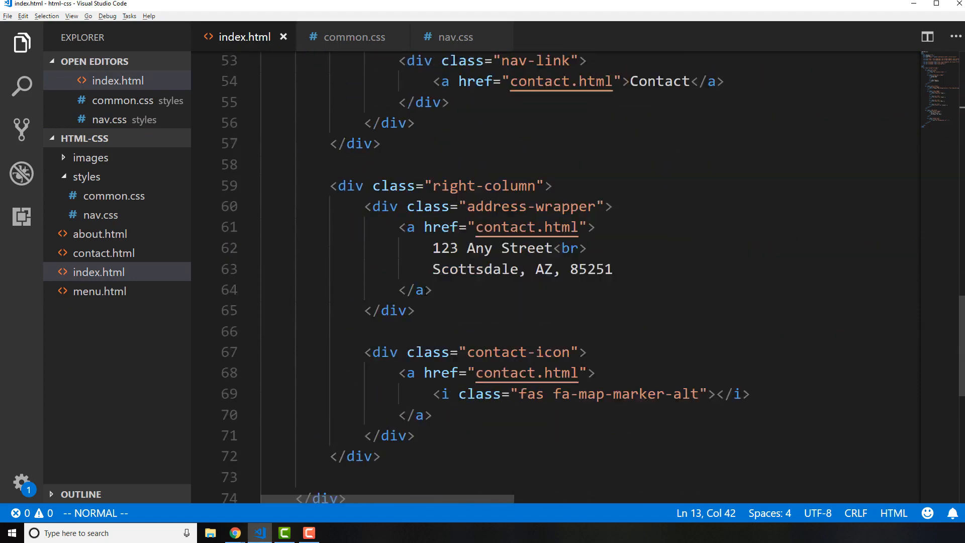
{"action": "scroll", "scroll_direction": "down", "scroll_amount": 3}
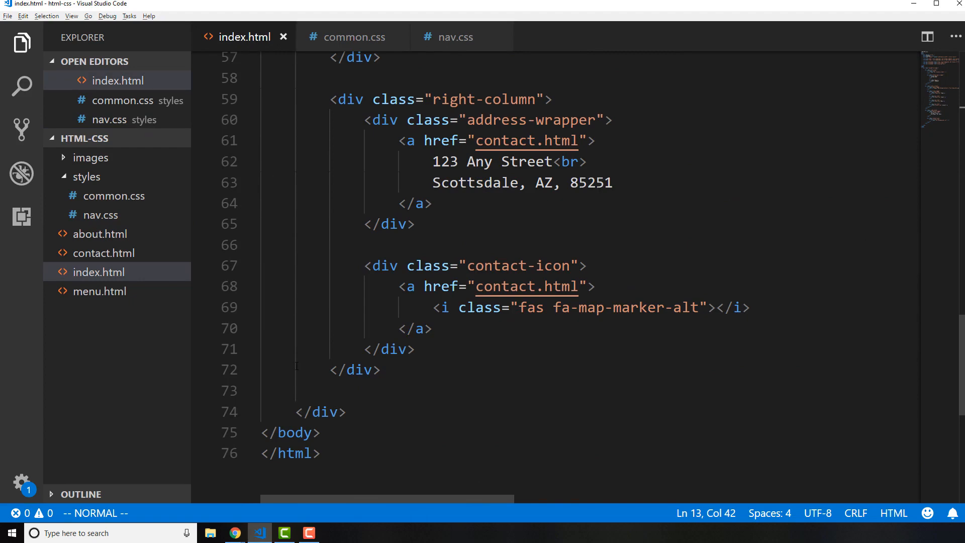
{"action": "scroll", "scroll_direction": "up", "scroll_amount": 3}
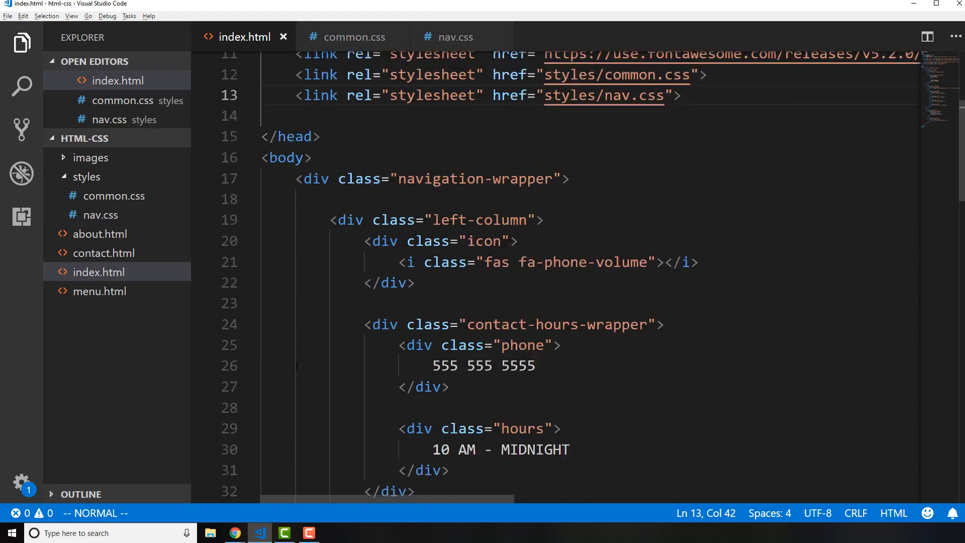
{"action": "scroll", "scroll_direction": "down", "scroll_amount": 3}
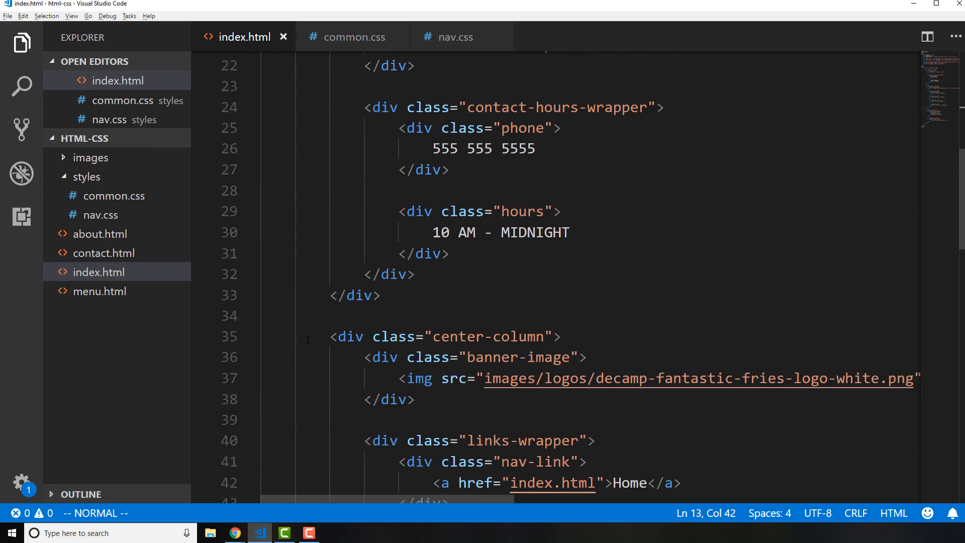
{"action": "scroll", "scroll_direction": "down", "scroll_amount": 3}
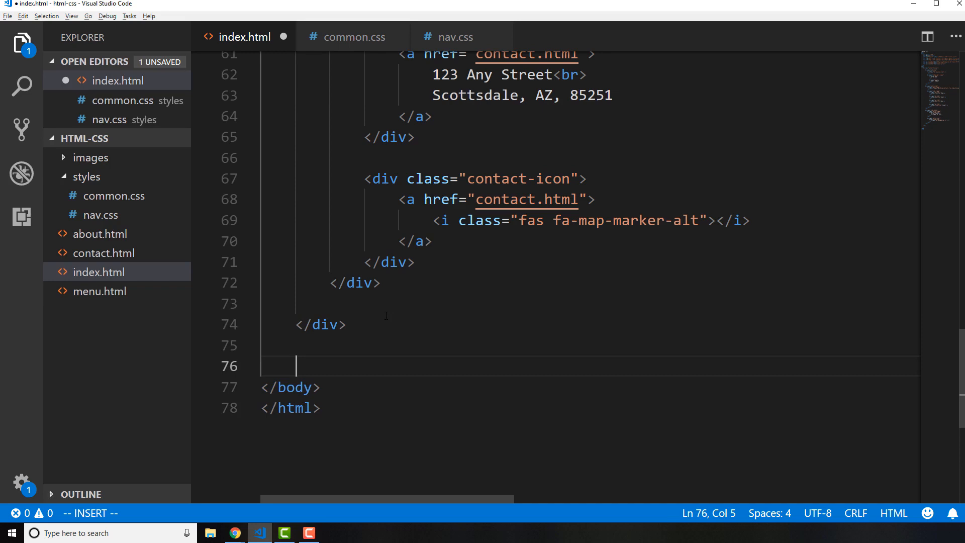
Use Emmet to build a div.hero-section containing a div.top-heading with an h1.
{"action": "type", "text": ".hero-section\"></div>"}
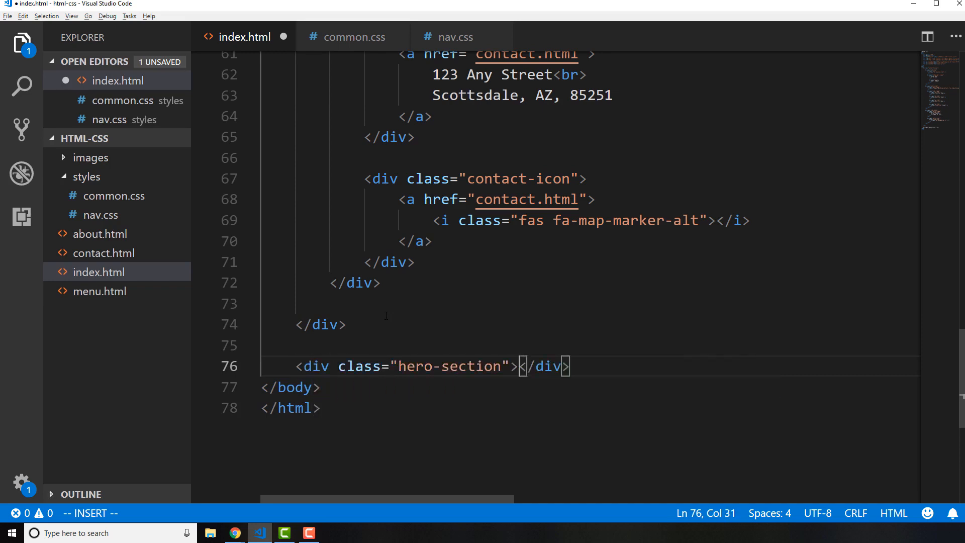
{"action": "key", "text": "Enter"}
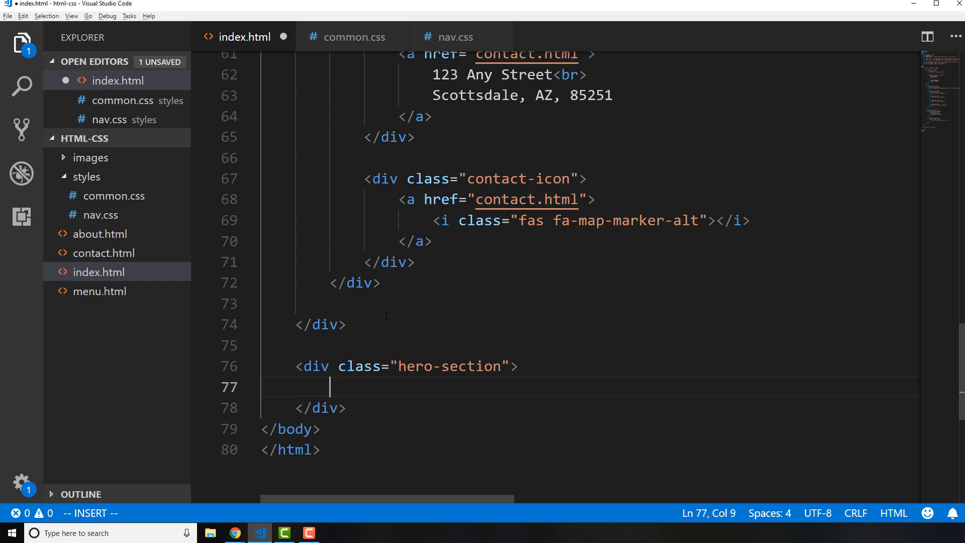
{"action": "type", "text": ".top-h"}
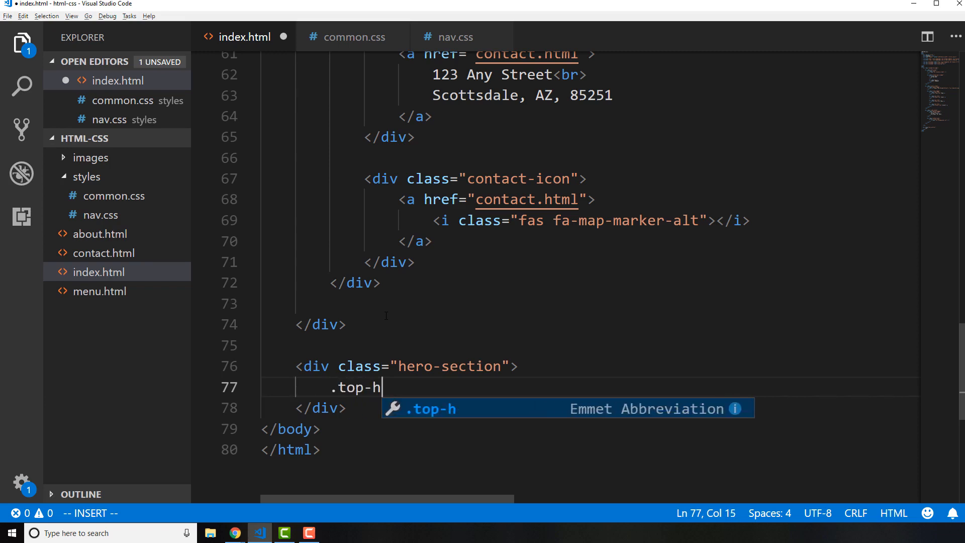
{"action": "key", "text": "Tab"}
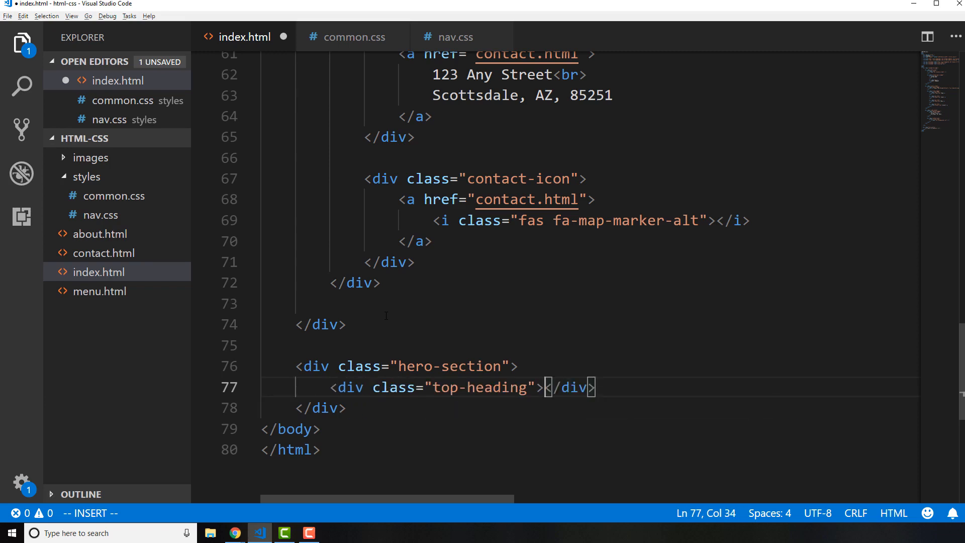
{"action": "key", "text": "Enter"}
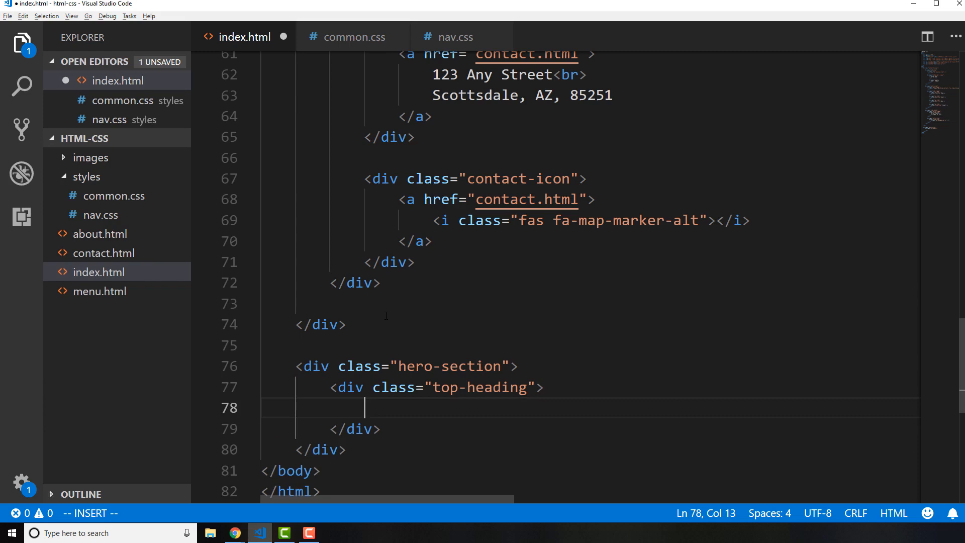
{"action": "type", "text": "h1></h1>"}
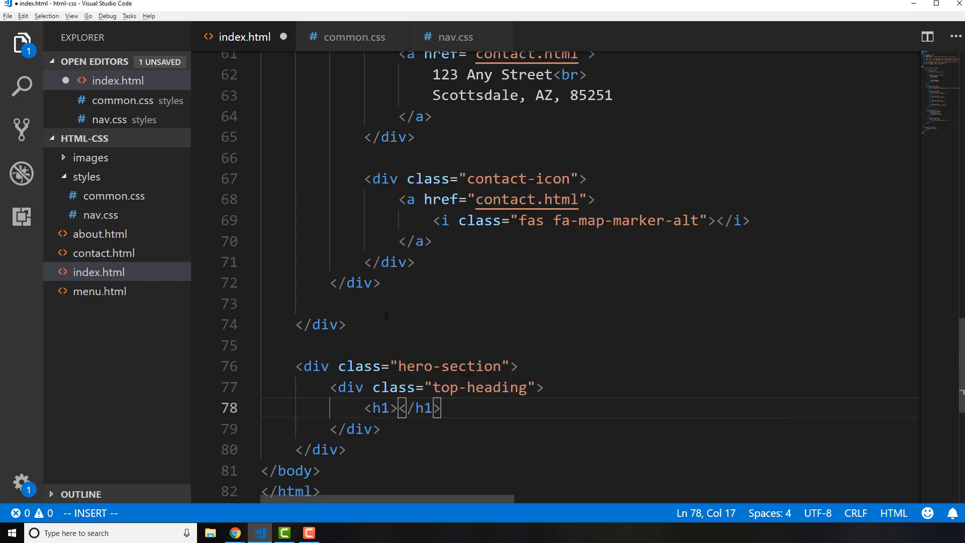
Write the heading 'HTML Styled Fries' and the subheading 'Coding fuel'.
{"action": "type", "text": "HTML"}
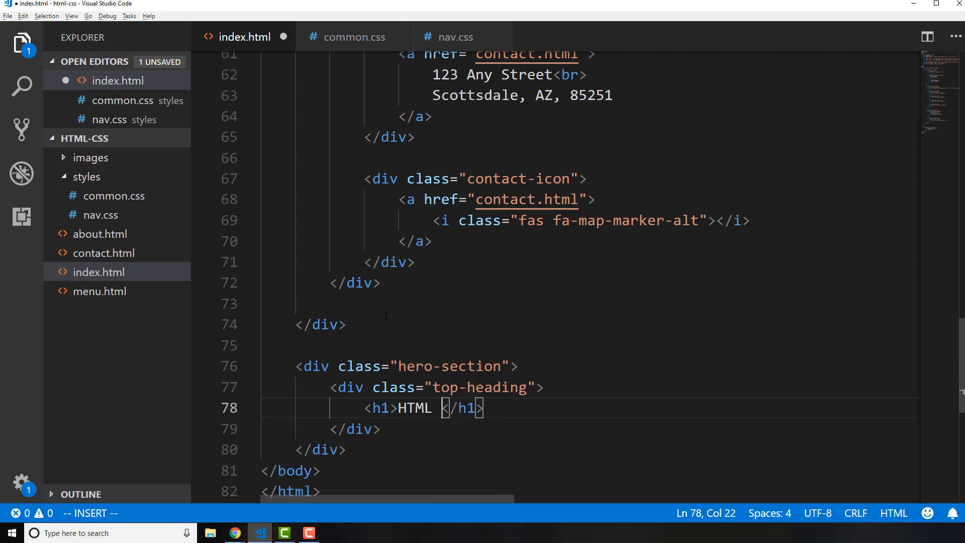
{"action": "type", "text": "Styled R"}
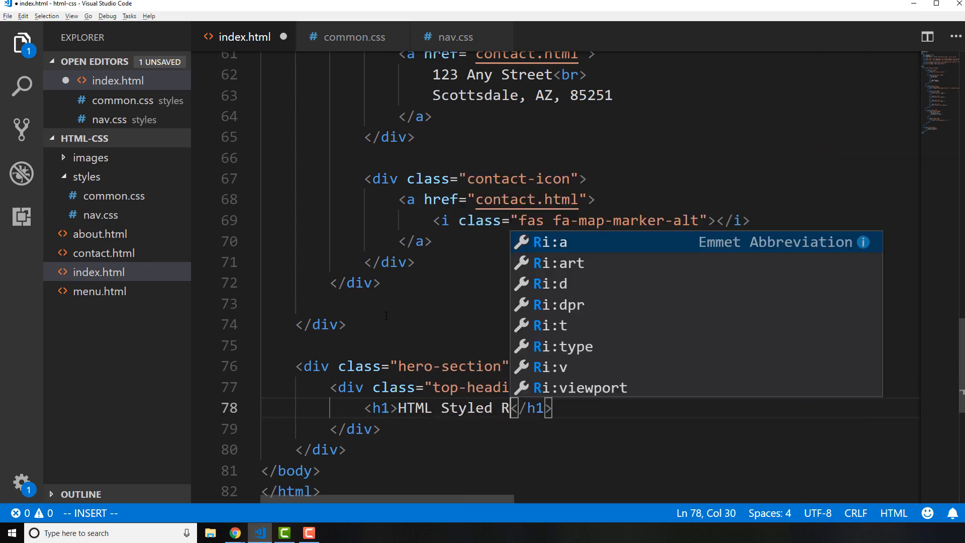
{"action": "key", "text": "Escape"}
{"action": "type", "text": "Fries"}
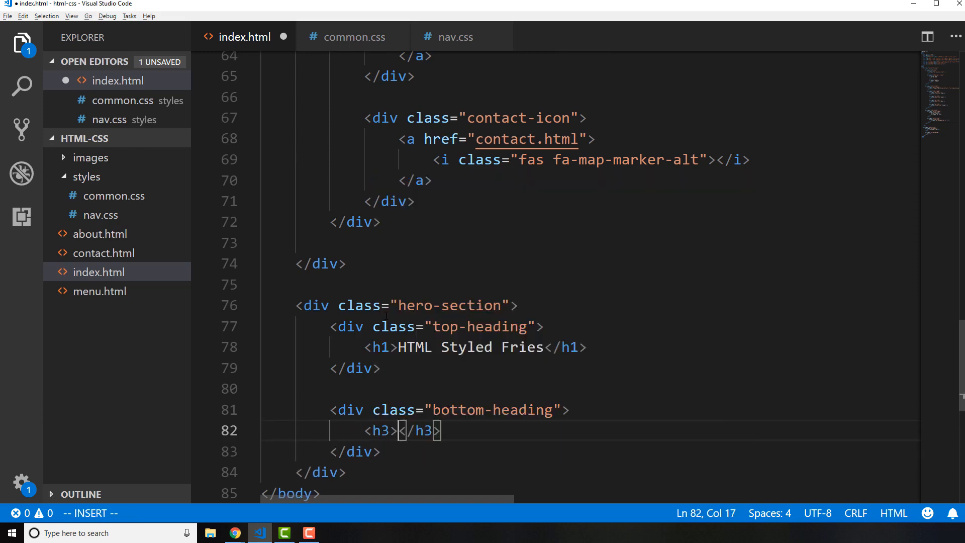
{"action": "type", "text": "Code"}
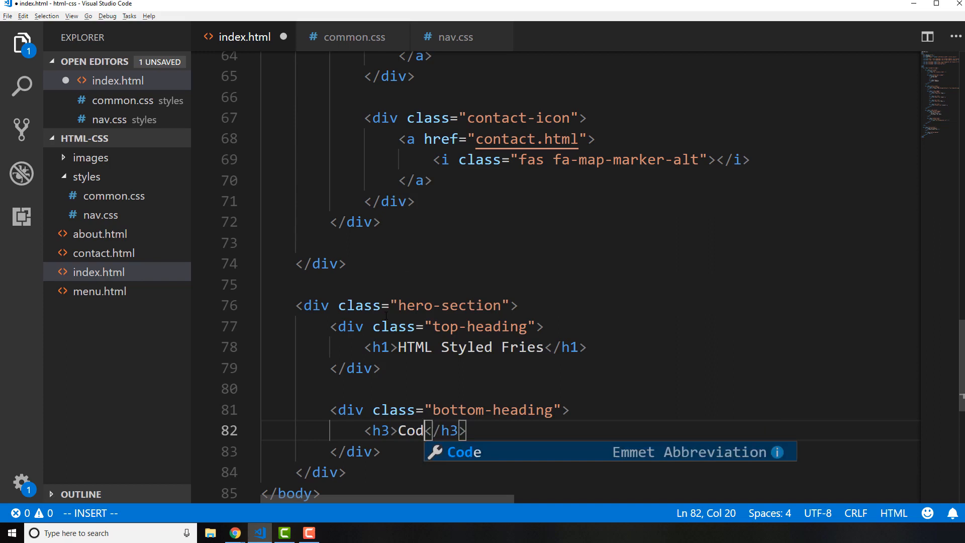
{"action": "type", "text": "ing f"}
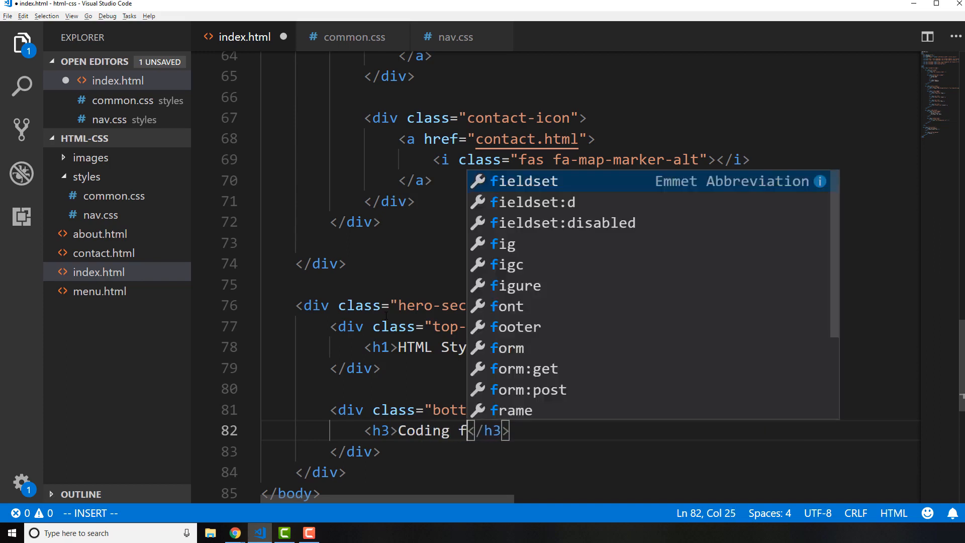
{"action": "key", "text": "Escape"}
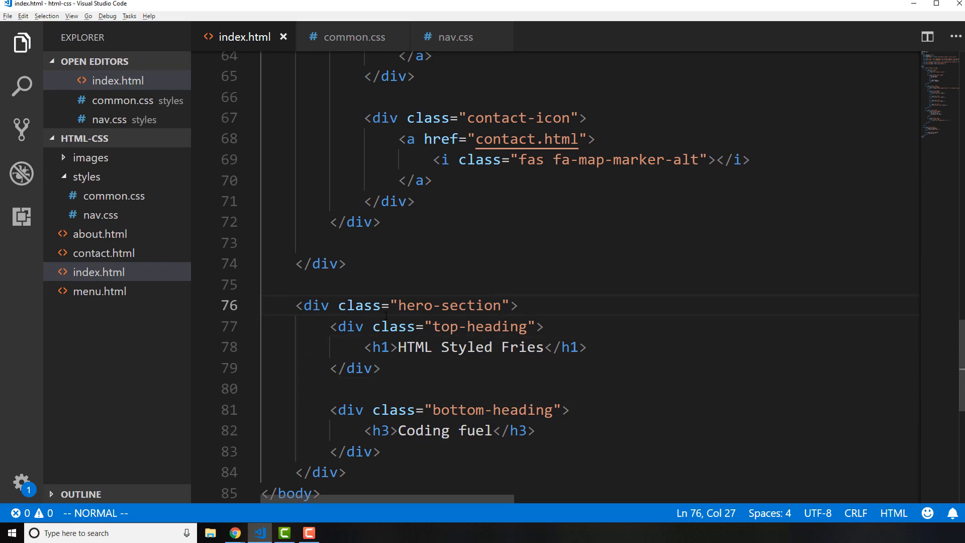
Check the refreshed homepage shows 'HTML Styled Fries' and 'Coding fuel', then return to VS Code.
{"action": "left_click", "coordinate": [234, 533]}
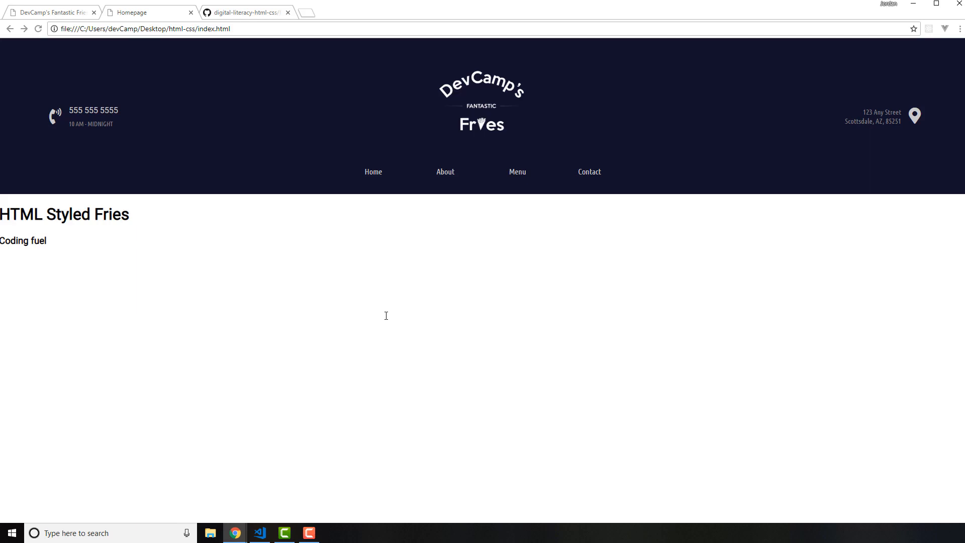
{"action": "left_click", "coordinate": [260, 533]}
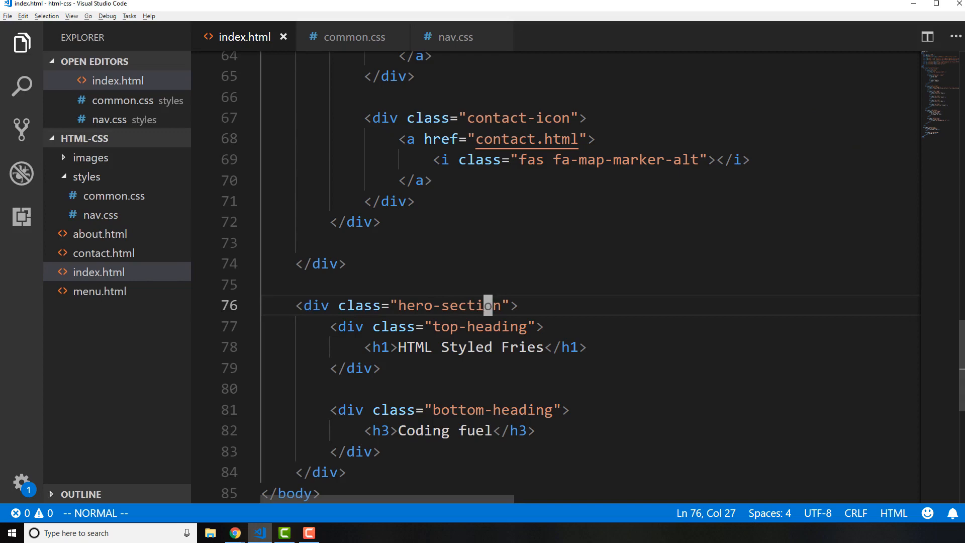
Create an empty homepage.css in the styles folder and bring index.html back to front.
{"action": "scroll", "scroll_direction": "down", "scroll_amount": 3}
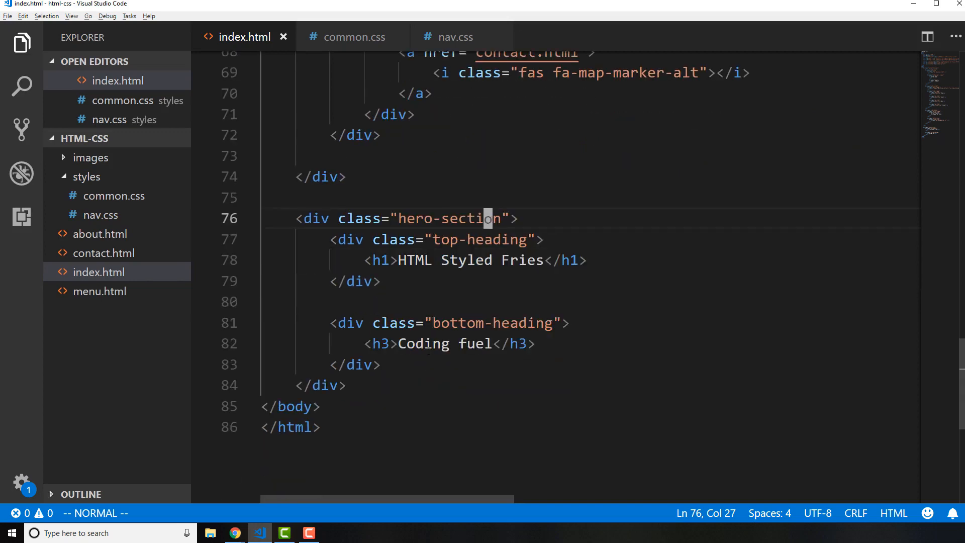
{"action": "mouse_move", "coordinate": [86, 178]}
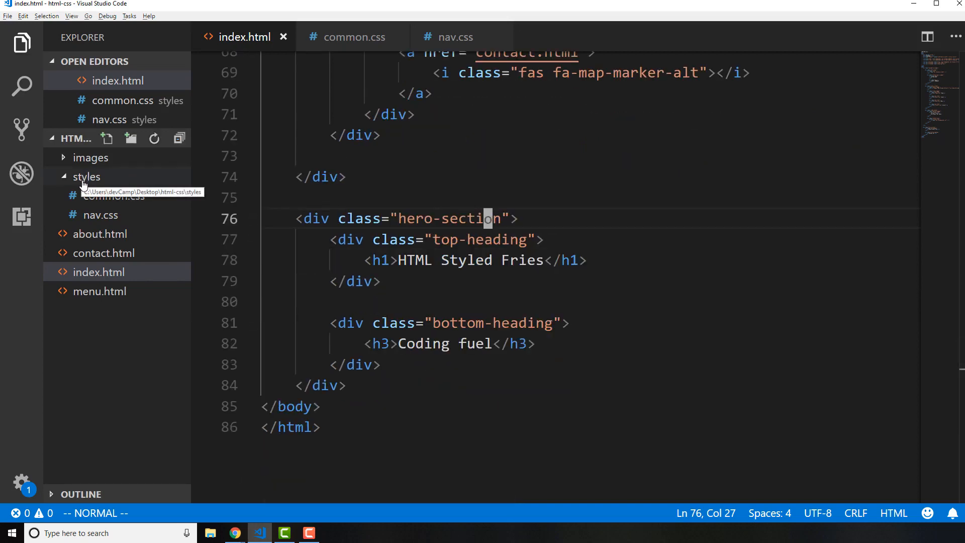
{"action": "right_click", "coordinate": [87, 176]}
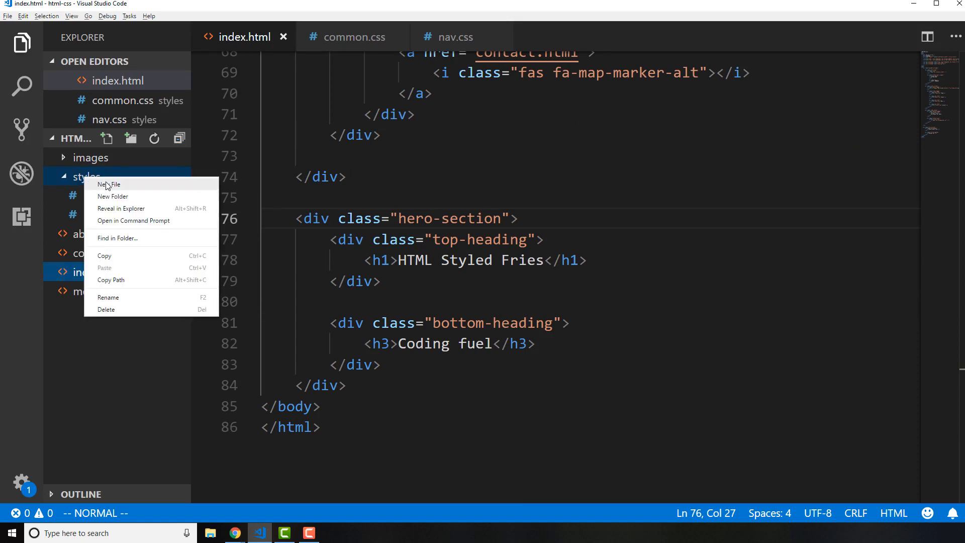
{"action": "left_click", "coordinate": [109, 183]}
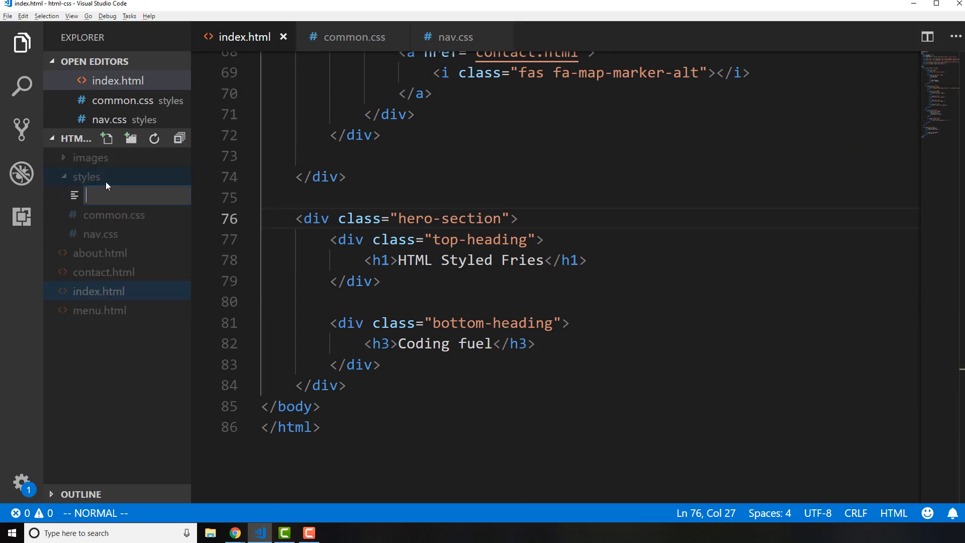
{"action": "mouse_move", "coordinate": [117, 186]}
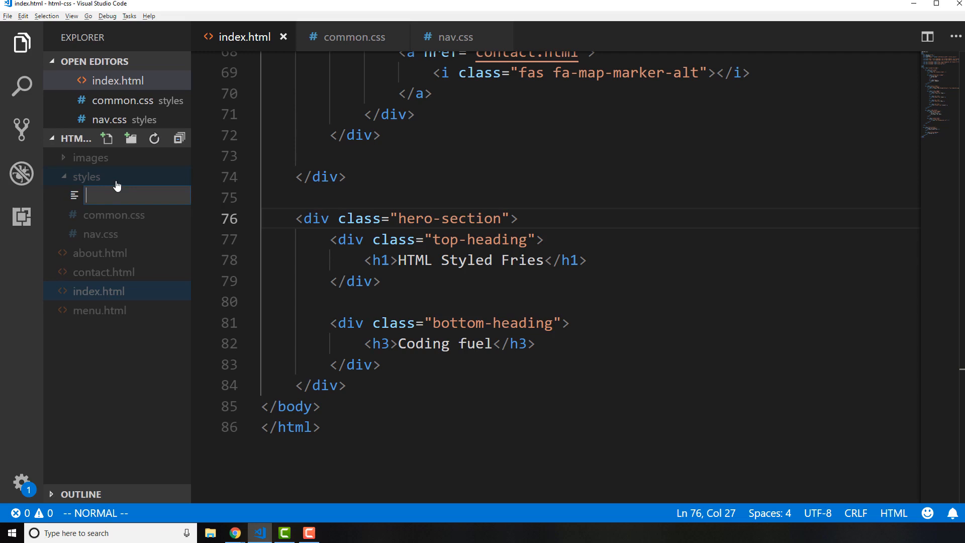
{"action": "type", "text": "homepage."}
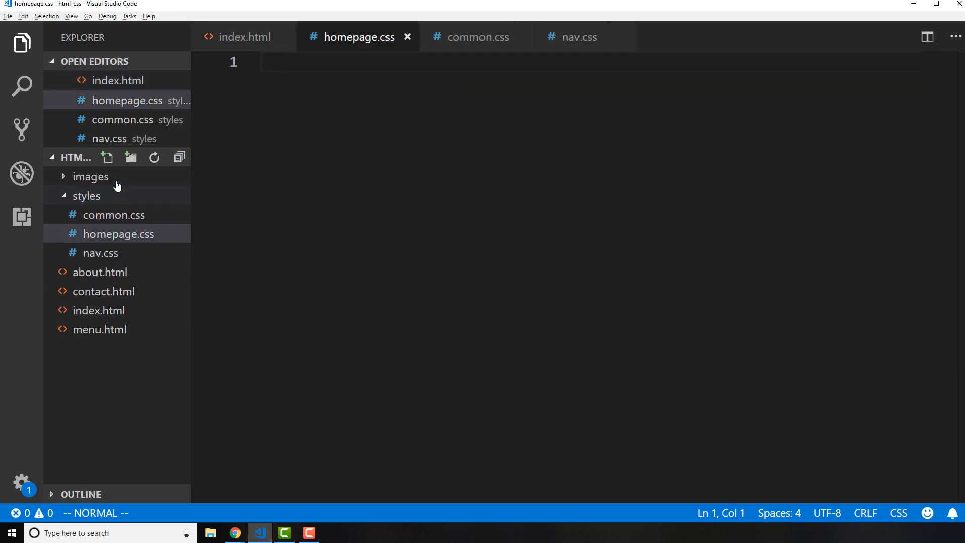
{"action": "left_click", "coordinate": [243, 37]}
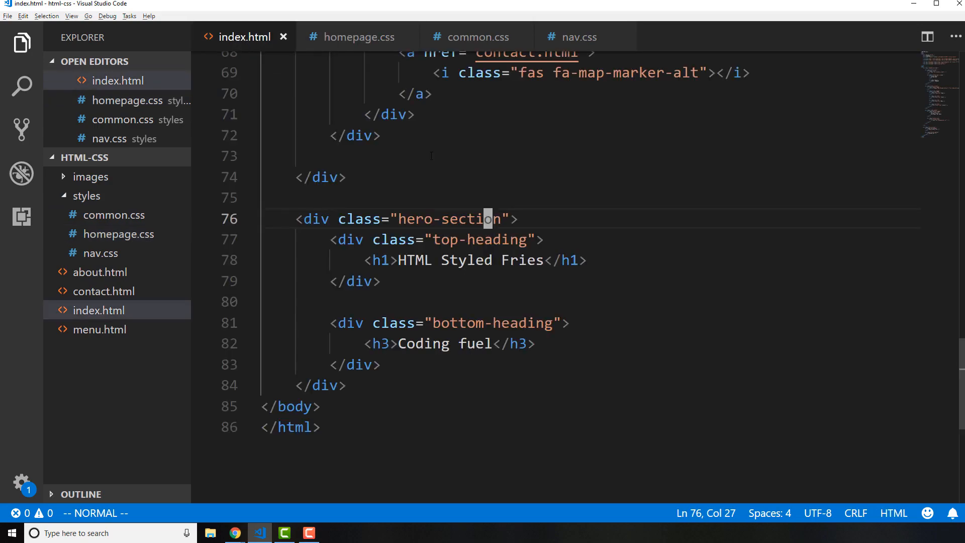
Add a styles/homepage.css stylesheet link below nav.css in the head and save.
{"action": "scroll", "scroll_direction": "up", "scroll_amount": 3}
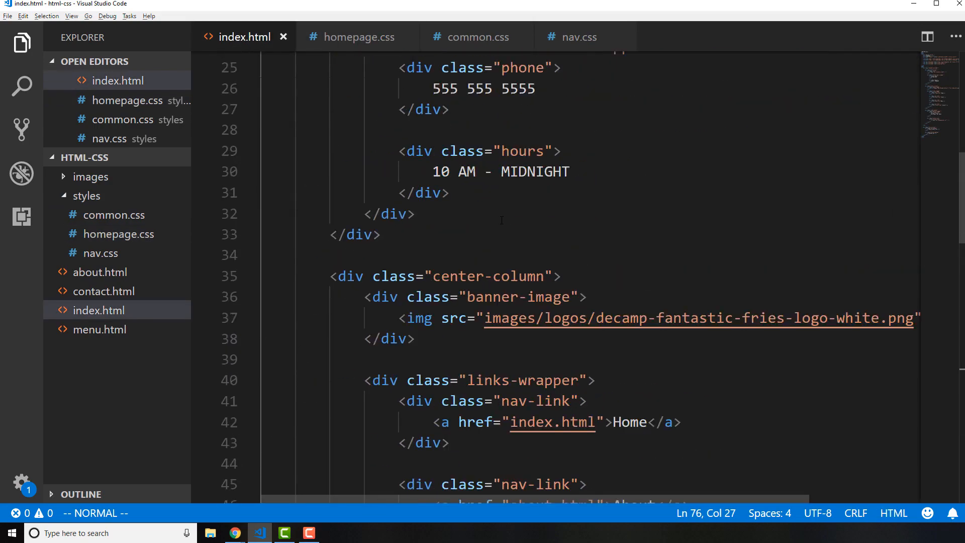
{"action": "scroll", "scroll_direction": "up", "scroll_amount": 3}
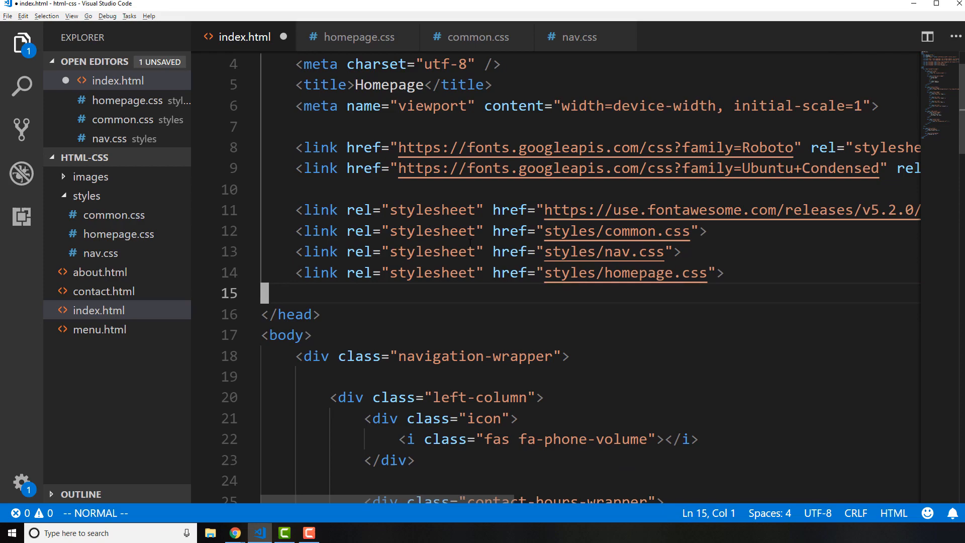
{"action": "key", "text": "ctrl+s"}
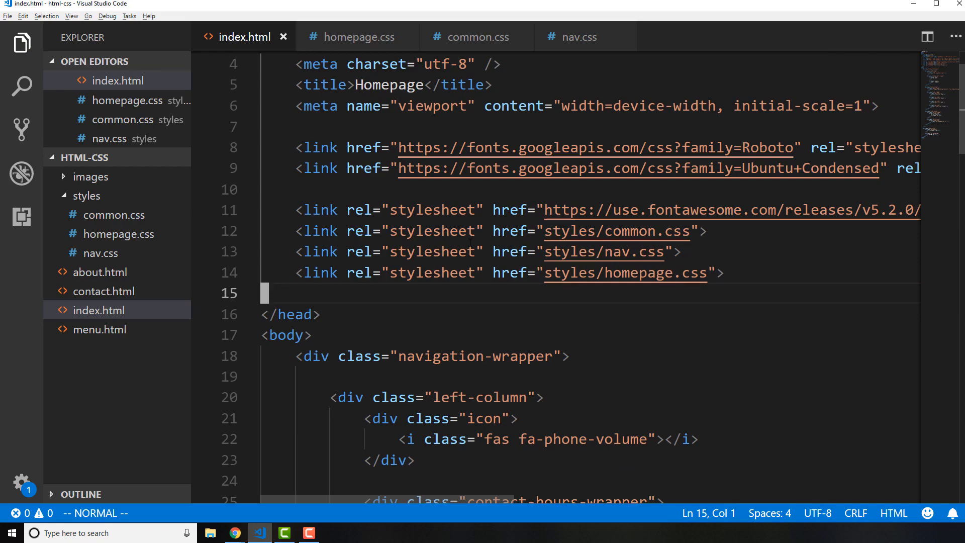
{"action": "scroll", "scroll_direction": "down", "scroll_amount": 3}
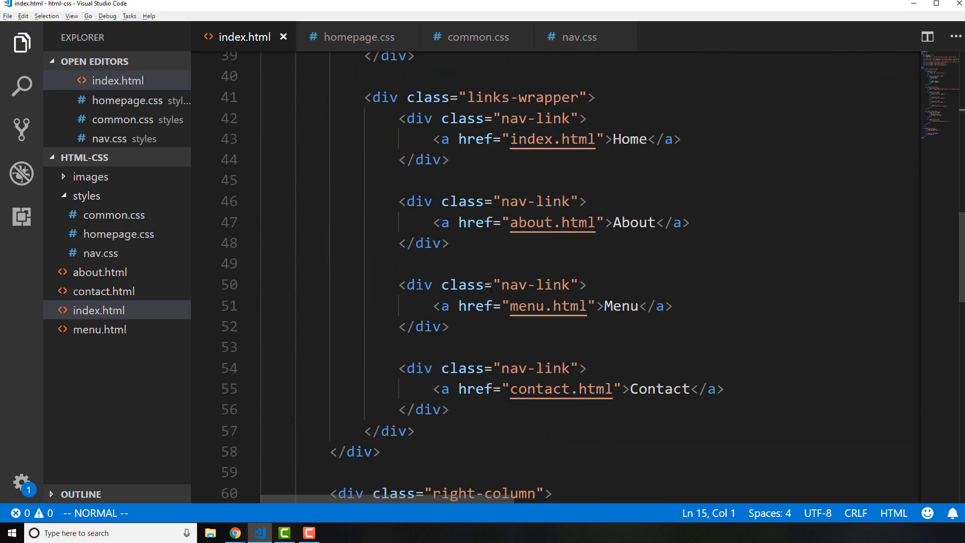
{"action": "scroll", "scroll_direction": "down", "scroll_amount": 3}
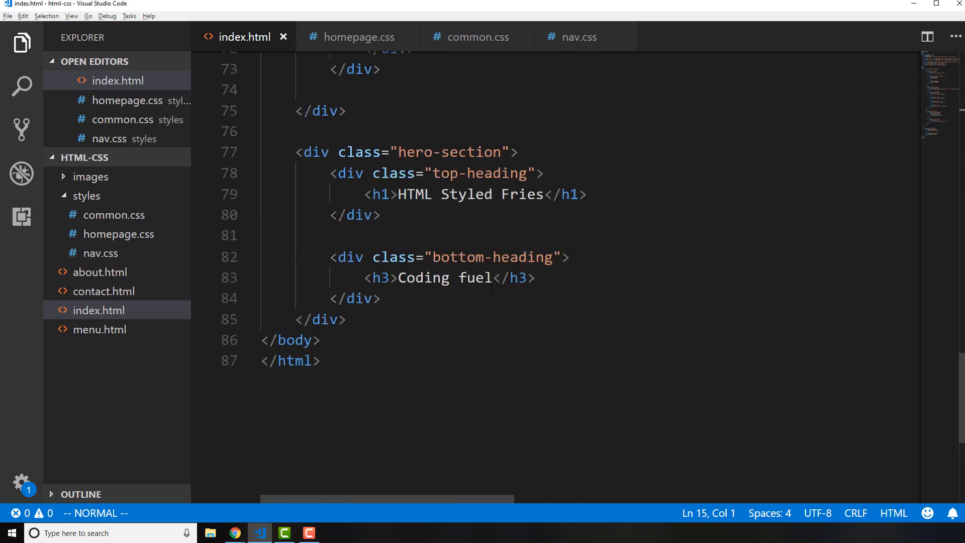
{"action": "mouse_move", "coordinate": [429, 54]}
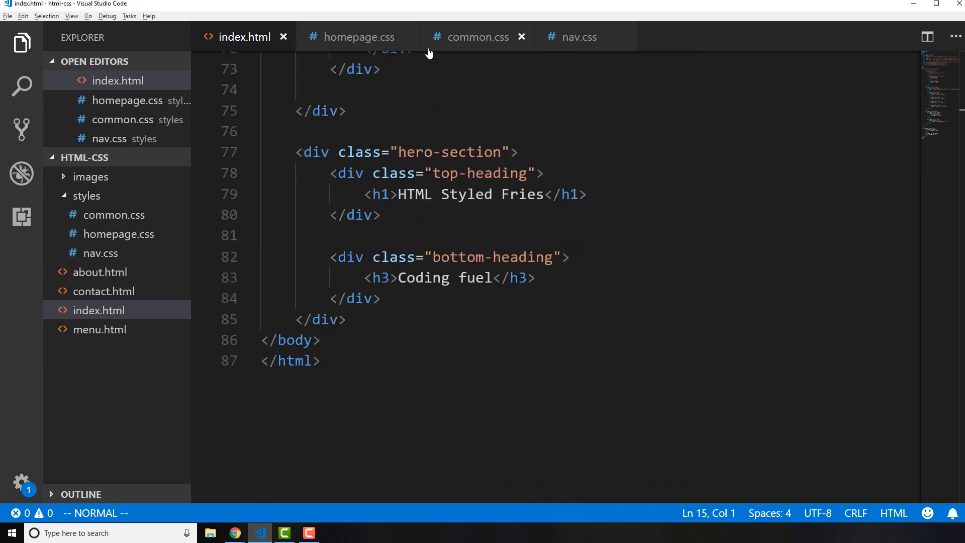
In homepage.css, add a 'Hero section' comment and open a .hero-section rule.
{"action": "left_click", "coordinate": [359, 37]}
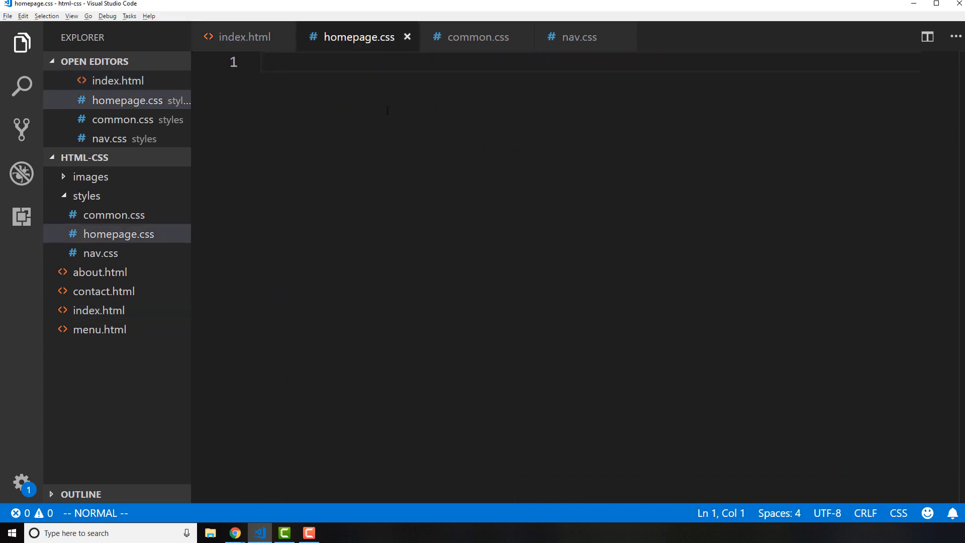
{"action": "mouse_move", "coordinate": [21, 44]}
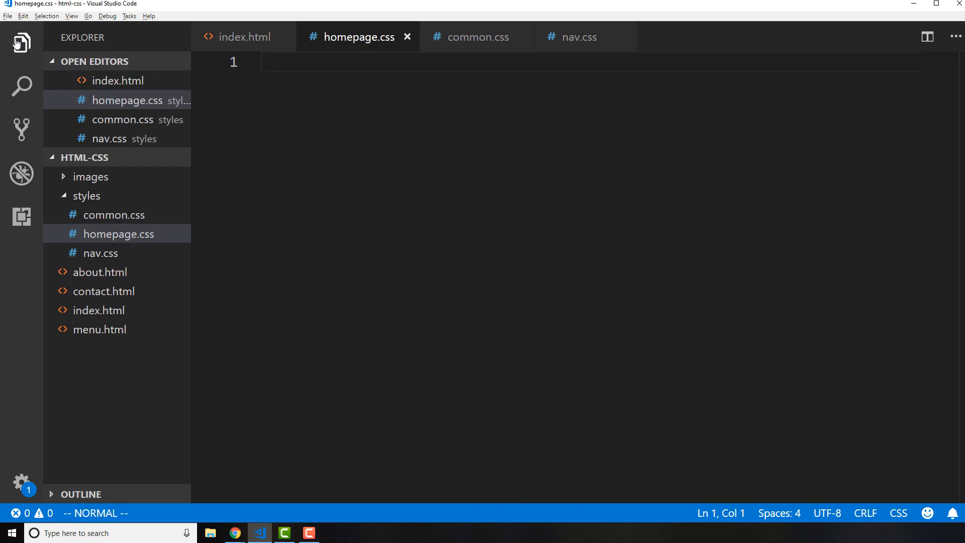
{"action": "left_click", "coordinate": [21, 42]}
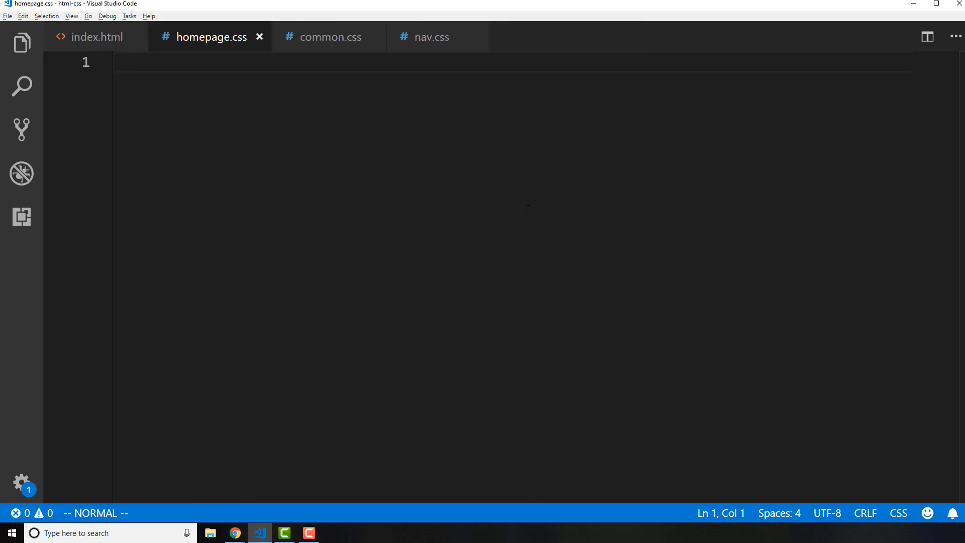
{"action": "type", "text": "/* */"}
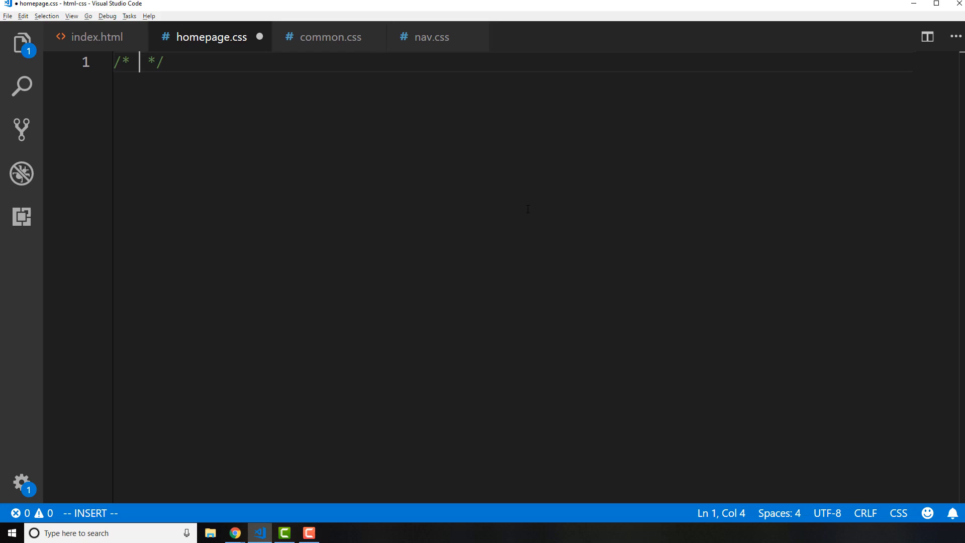
{"action": "type", "text": "Hero"}
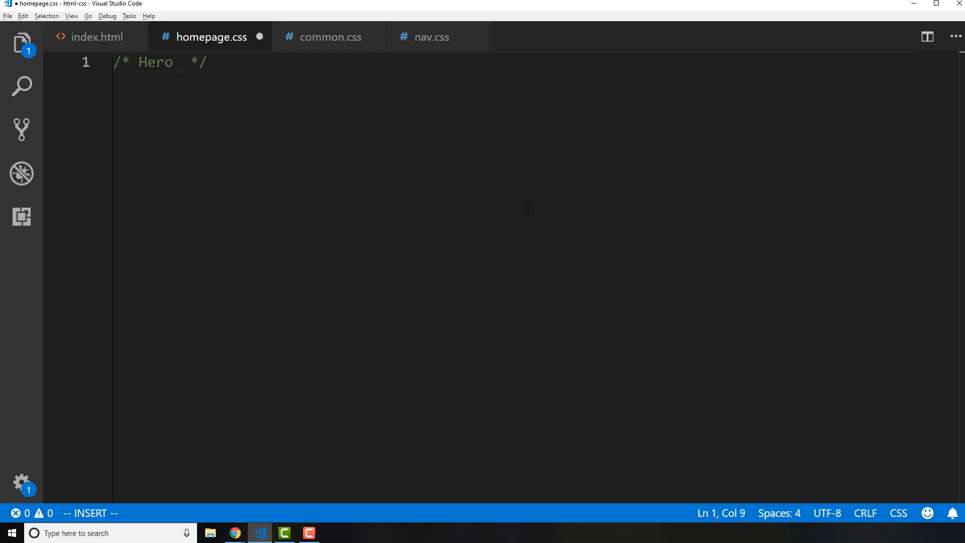
{"action": "type", "text": "section styles"}
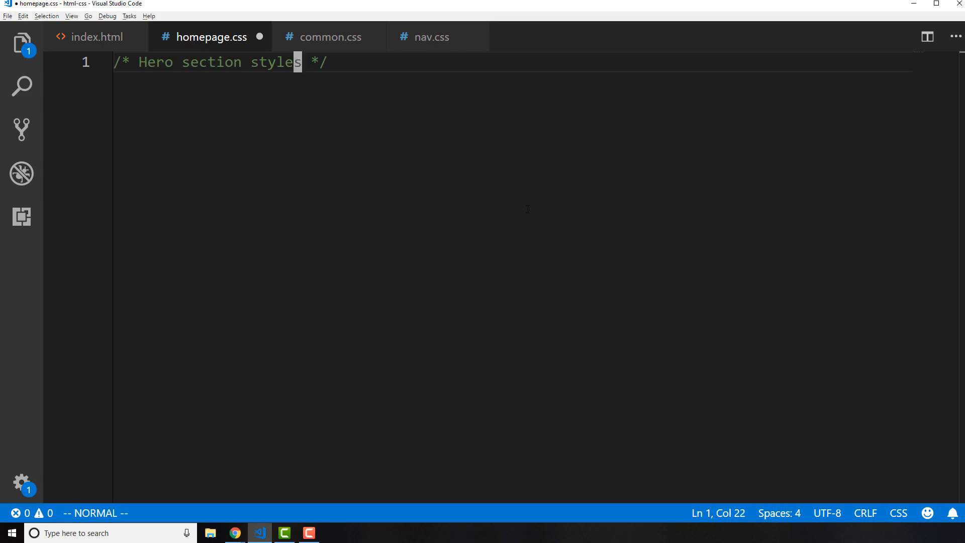
{"action": "type", "text": ".her"}
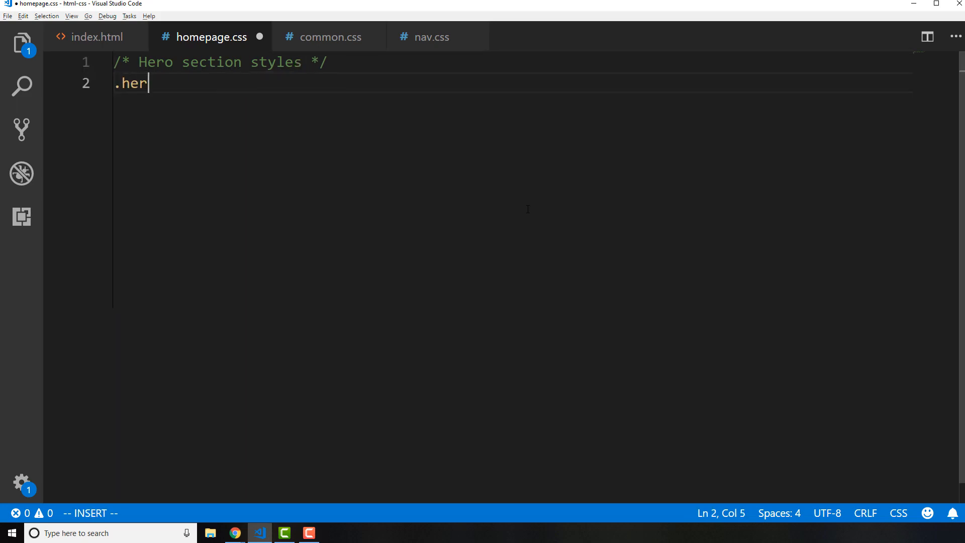
{"action": "type", "text": "o-"}
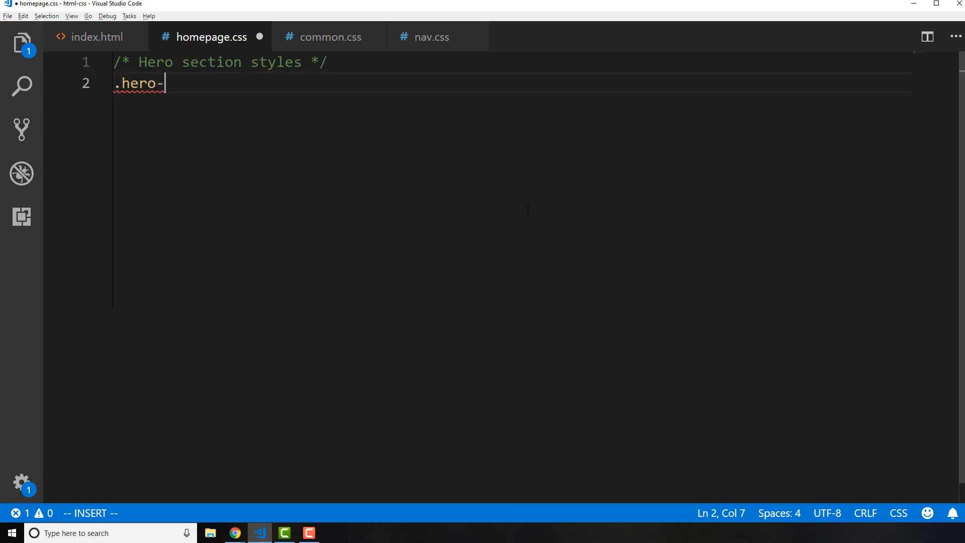
{"action": "type", "text": "section {"}
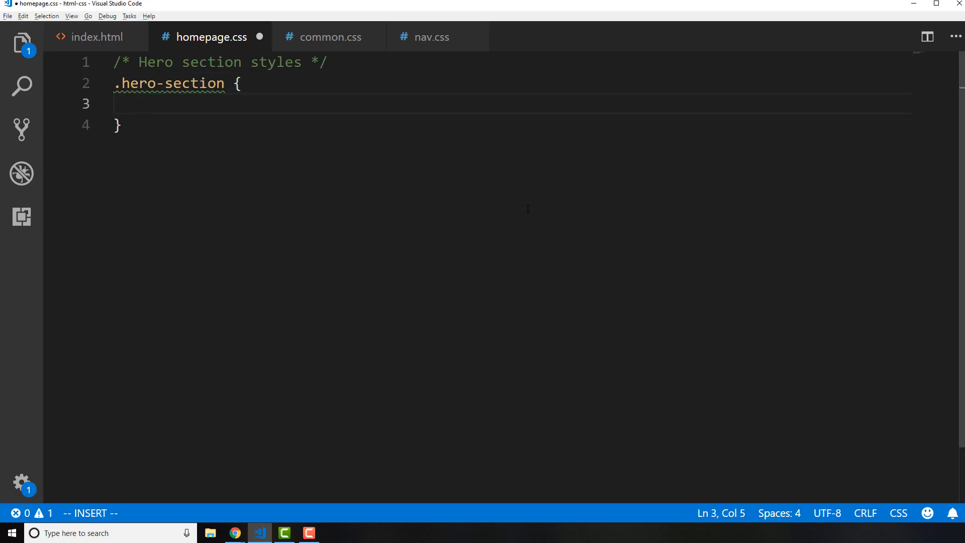
Give .hero-section background-image: url(../images/backgrounds/fries-hero-bg.jpg); then check the browser.
{"action": "type", "text": "ba"}
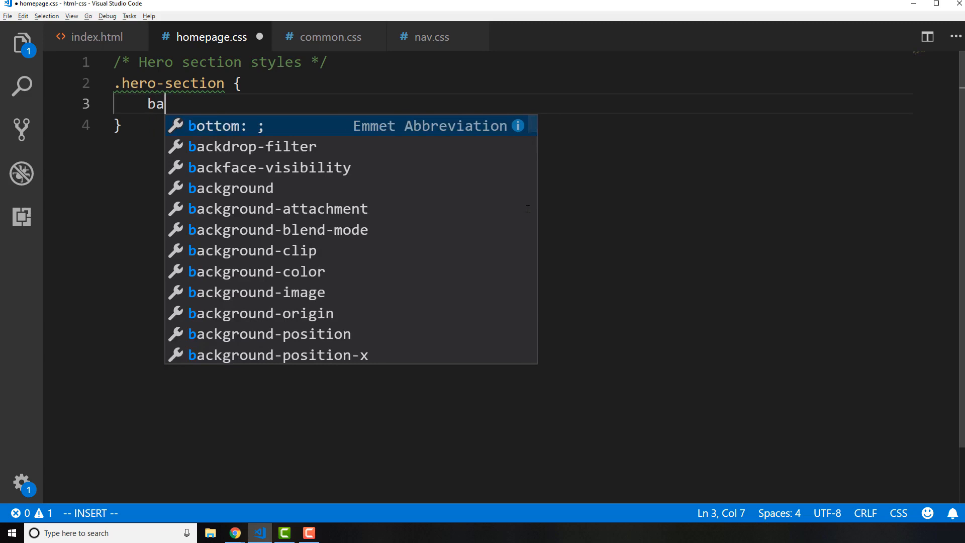
{"action": "type", "text": "ckground-image:"}
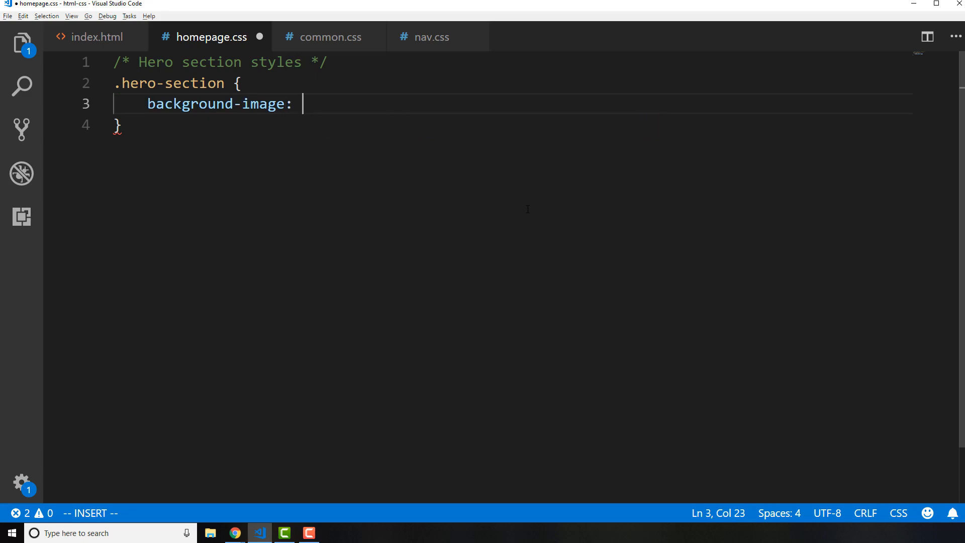
{"action": "type", "text": "u"}
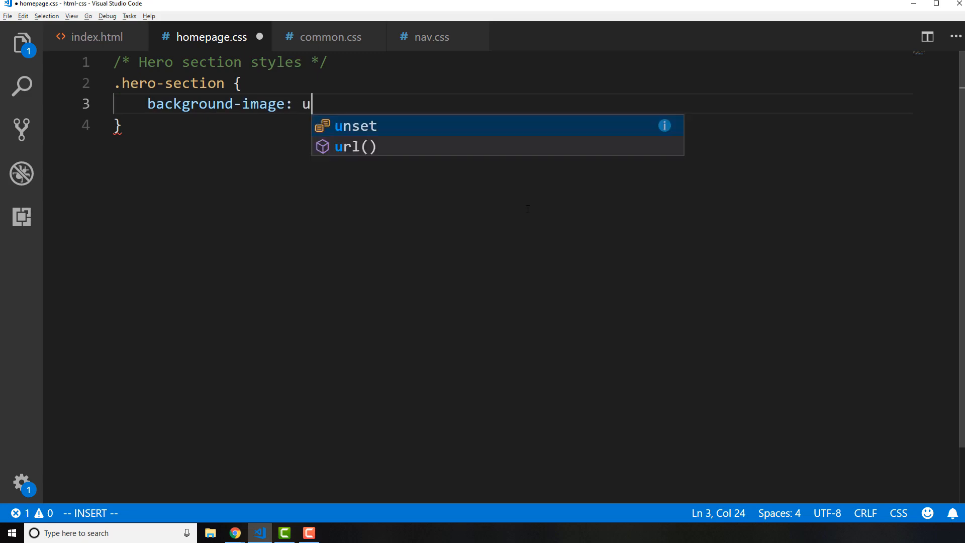
{"action": "type", "text": "rl("}
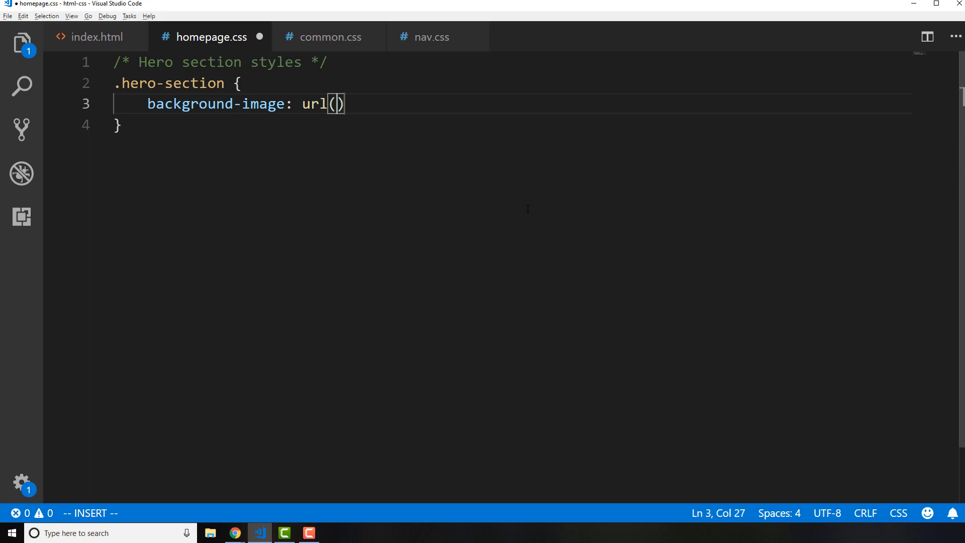
{"action": "left_click", "coordinate": [22, 42]}
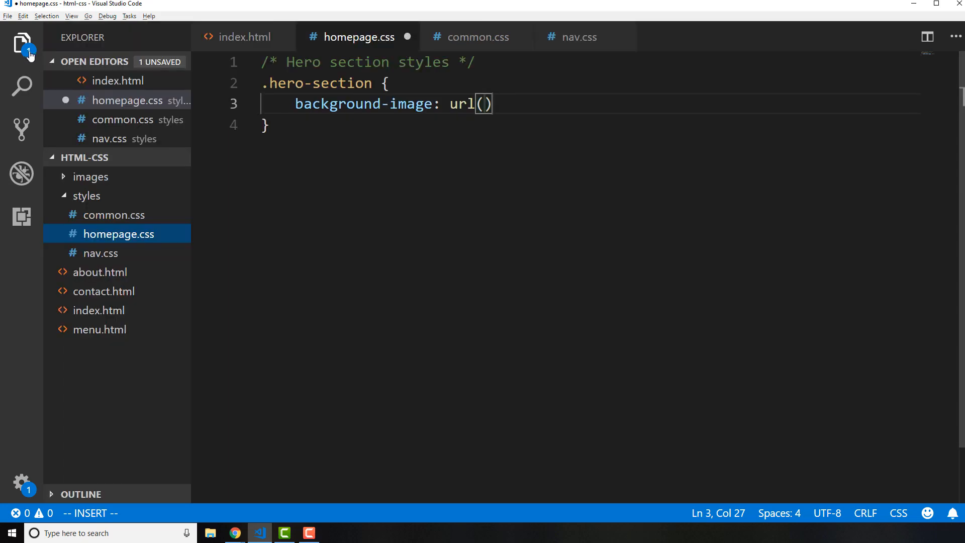
{"action": "mouse_move", "coordinate": [118, 233]}
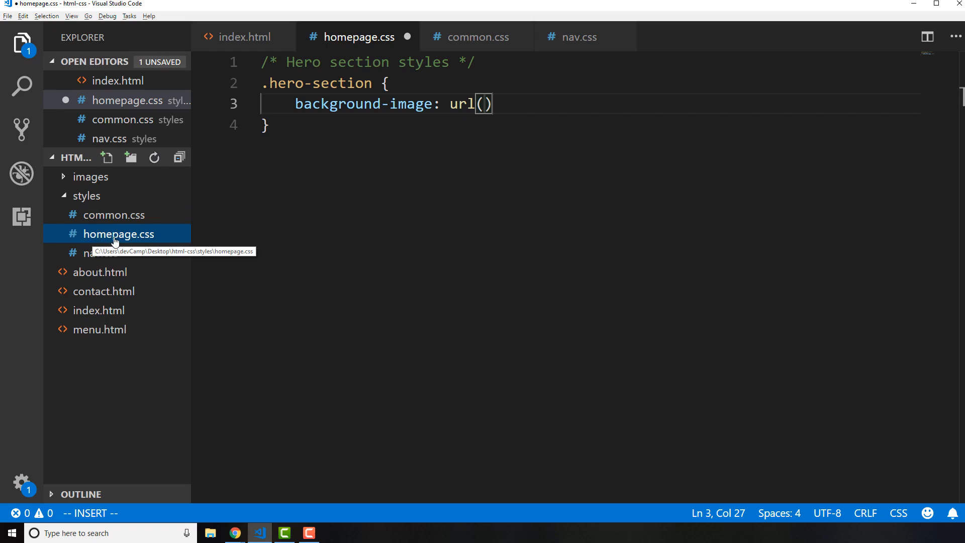
{"action": "mouse_move", "coordinate": [86, 201]}
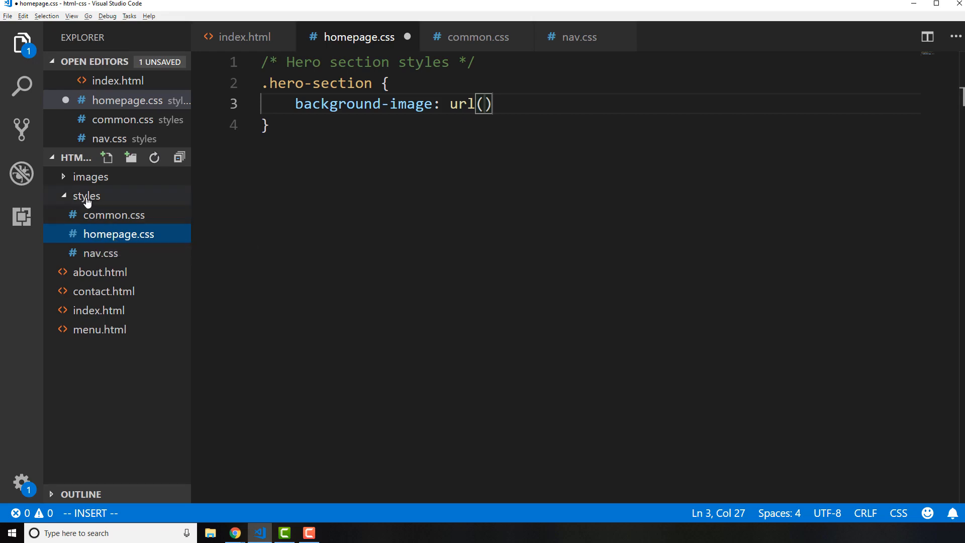
{"action": "mouse_move", "coordinate": [86, 195]}
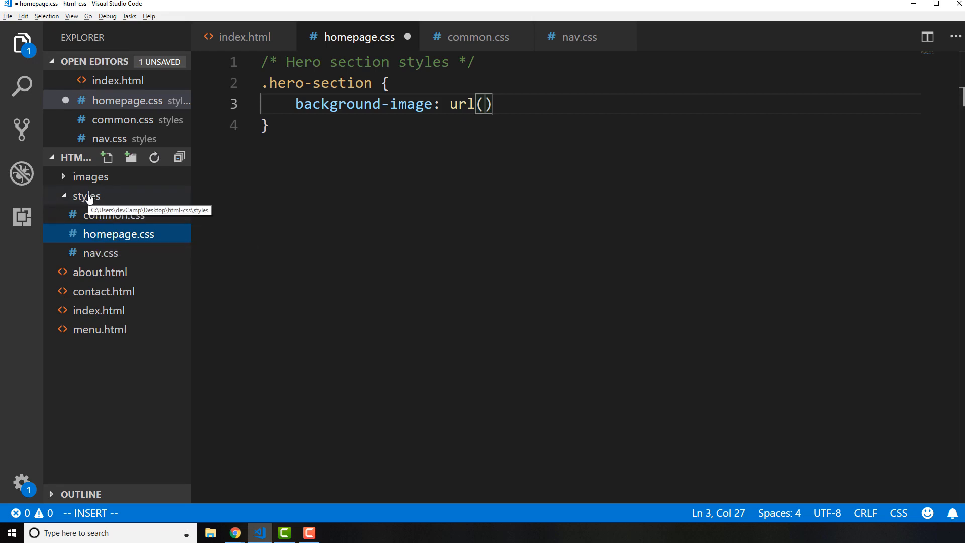
{"action": "left_click", "coordinate": [90, 177]}
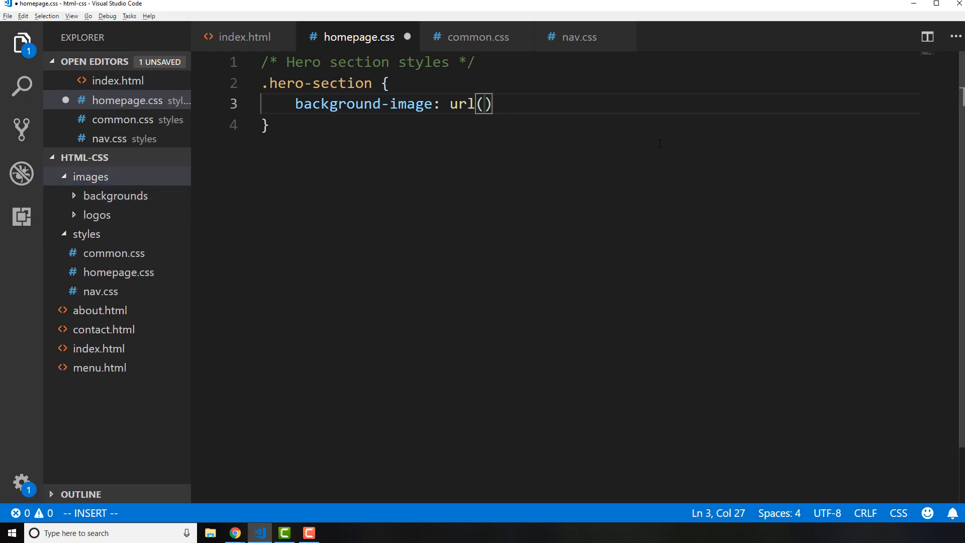
{"action": "type", "text": ".."}
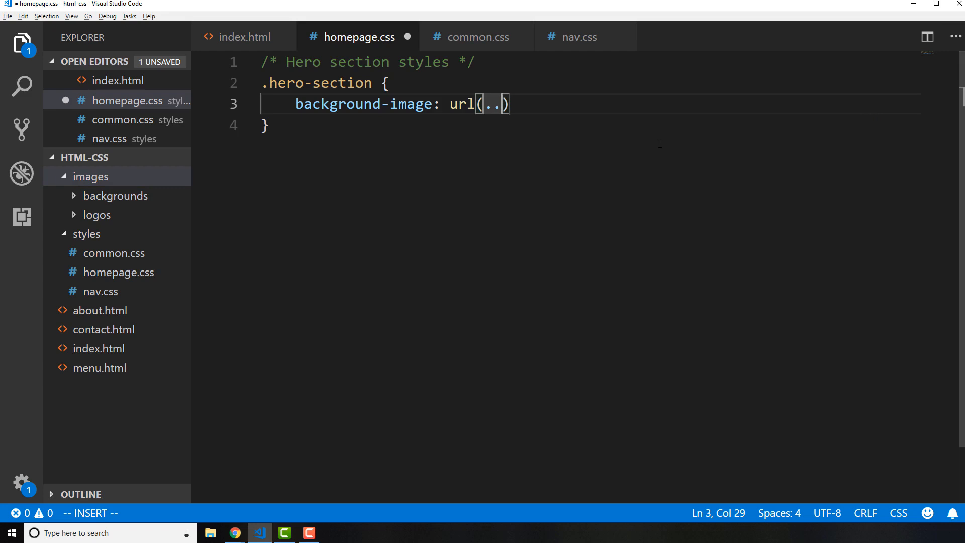
{"action": "type", "text": "/"}
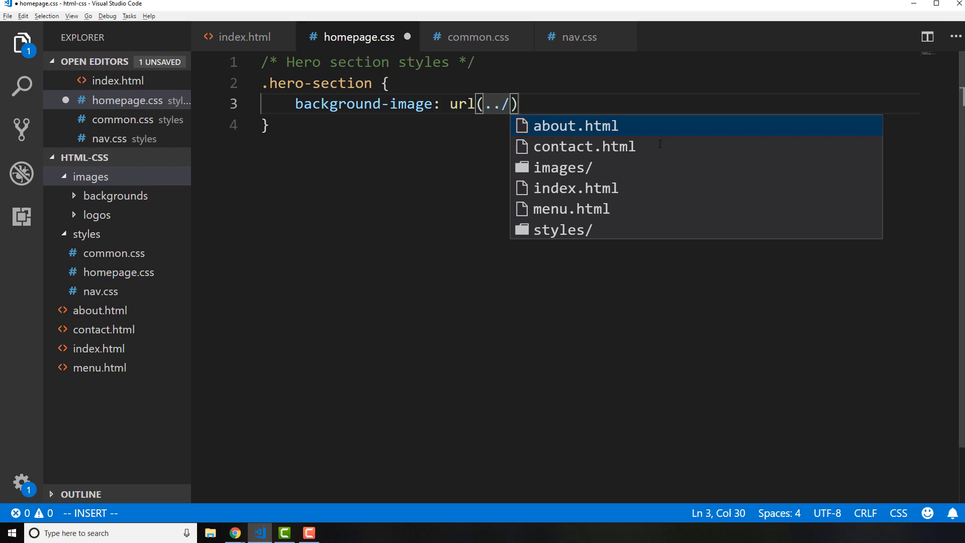
{"action": "mouse_move", "coordinate": [660, 149]}
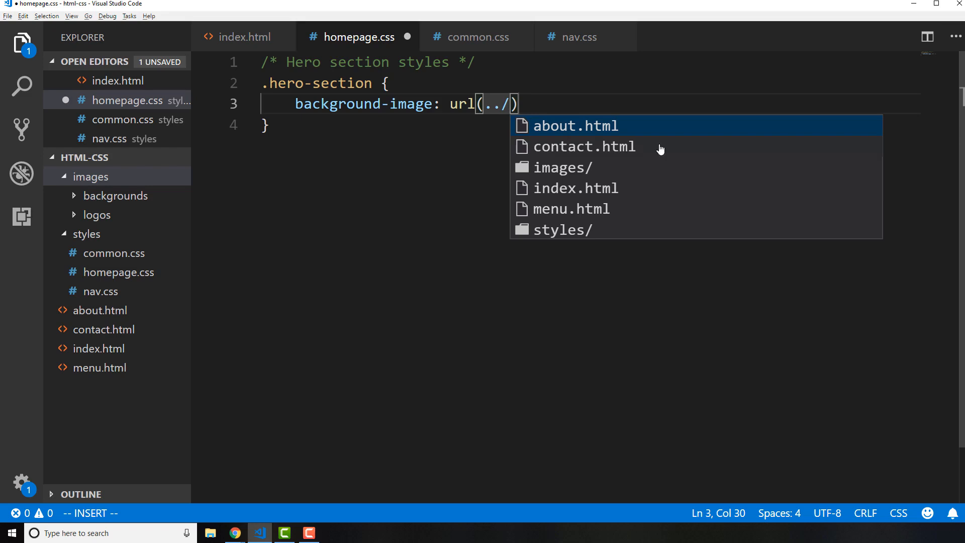
{"action": "mouse_move", "coordinate": [663, 154]}
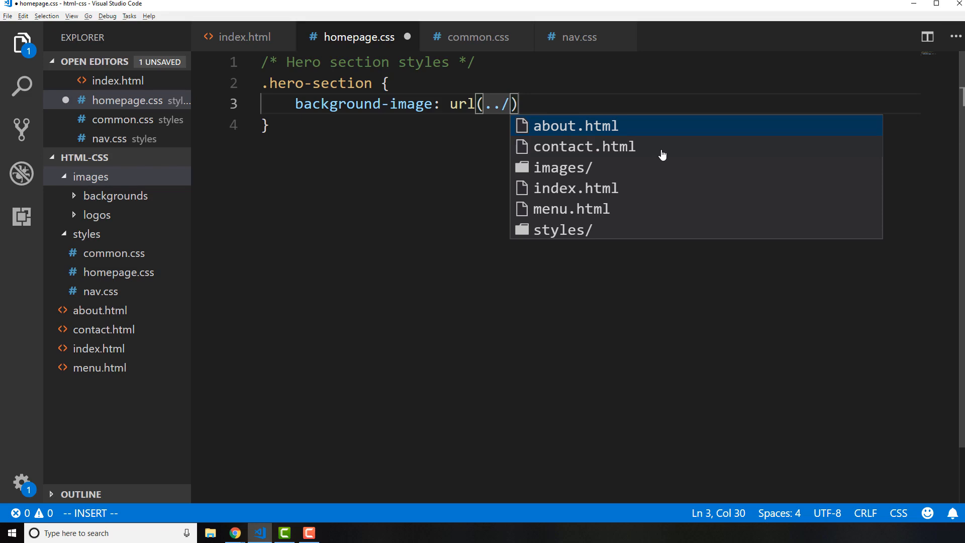
{"action": "mouse_move", "coordinate": [661, 180]}
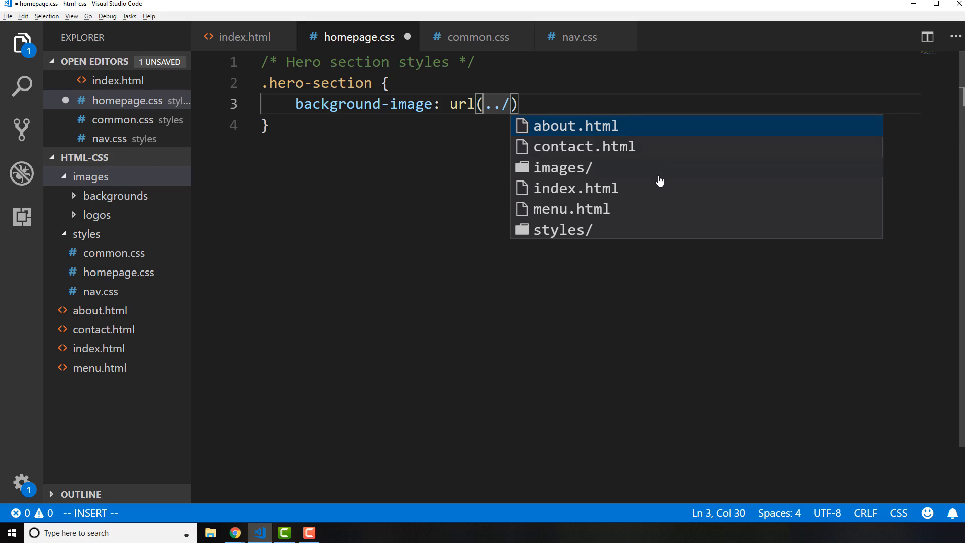
{"action": "mouse_move", "coordinate": [556, 176]}
{"action": "type", "text": "images/backgrounds/"}
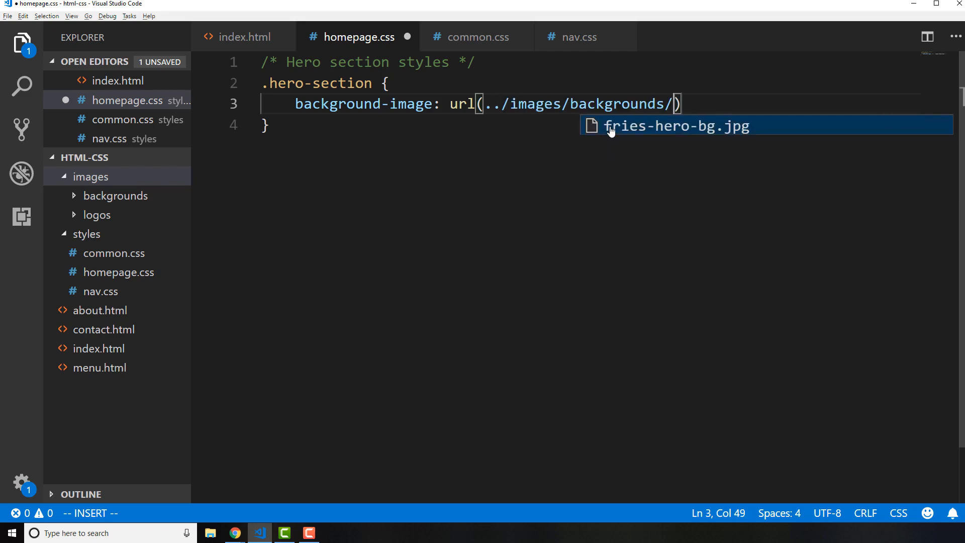
{"action": "mouse_move", "coordinate": [627, 133]}
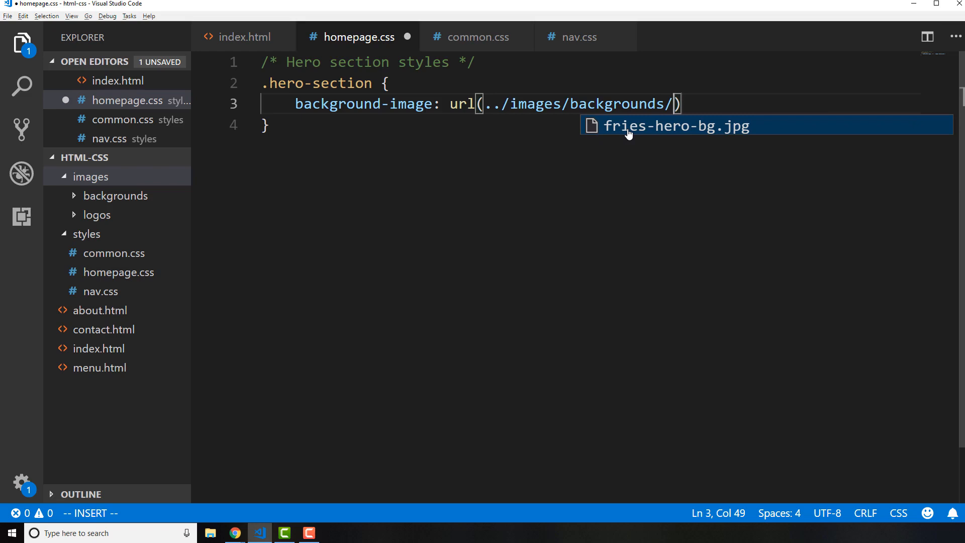
{"action": "left_click", "coordinate": [675, 126]}
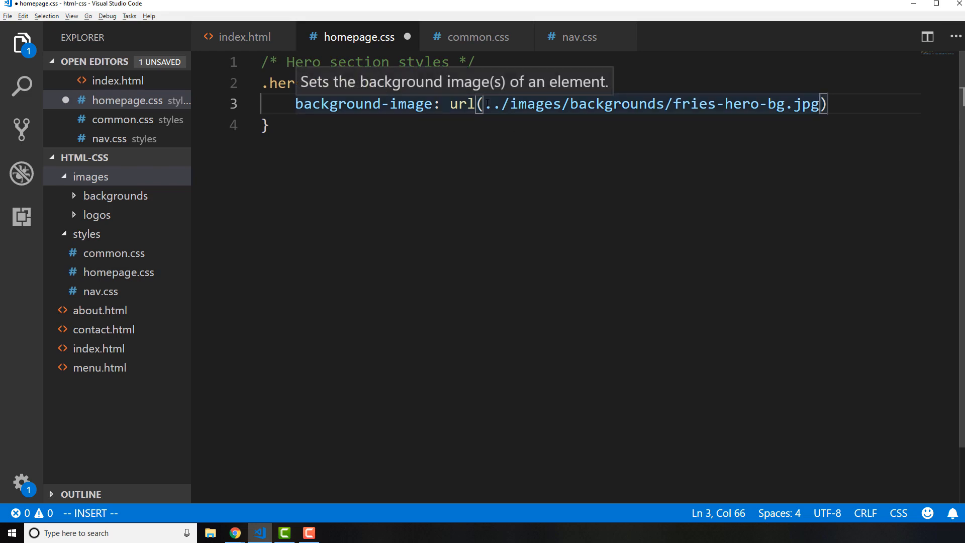
{"action": "mouse_move", "coordinate": [123, 235]}
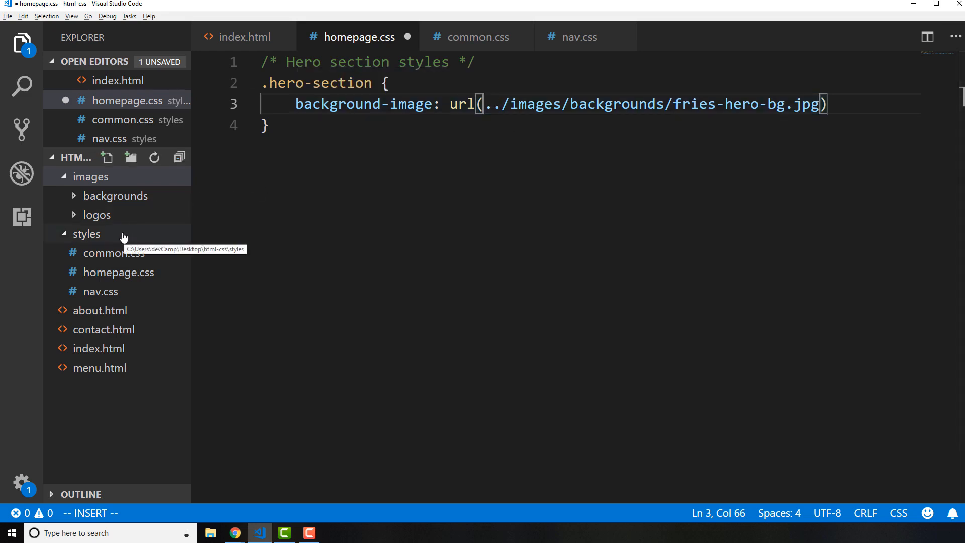
{"action": "mouse_move", "coordinate": [87, 235]}
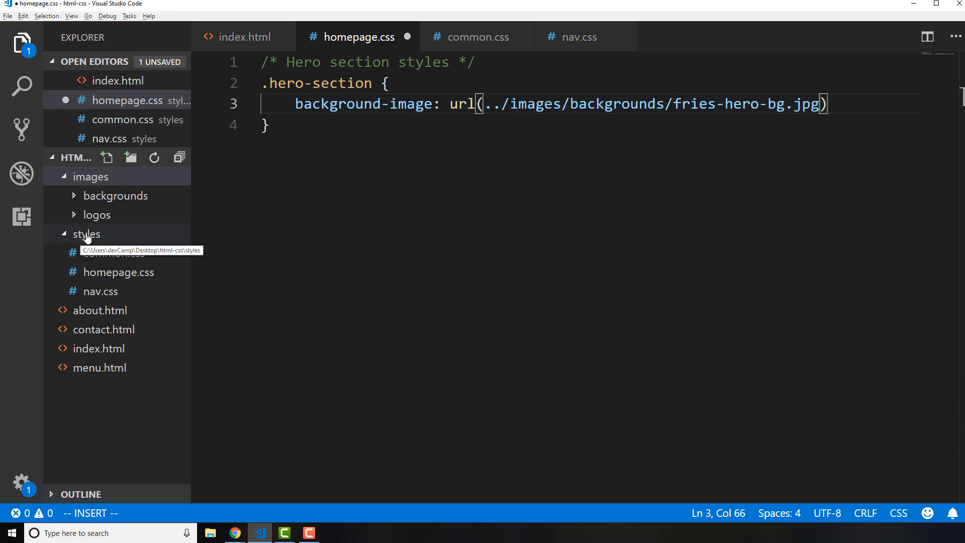
{"action": "mouse_move", "coordinate": [137, 290]}
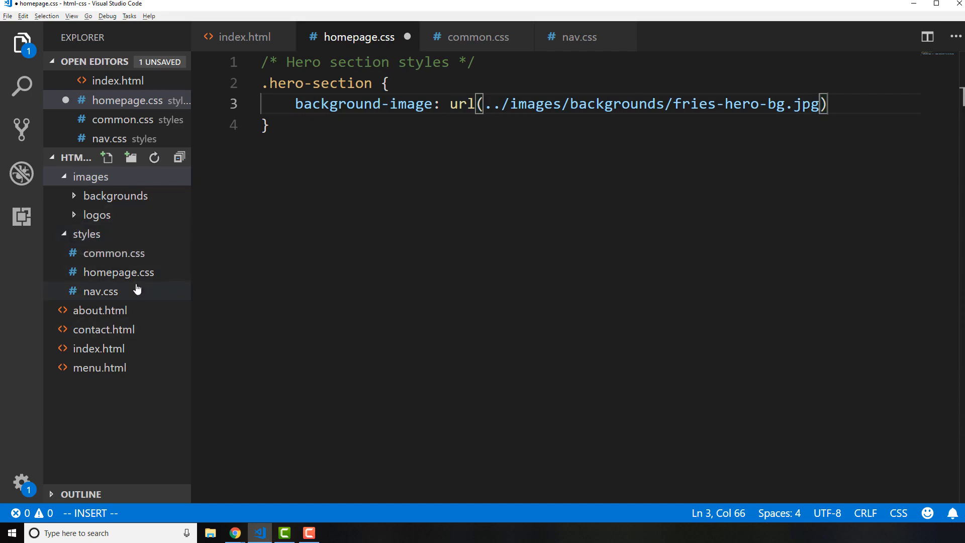
{"action": "mouse_move", "coordinate": [91, 176]}
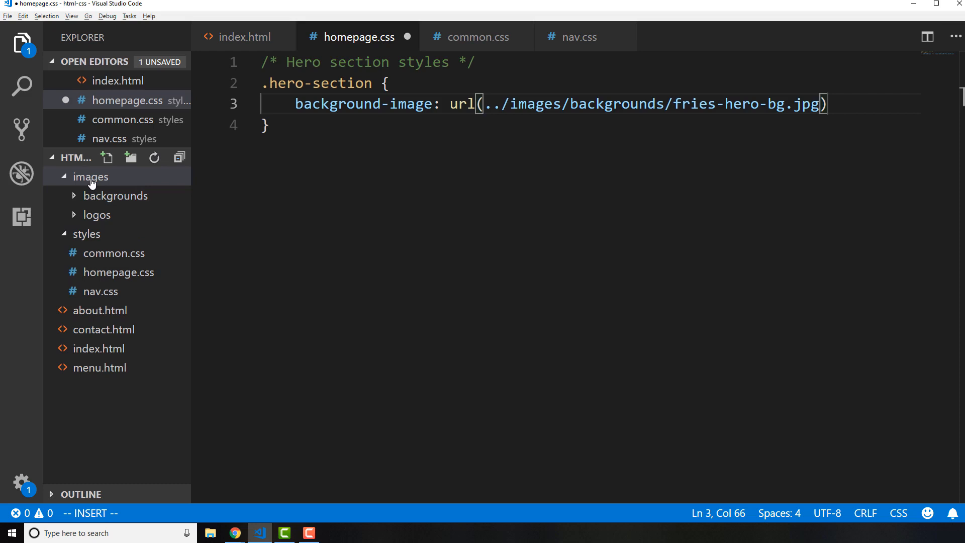
{"action": "mouse_move", "coordinate": [364, 103]}
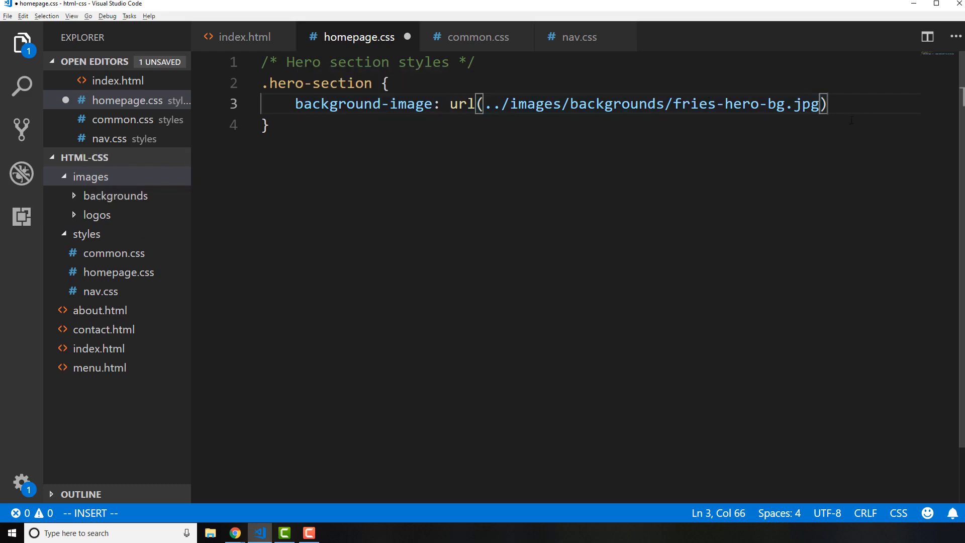
{"action": "type", "text": ";"}
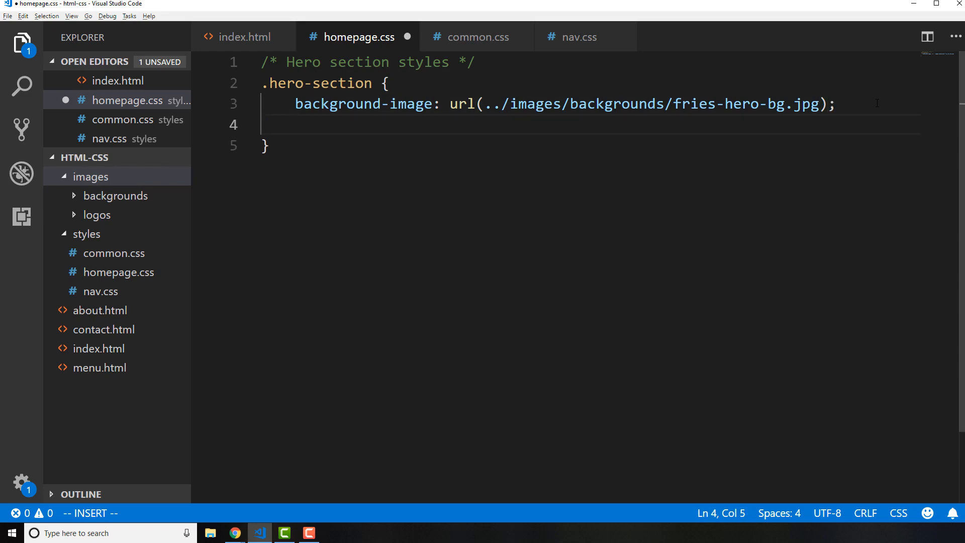
{"action": "left_click", "coordinate": [234, 533]}
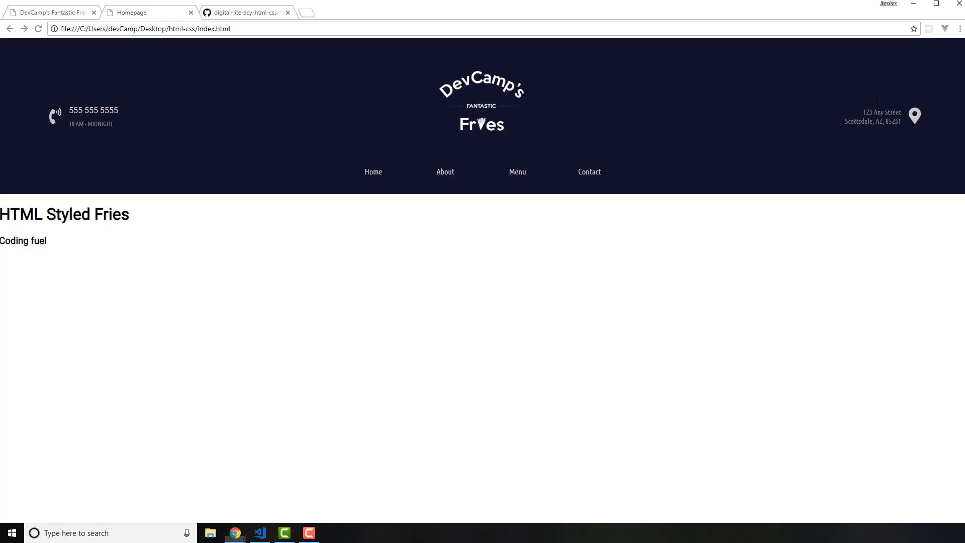
{"action": "mouse_move", "coordinate": [642, 168]}
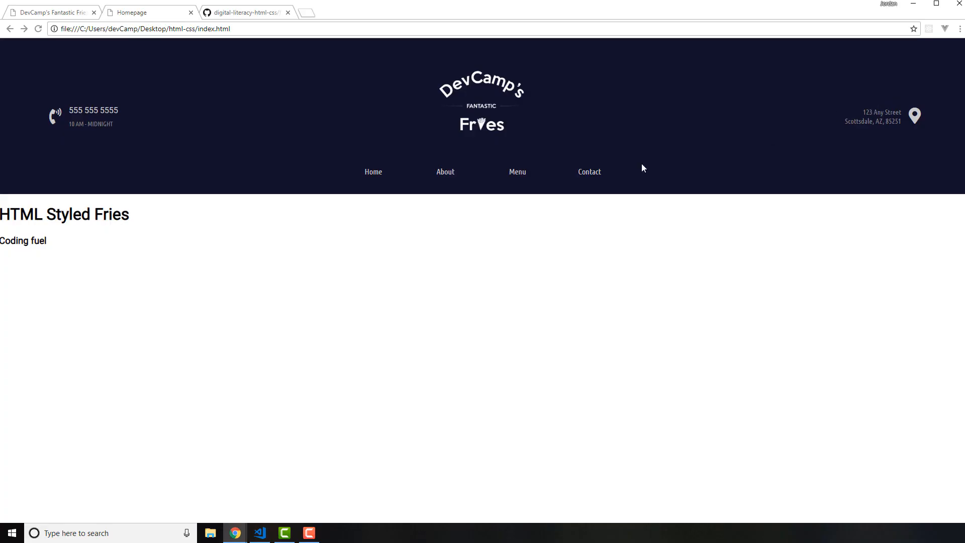
{"action": "mouse_move", "coordinate": [36, 274]}
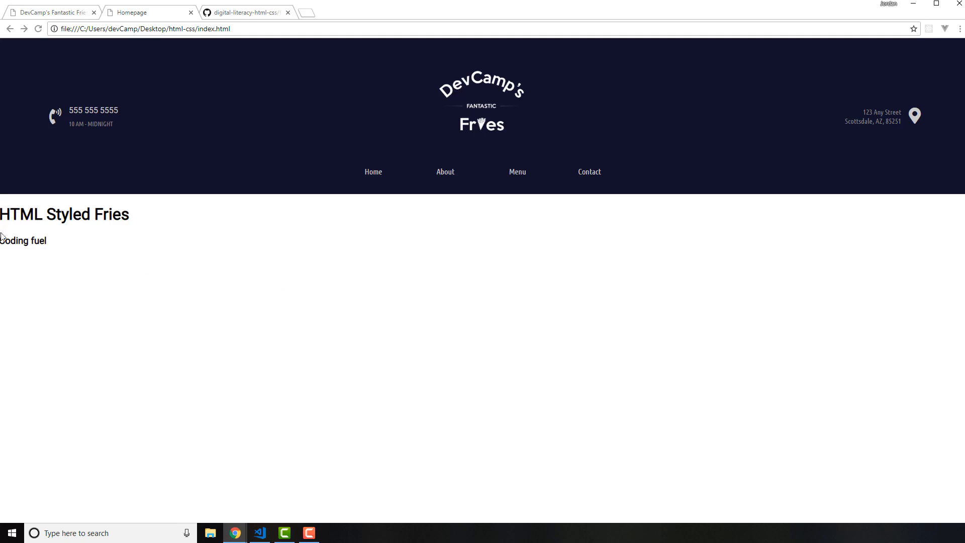
{"action": "mouse_move", "coordinate": [255, 283]}
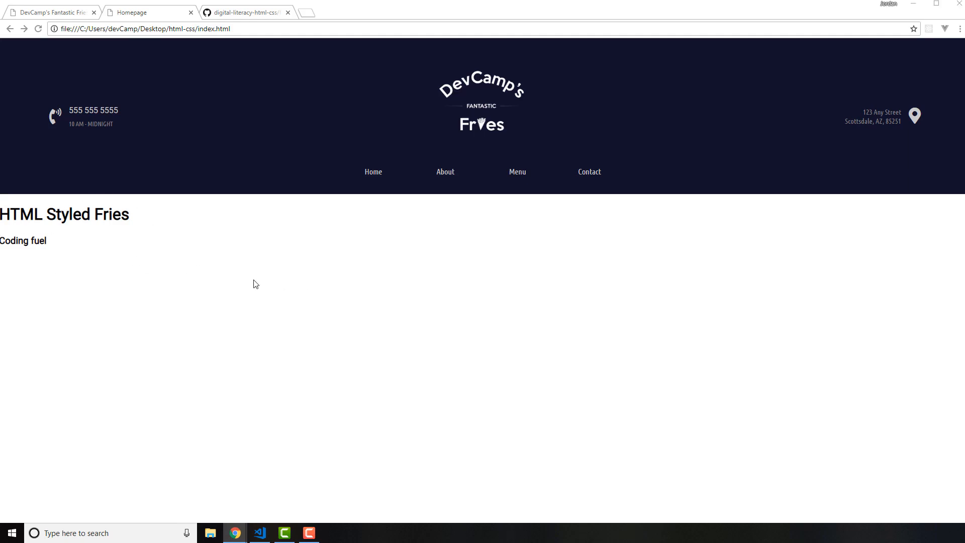
Leave Chrome's homepage, where headings still lack a background, and return to homepage.css.
{"action": "left_click", "coordinate": [258, 533]}
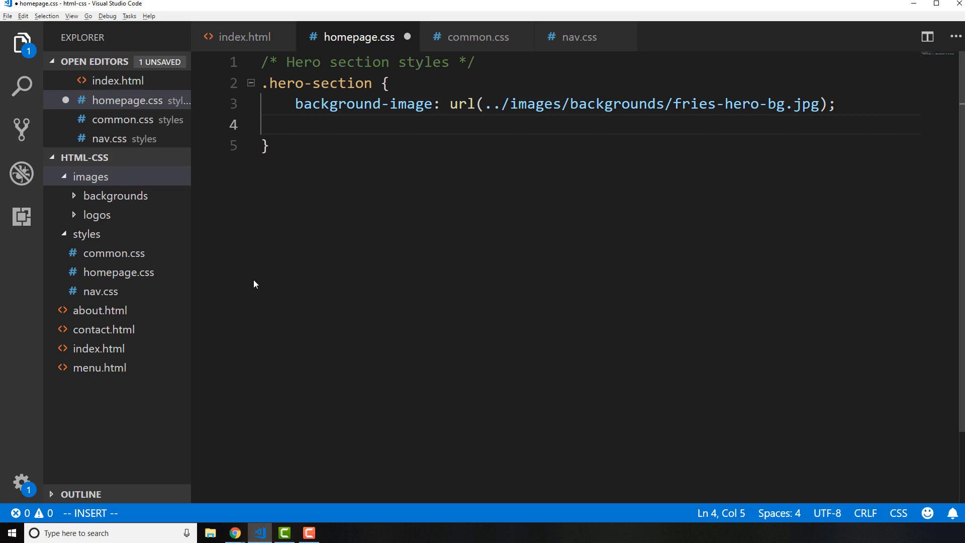
Add padding: 100px to the hero rule, save homepage.css, and view the homepage.
{"action": "type", "text": "padding:"}
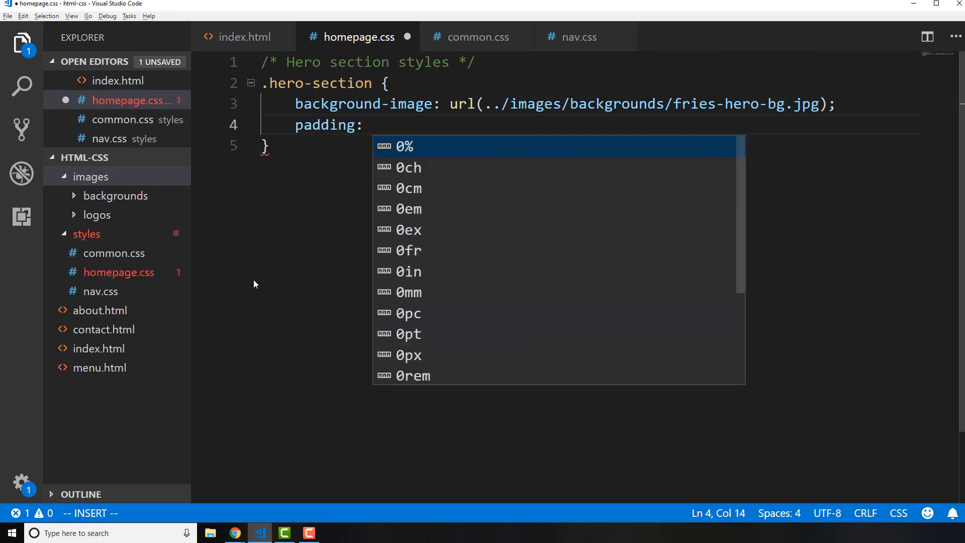
{"action": "type", "text": "100px"}
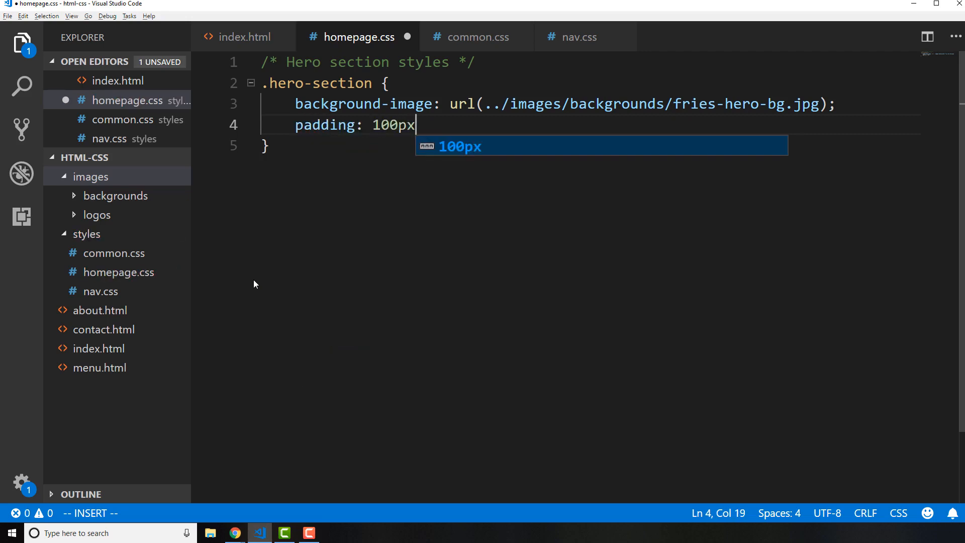
{"action": "key", "text": "enter"}
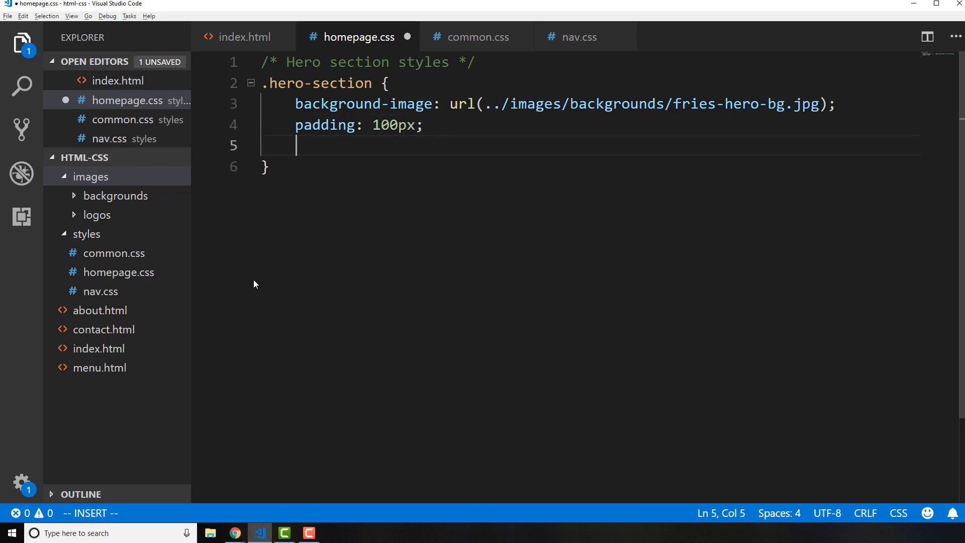
{"action": "key", "text": "Escape"}
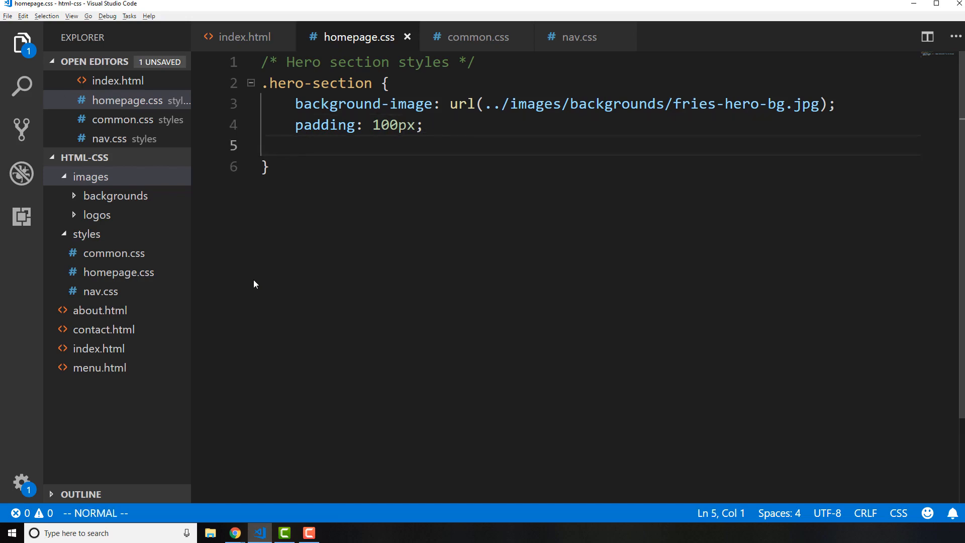
{"action": "left_click", "coordinate": [235, 533]}
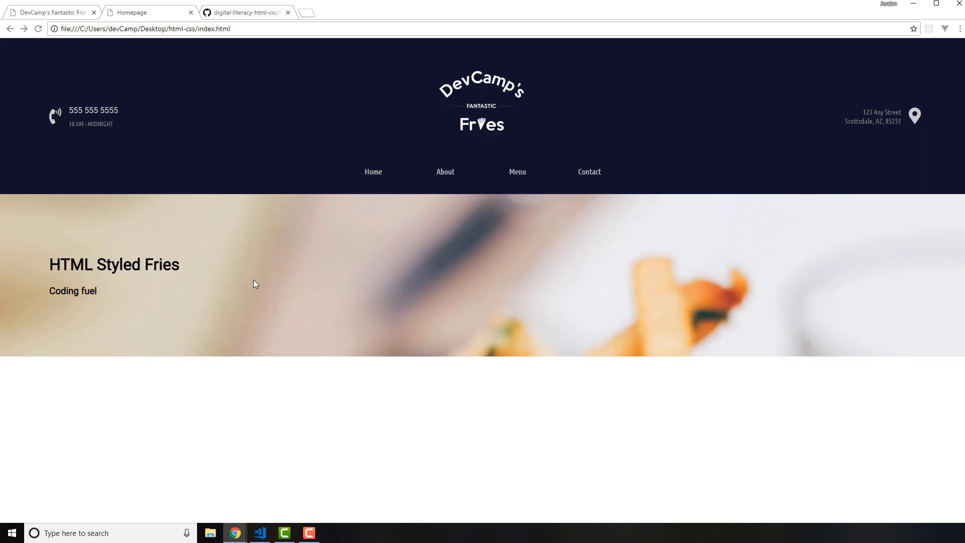
{"action": "mouse_move", "coordinate": [720, 318]}
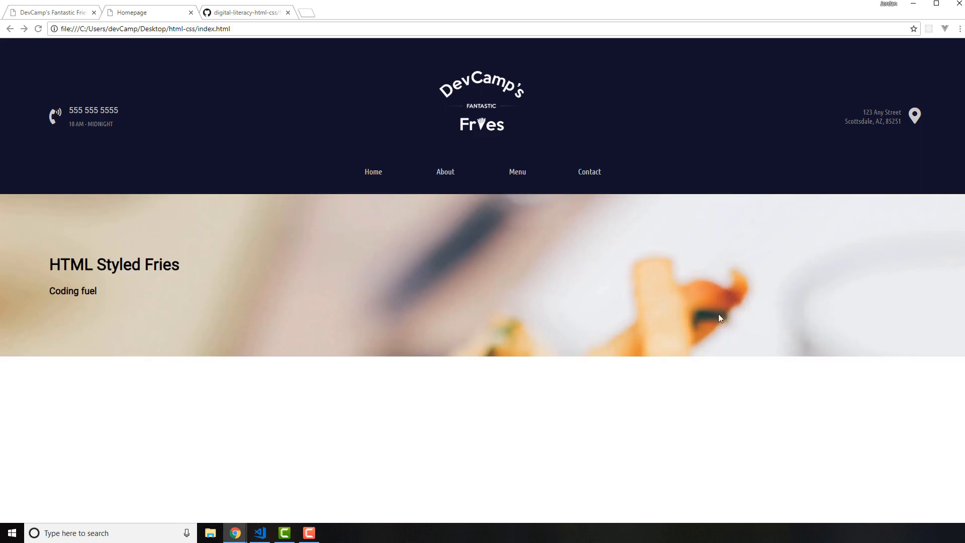
{"action": "mouse_move", "coordinate": [614, 344]}
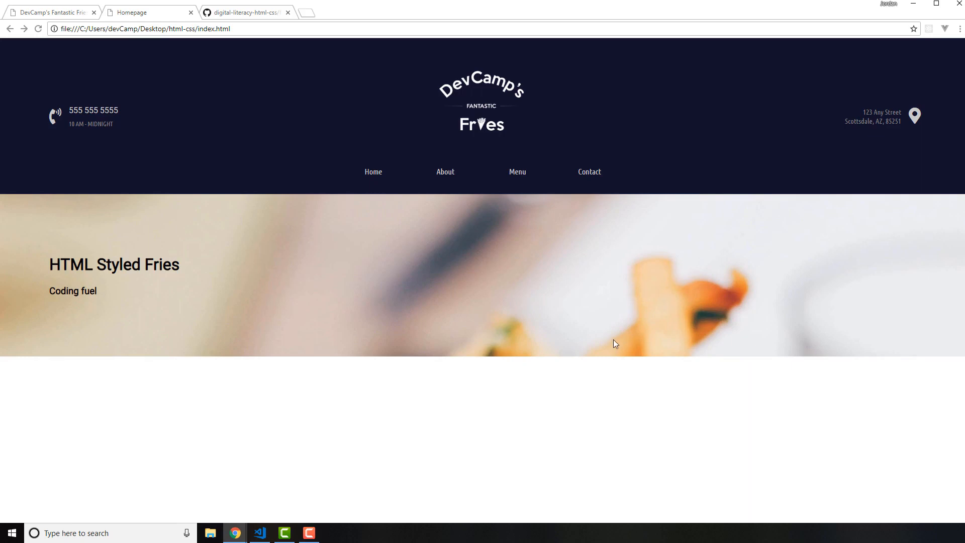
{"action": "left_click", "coordinate": [258, 532]}
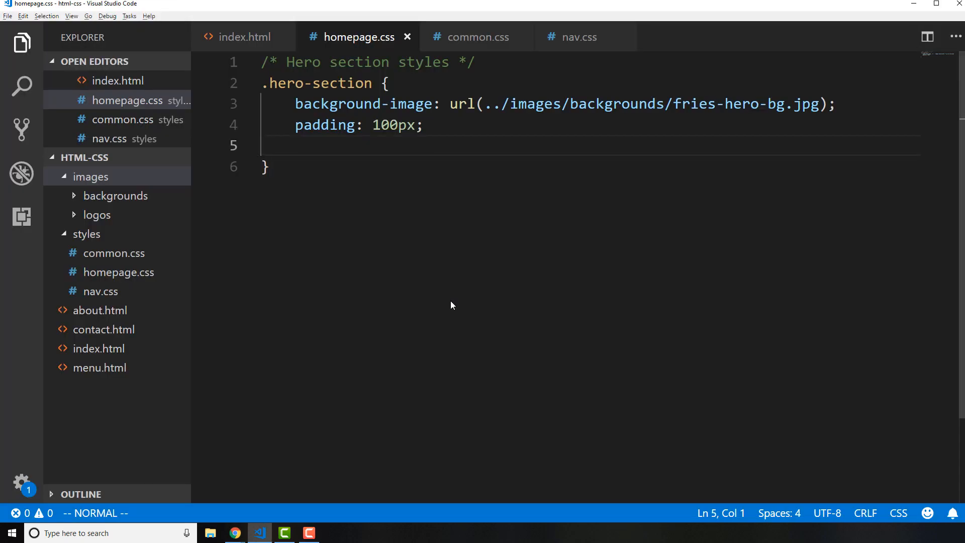
{"action": "key", "text": "d"}
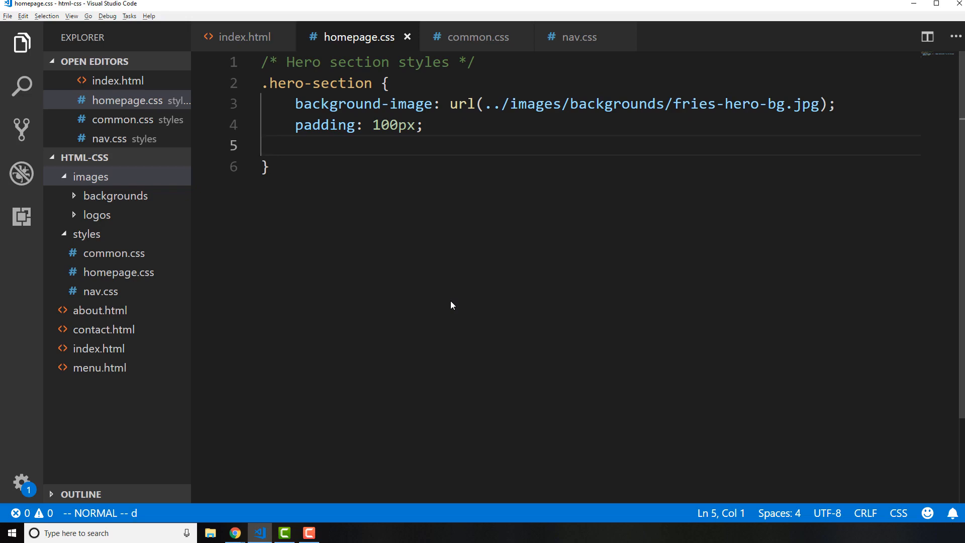
{"action": "key", "text": "i"}
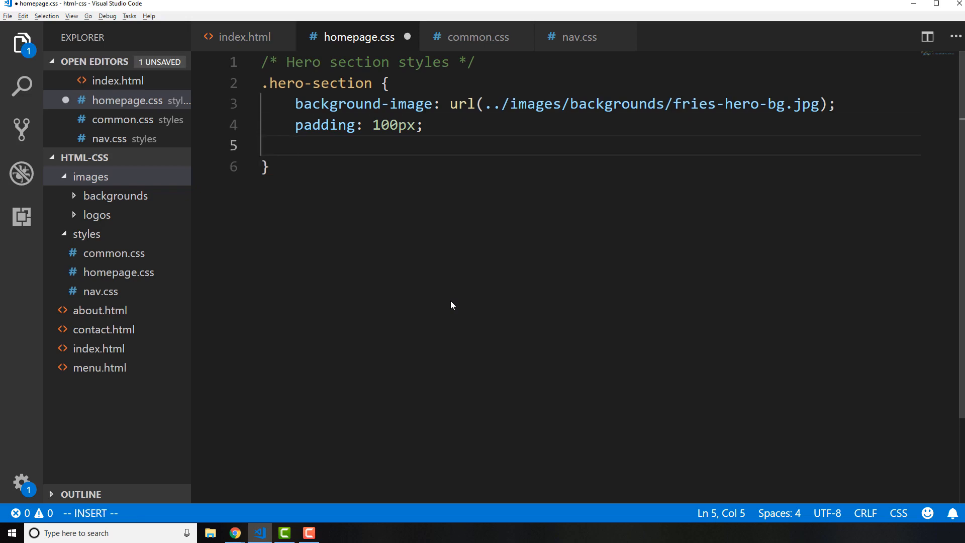
{"action": "left_click", "coordinate": [234, 532]}
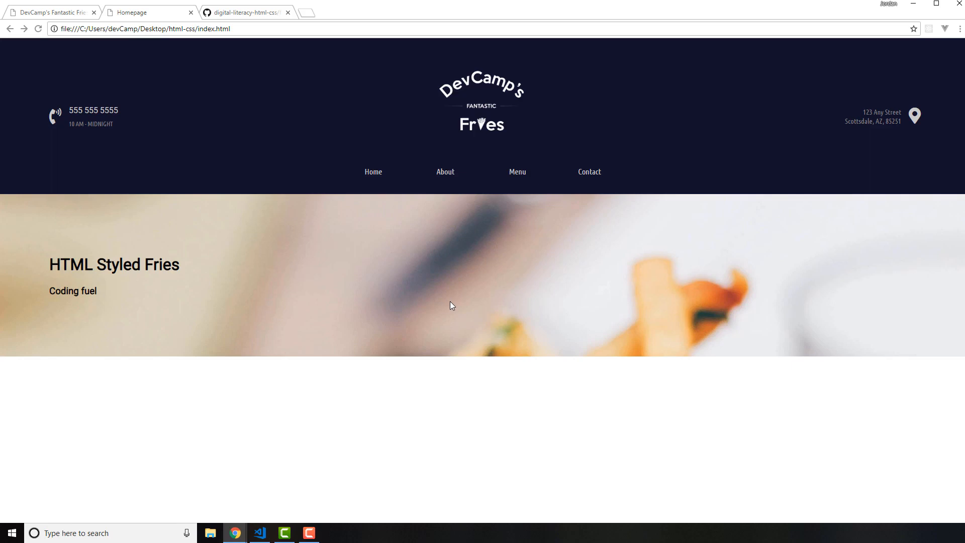
{"action": "mouse_move", "coordinate": [497, 331]}
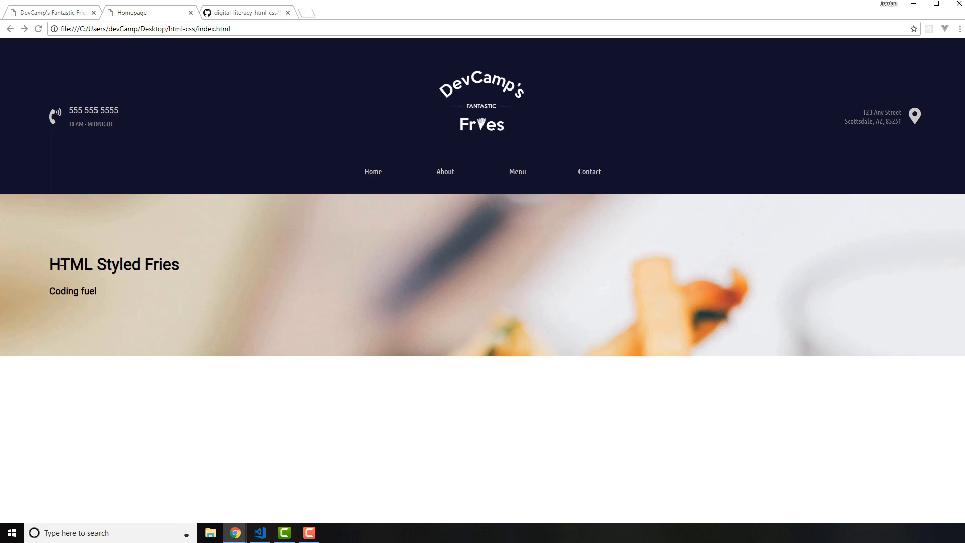
{"action": "mouse_move", "coordinate": [113, 302]}
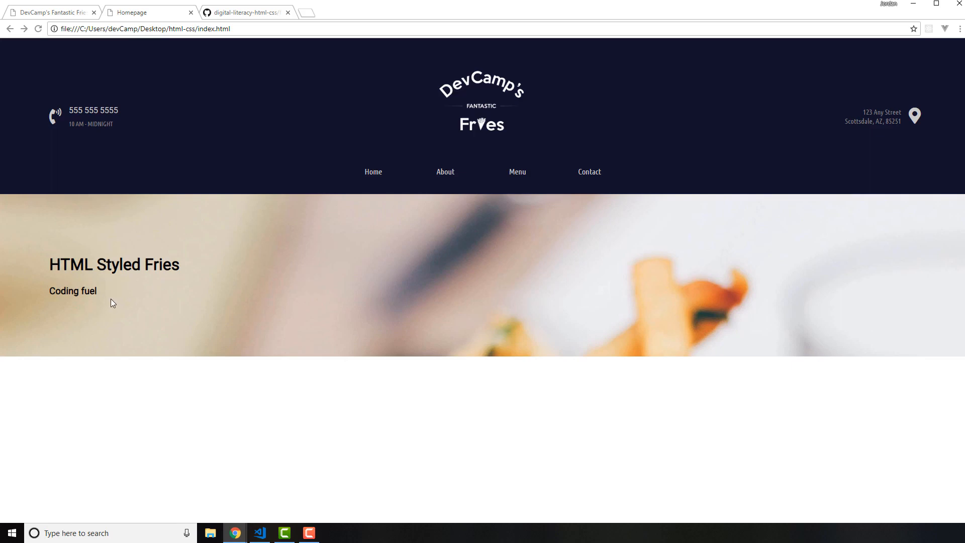
{"action": "mouse_move", "coordinate": [154, 292]}
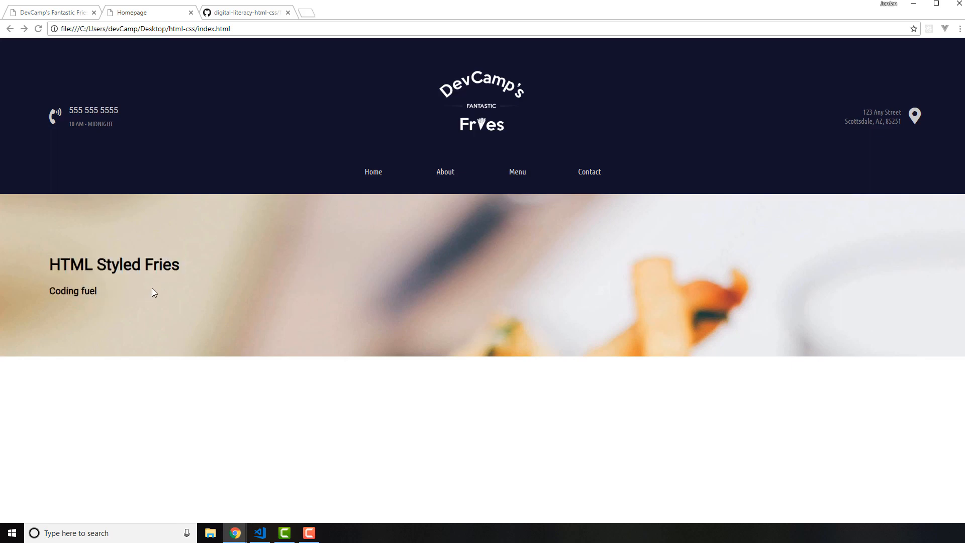
{"action": "mouse_move", "coordinate": [114, 286]}
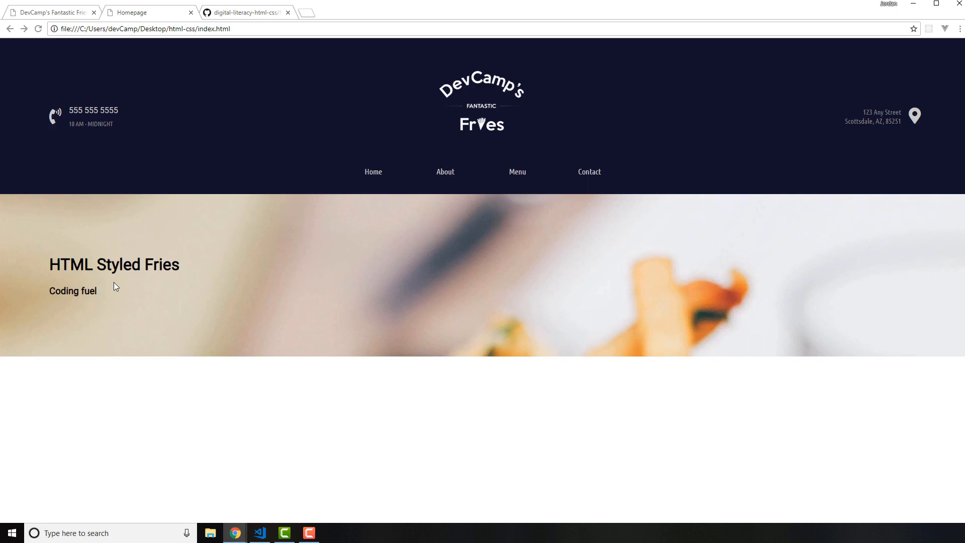
{"action": "mouse_move", "coordinate": [481, 282]}
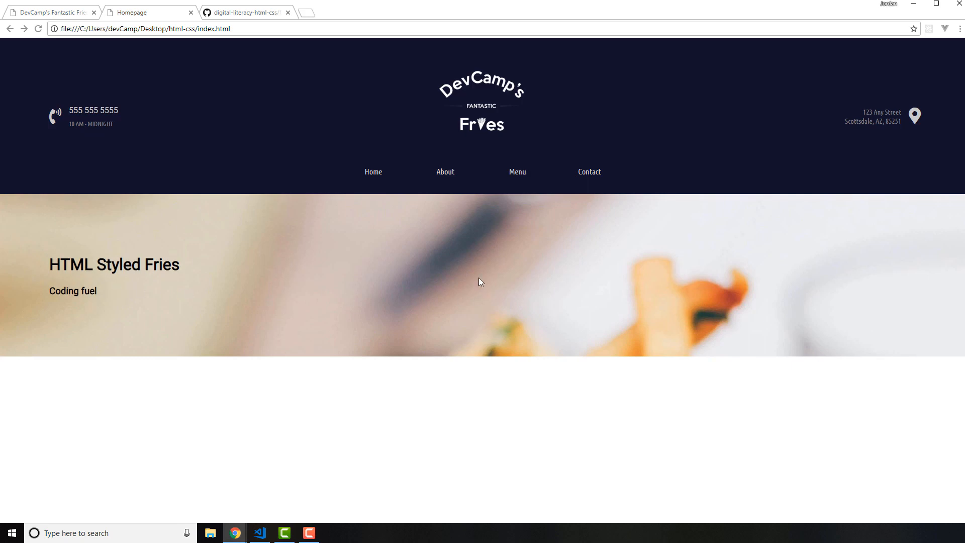
{"action": "mouse_move", "coordinate": [504, 299]}
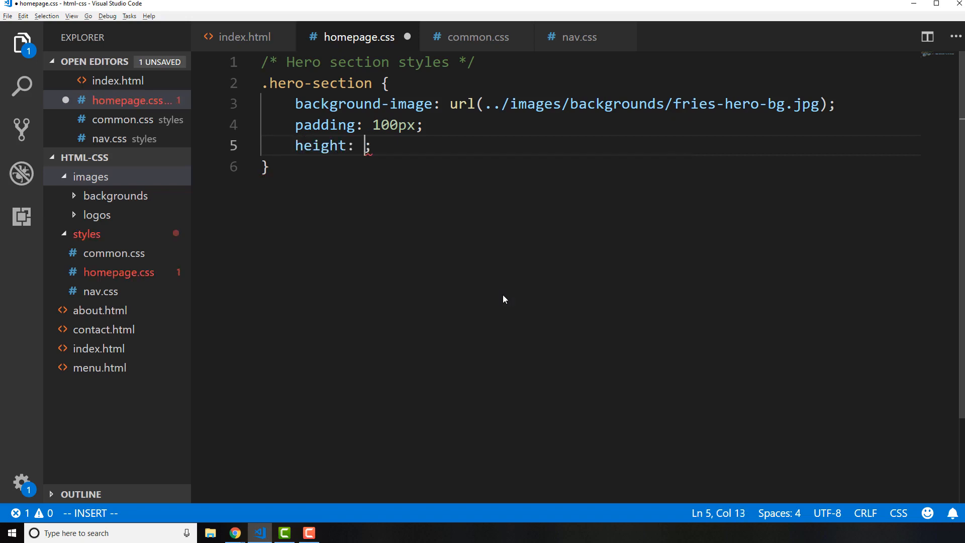
Set the hero section height to 300px and save homepage.css.
{"action": "type", "text": "300px"}
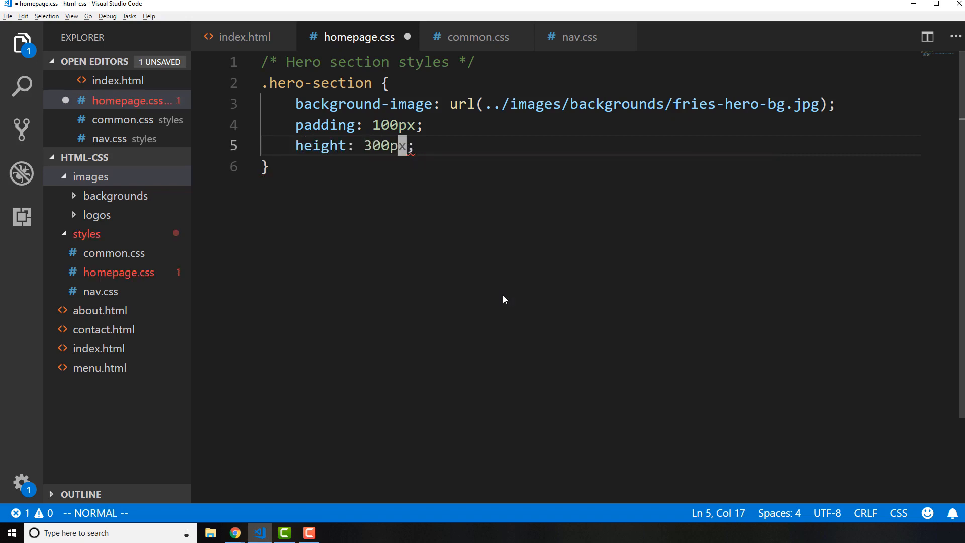
{"action": "key", "text": "ctrl+s"}
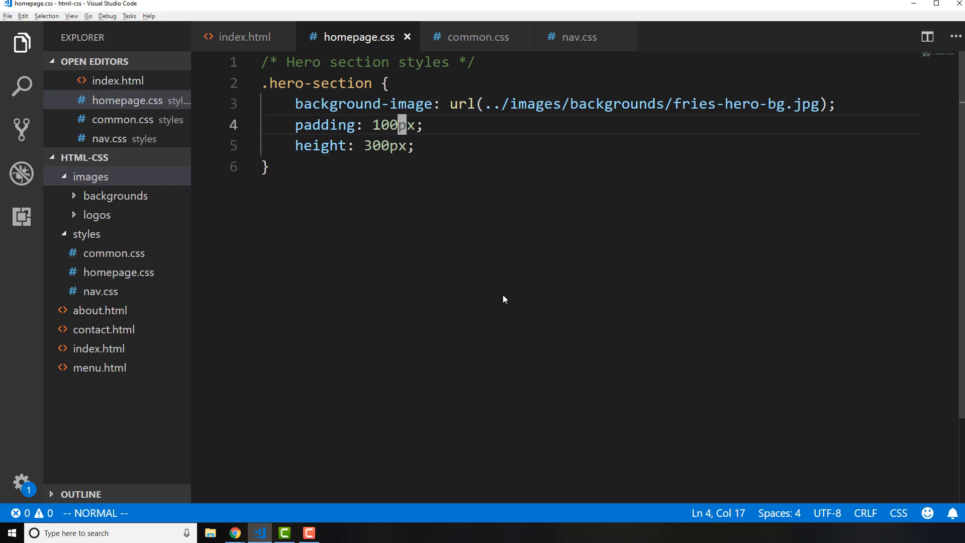
{"action": "key", "text": "j"}
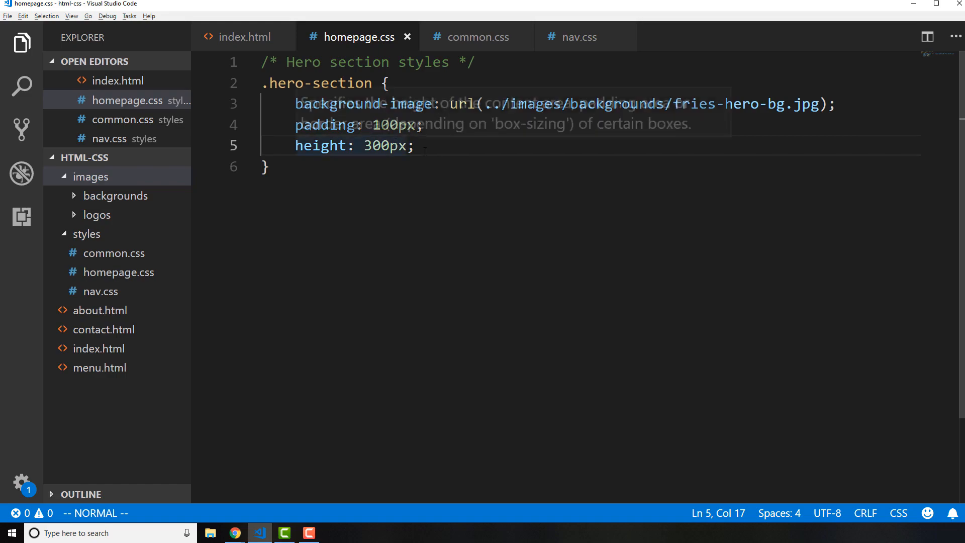
{"action": "left_click", "coordinate": [235, 532]}
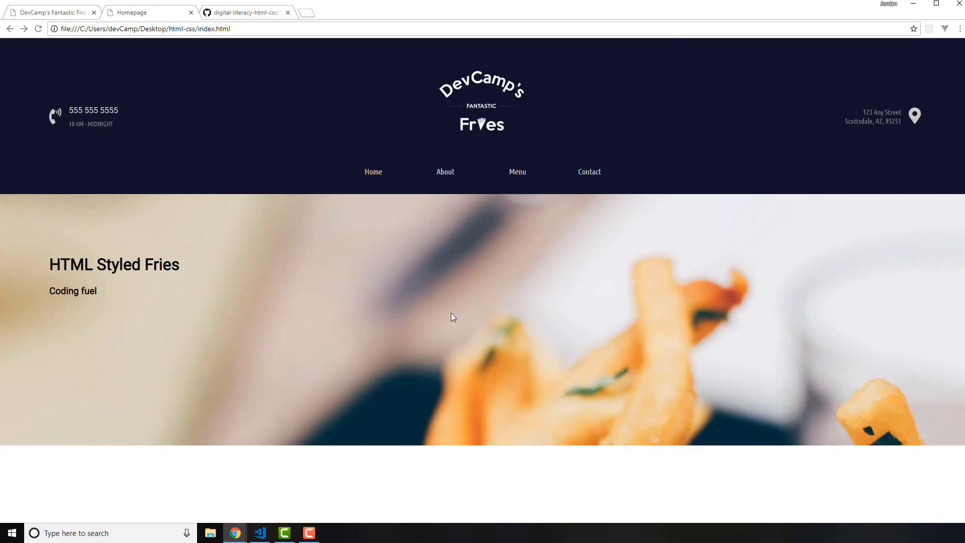
{"action": "mouse_move", "coordinate": [582, 338]}
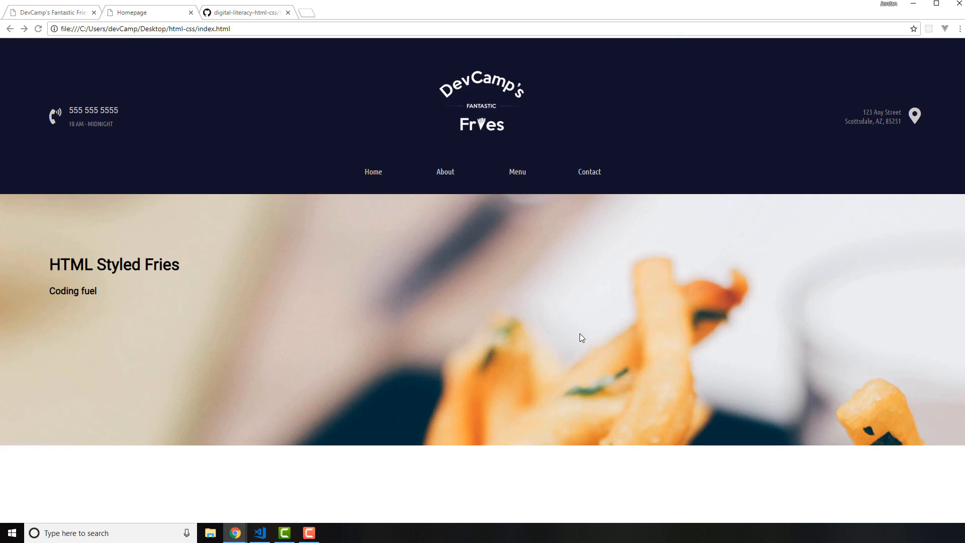
{"action": "mouse_move", "coordinate": [519, 290]}
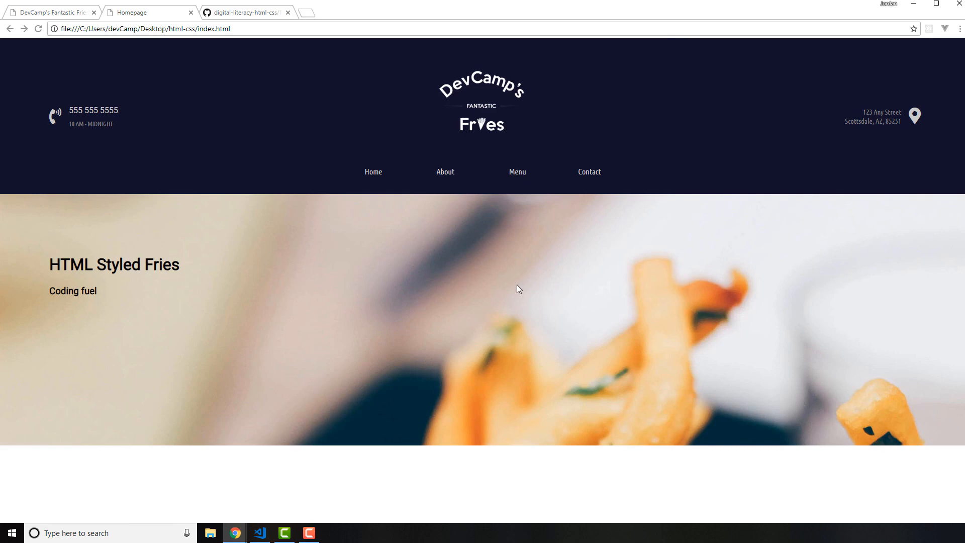
Return from Chrome's taller hero preview to the hero rule in VS Code.
{"action": "left_click", "coordinate": [258, 533]}
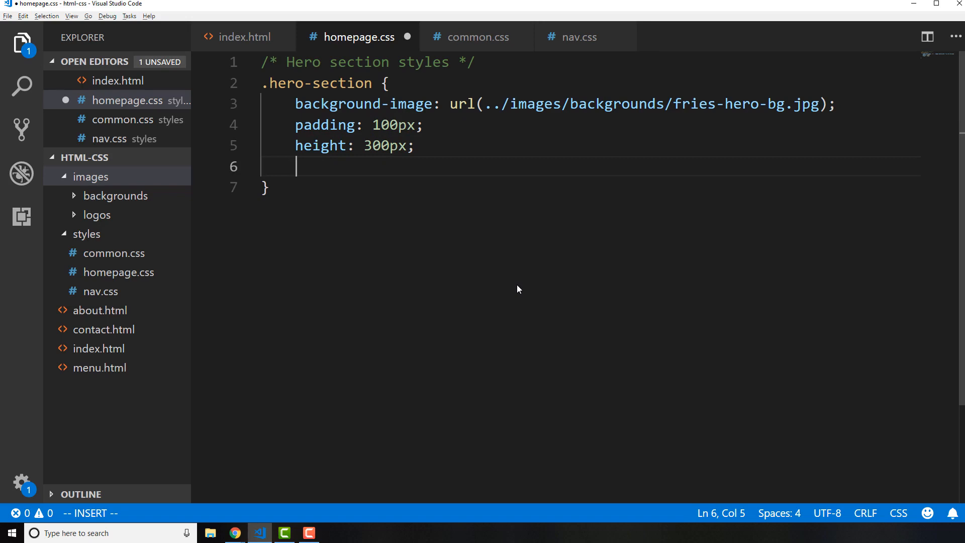
Add fixed attachment, center position, no-repeat and cover size to the hero background, and save.
{"action": "type", "text": "b"}
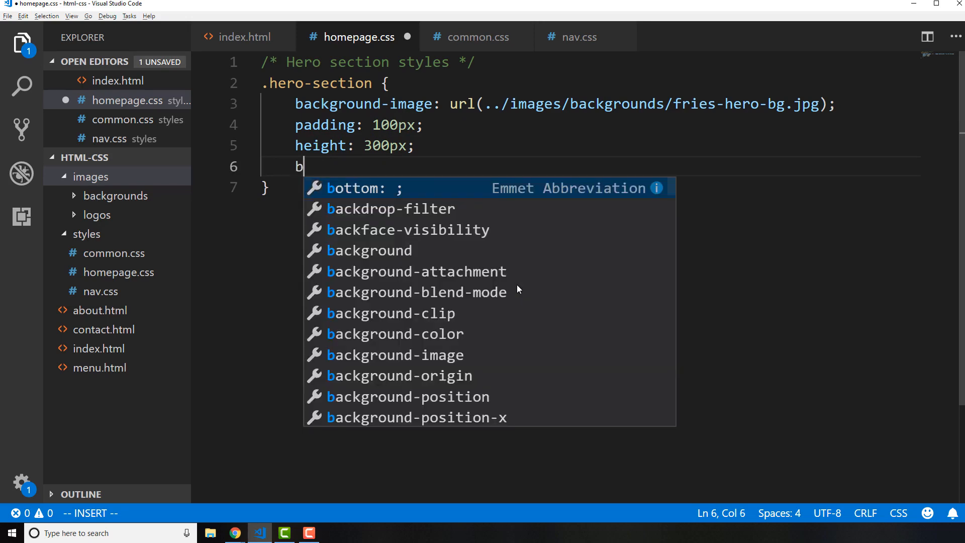
{"action": "type", "text": "ackground-attachment: fixed;"}
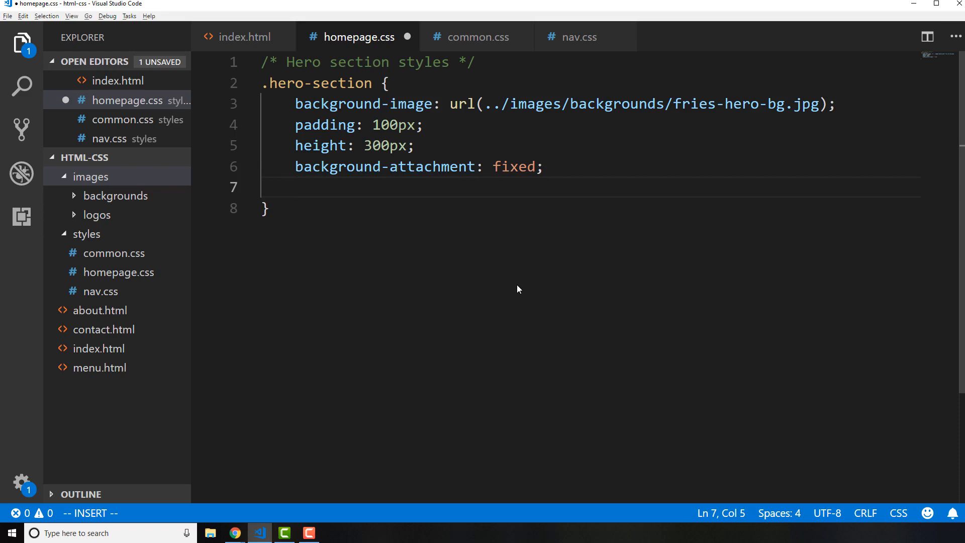
{"action": "type", "text": "b"}
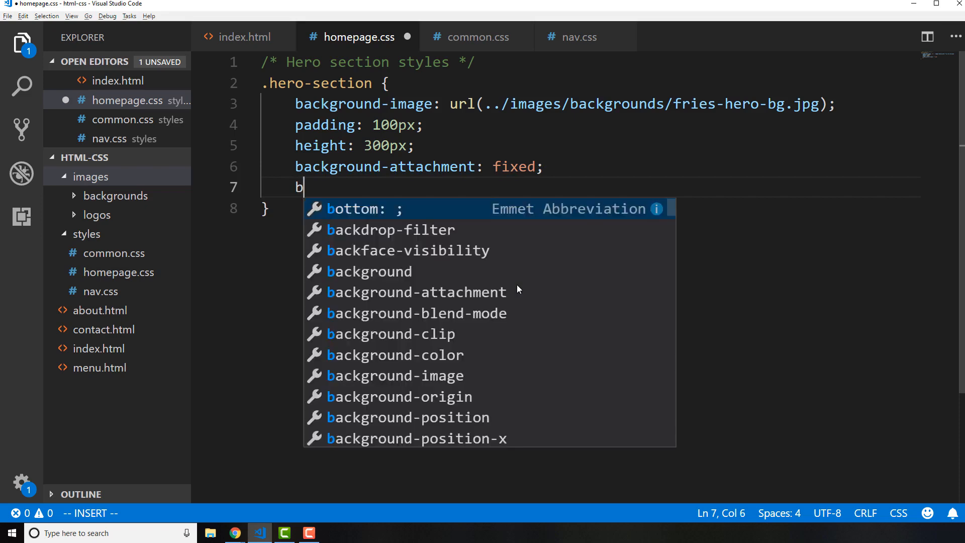
{"action": "type", "text": "ackground-position:"}
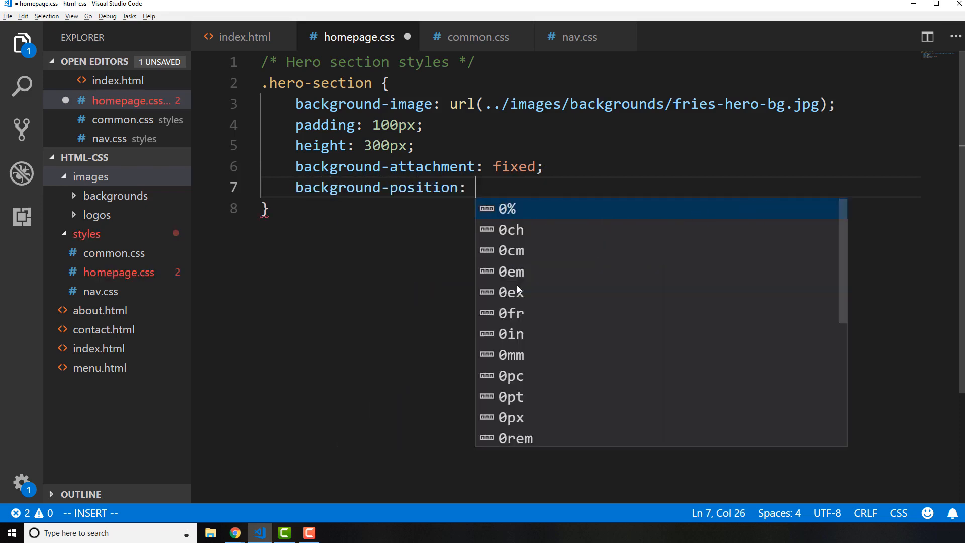
{"action": "type", "text": "center;"}
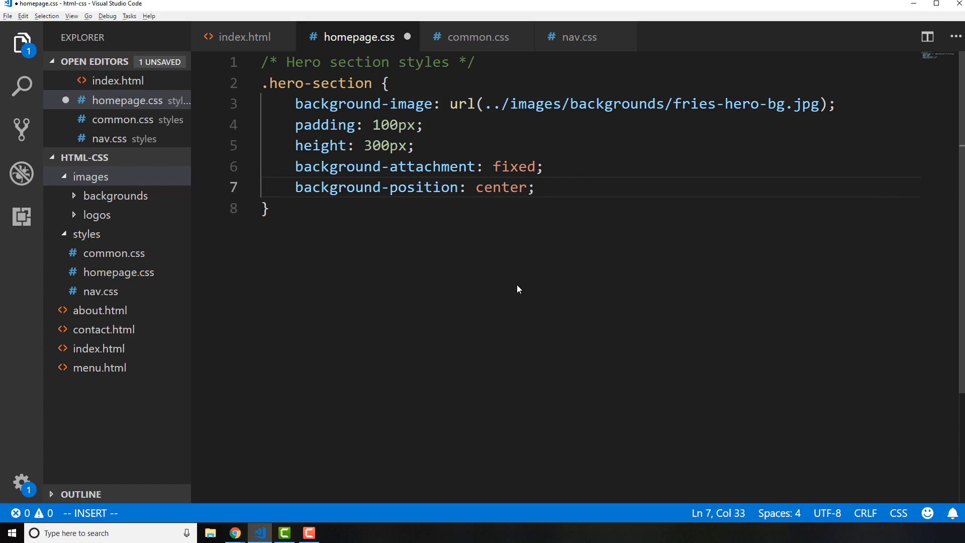
{"action": "type", "text": "back"}
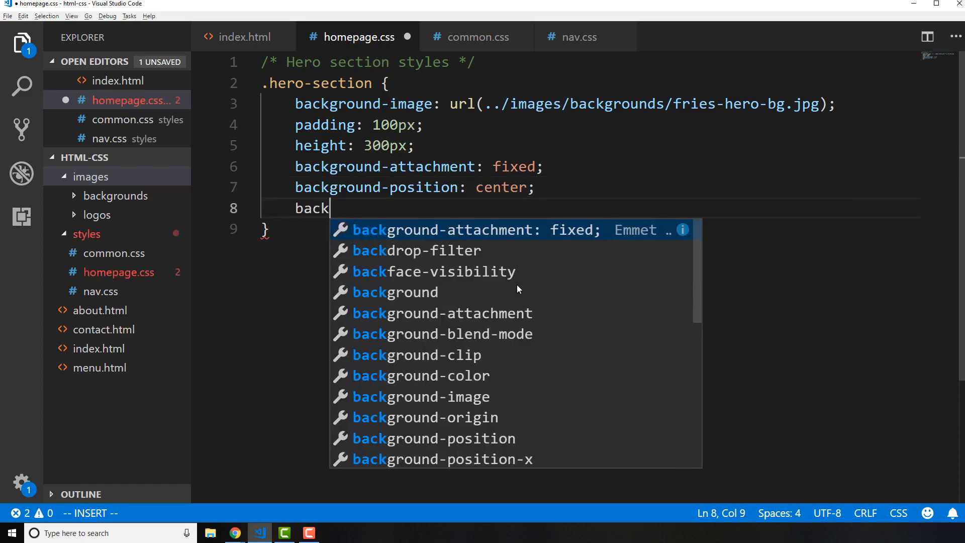
{"action": "type", "text": "ground-repeat: no-repeat;"}
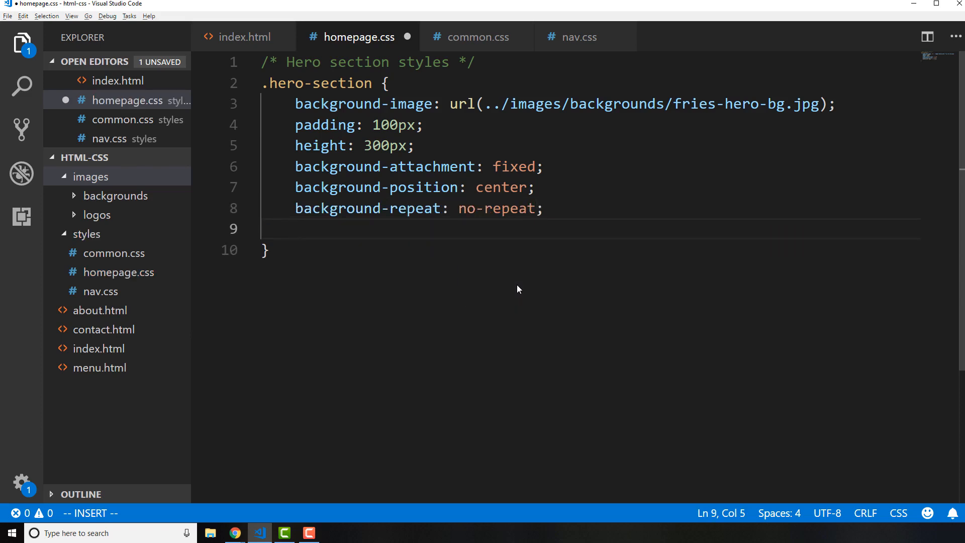
{"action": "type", "text": "background-size"}
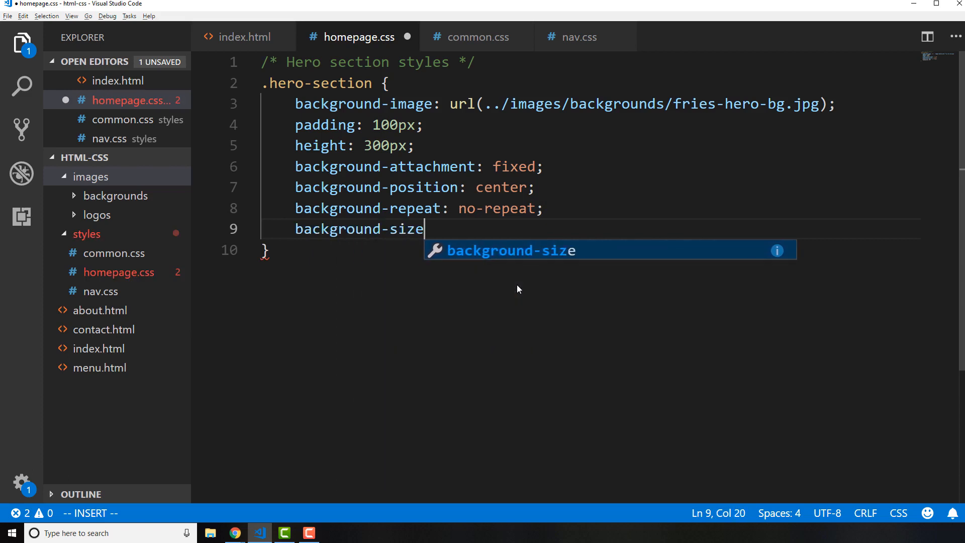
{"action": "type", "text": ": cover;"}
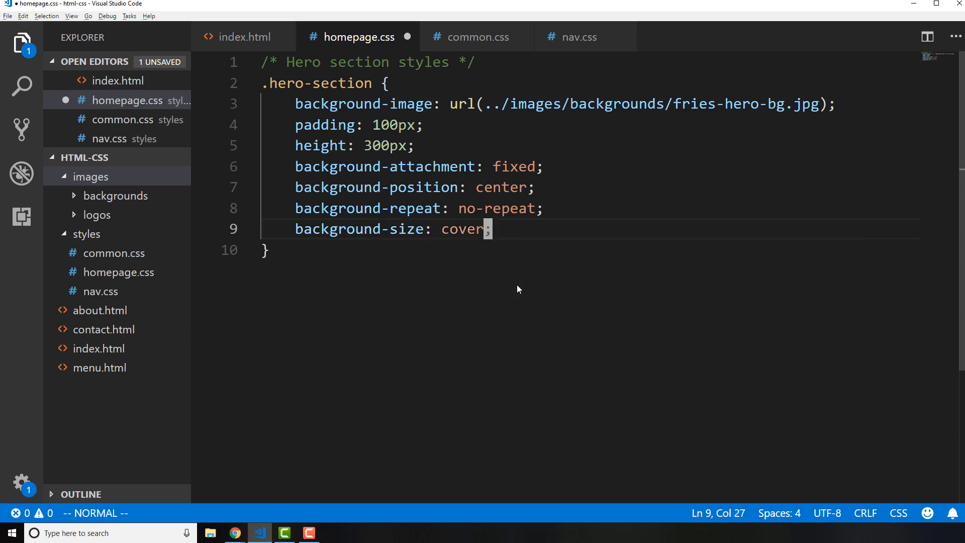
{"action": "key", "text": "ctrl+s"}
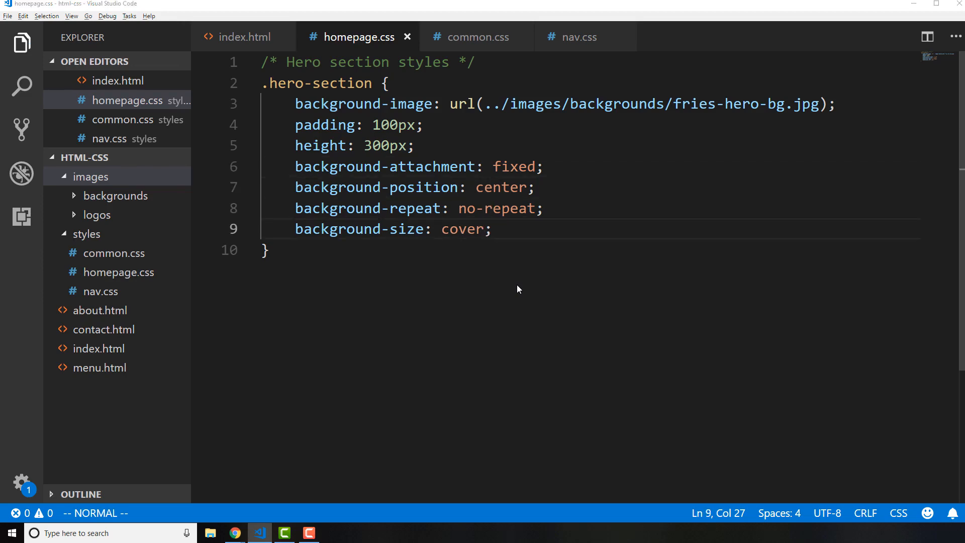
Refresh Chrome's homepage to see the cover-sized fries hero, then select the address bar.
{"action": "left_click", "coordinate": [234, 532]}
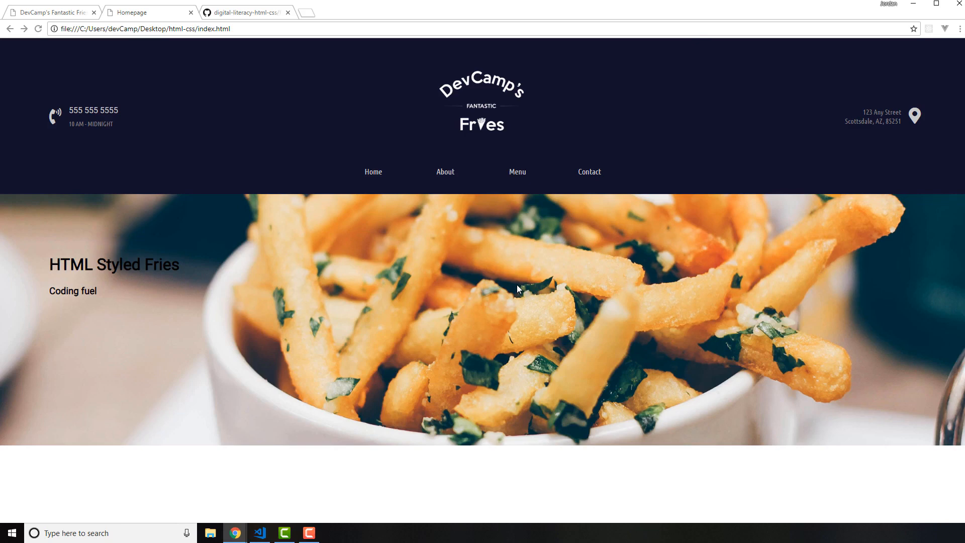
{"action": "mouse_move", "coordinate": [353, 485]}
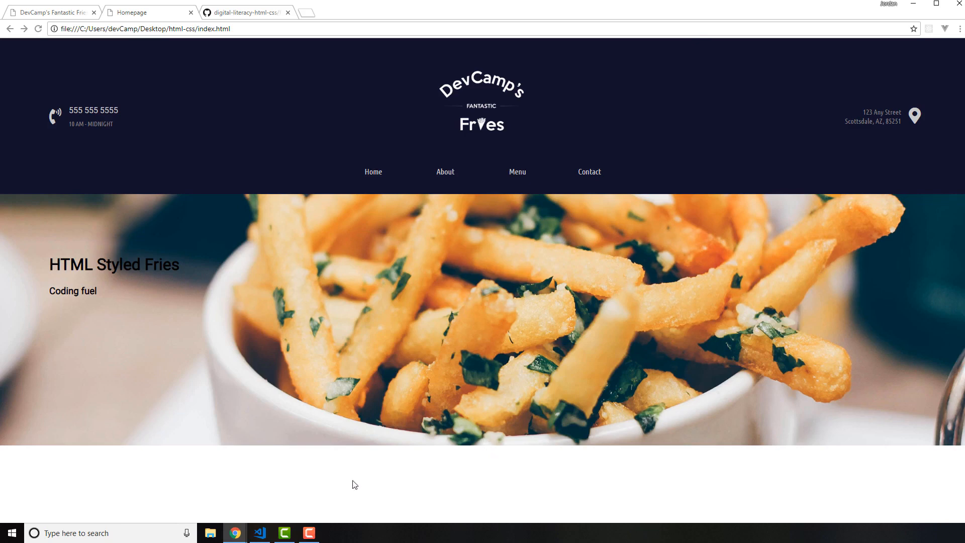
{"action": "mouse_move", "coordinate": [415, 319]}
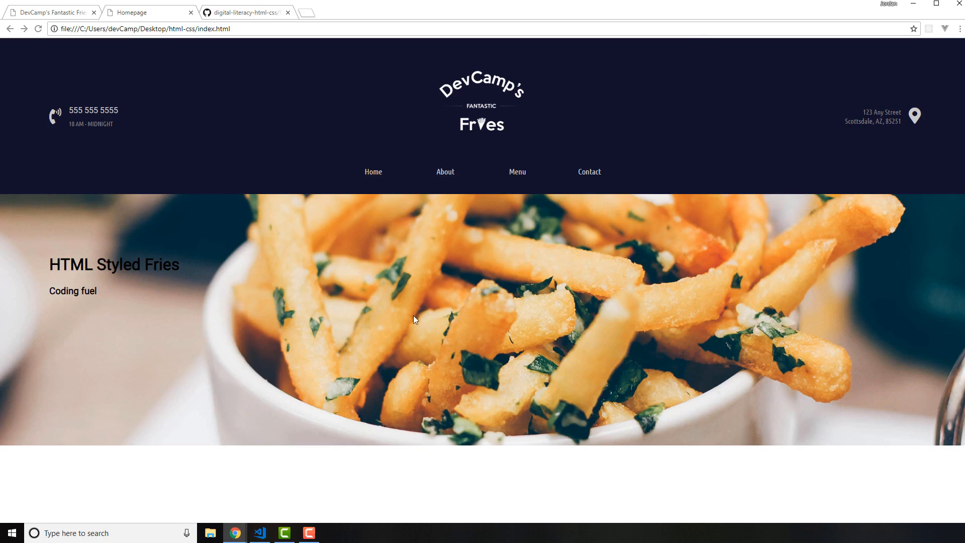
{"action": "mouse_move", "coordinate": [320, 400]}
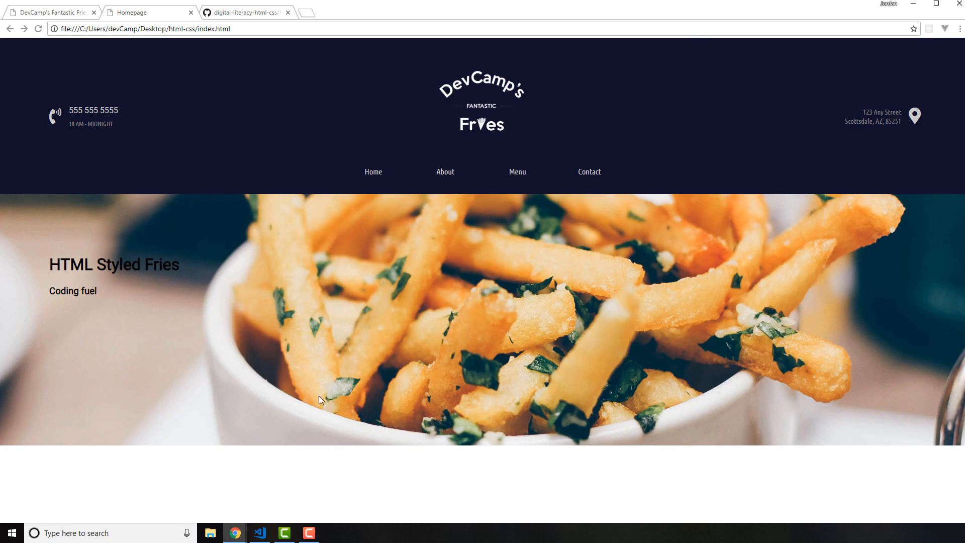
{"action": "mouse_move", "coordinate": [460, 310]}
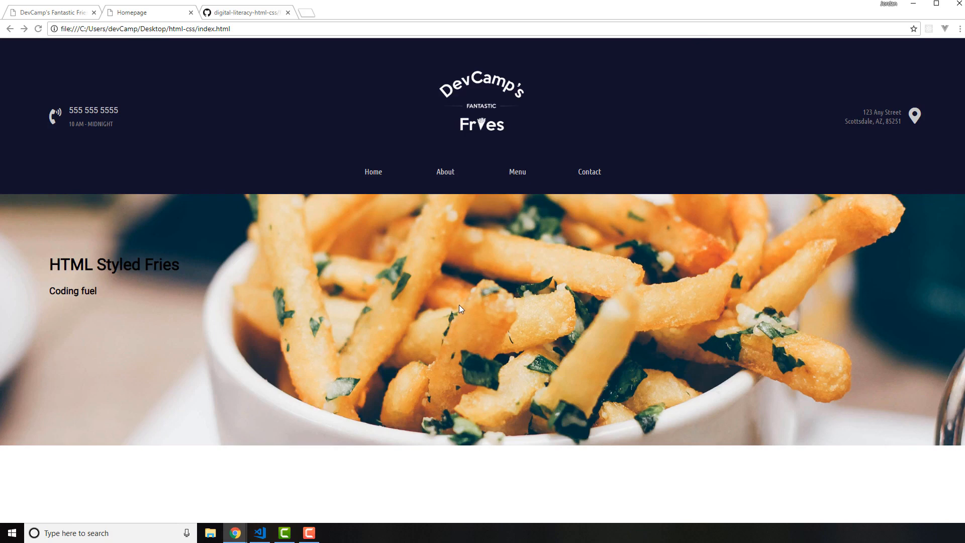
{"action": "mouse_move", "coordinate": [296, 47]}
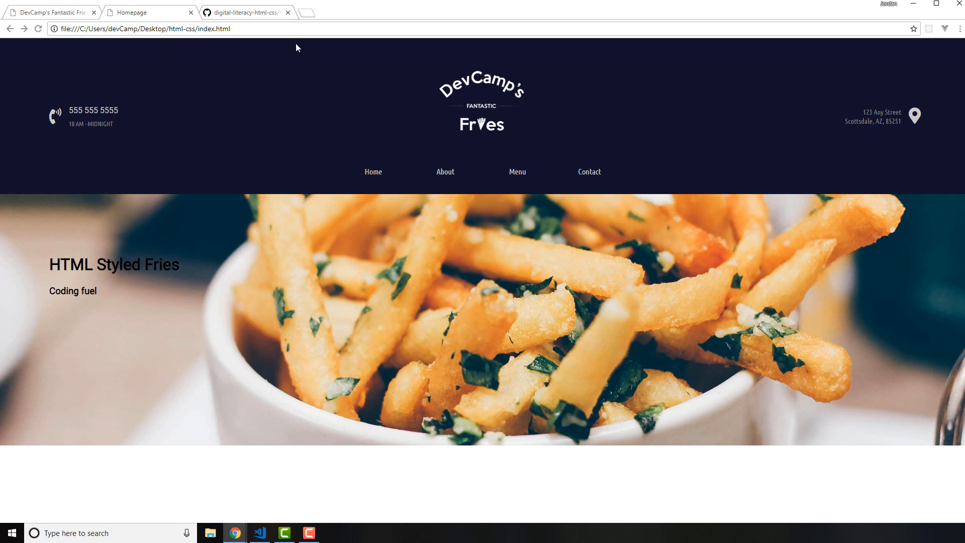
{"action": "left_click", "coordinate": [144, 28]}
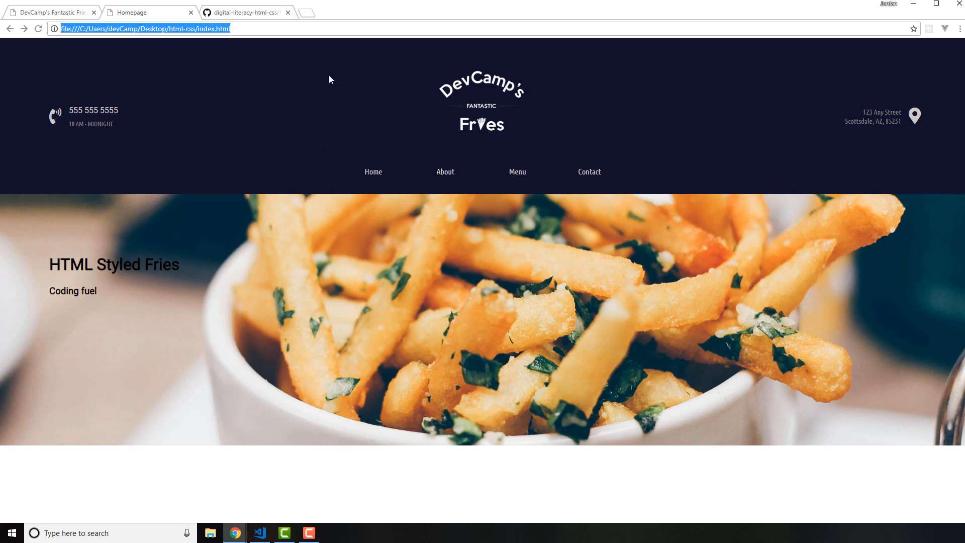
Check the fixed background while scrolling, close the small Chrome window, and return to homepage.css.
{"action": "left_click", "coordinate": [121, 12]}
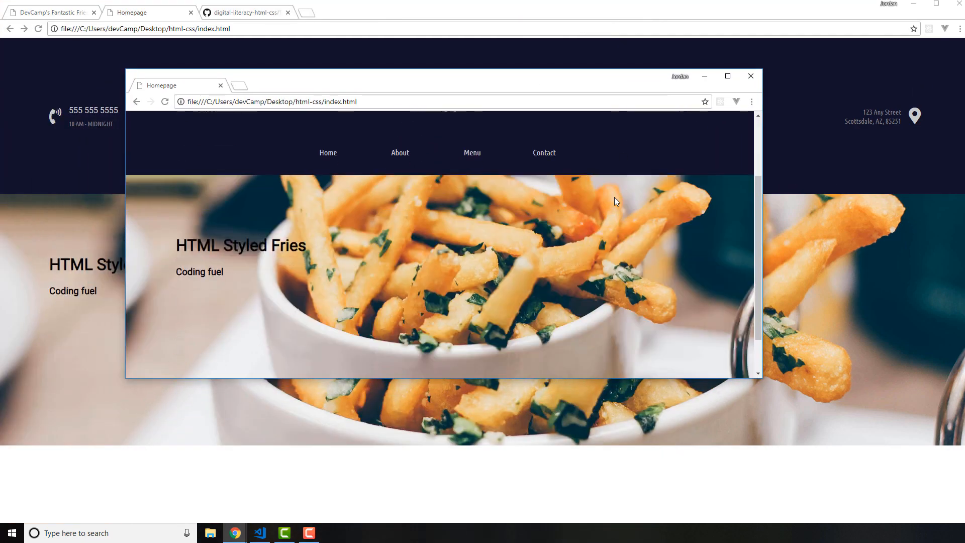
{"action": "scroll", "scroll_direction": "up", "scroll_amount": 3}
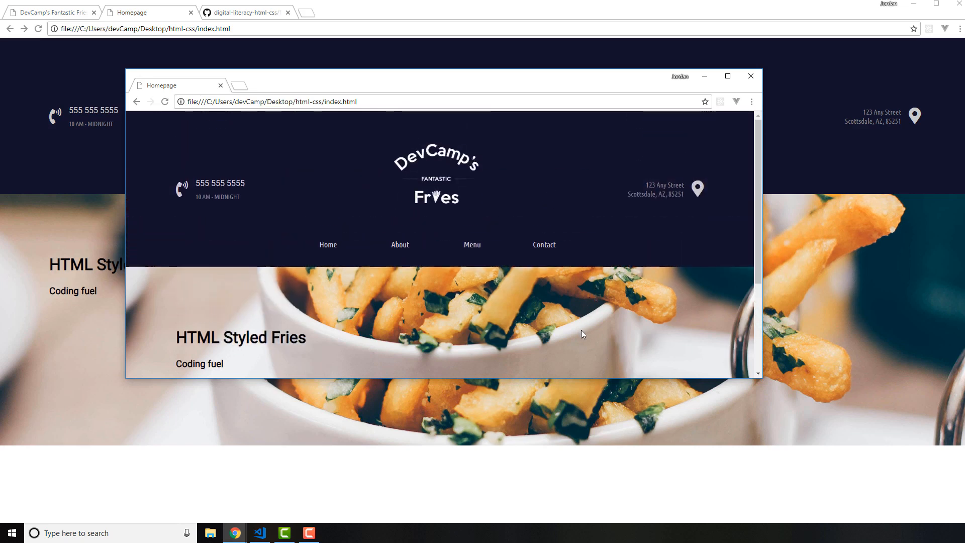
{"action": "mouse_move", "coordinate": [577, 346]}
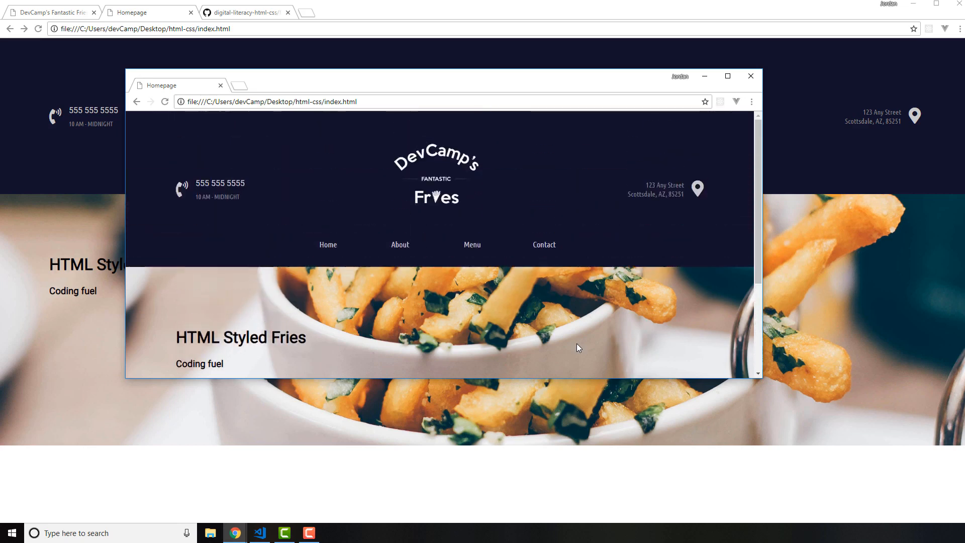
{"action": "mouse_move", "coordinate": [570, 313]}
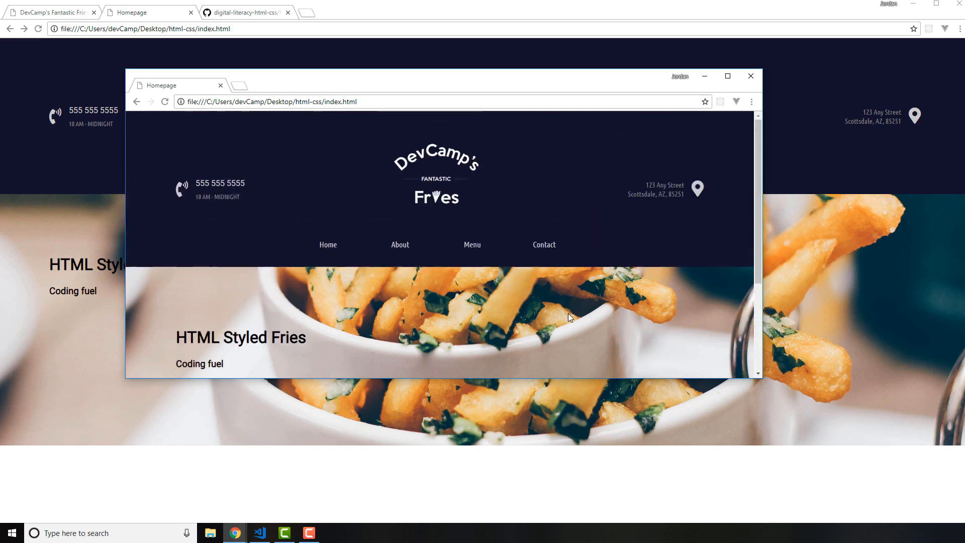
{"action": "left_click", "coordinate": [727, 76]}
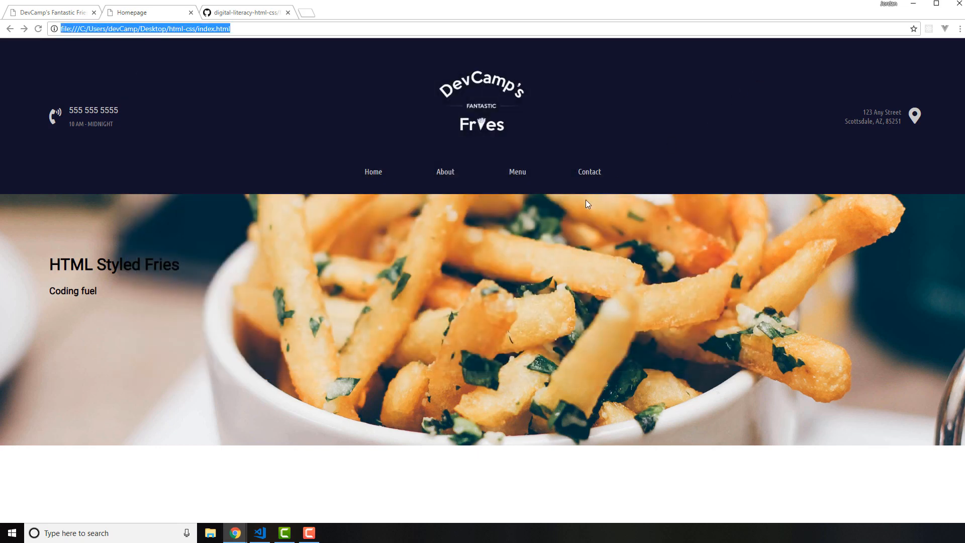
{"action": "mouse_move", "coordinate": [156, 289]}
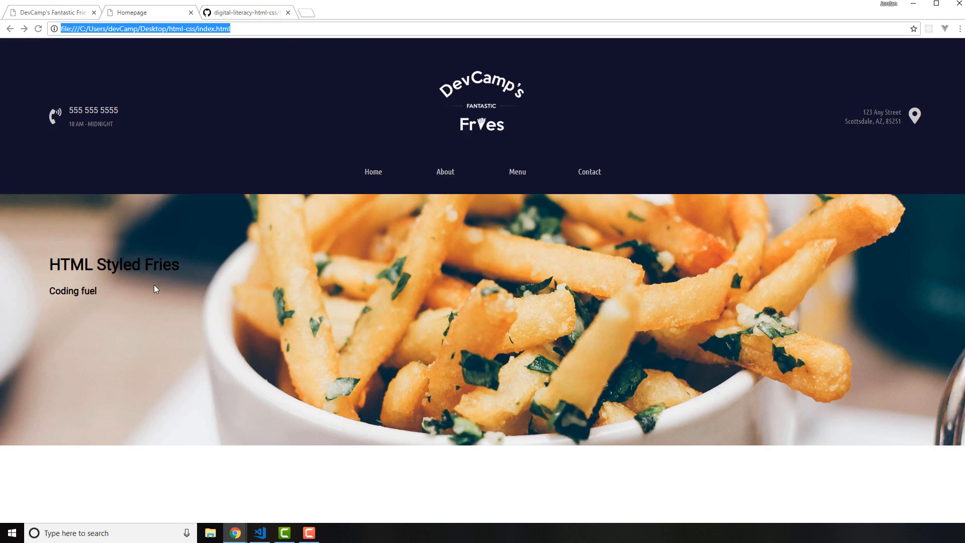
{"action": "left_click", "coordinate": [258, 533]}
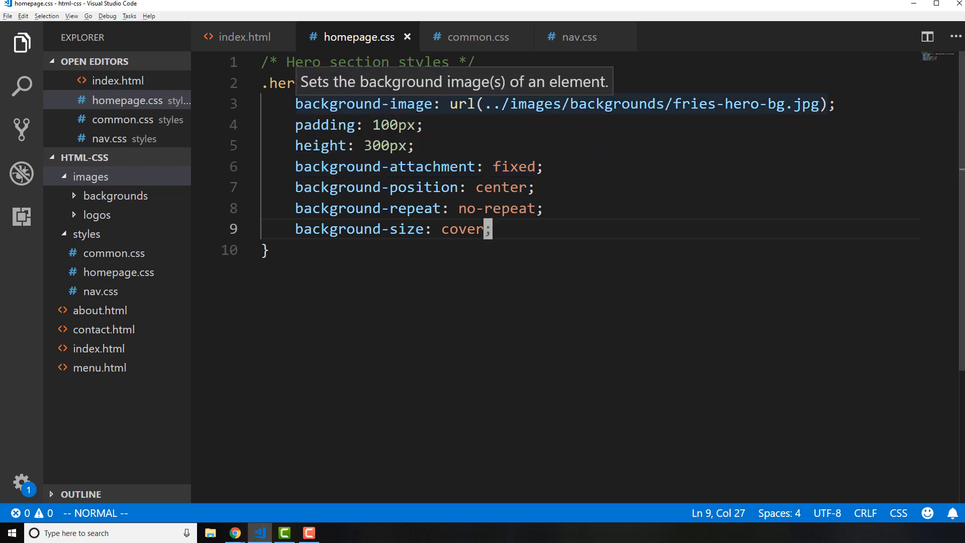
{"action": "mouse_move", "coordinate": [547, 118]}
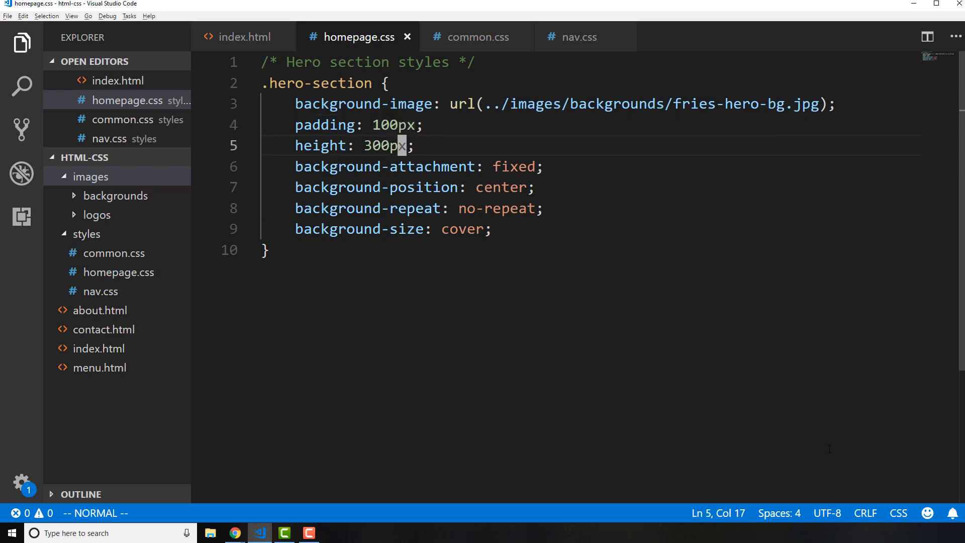
{"action": "key", "text": "Down"}
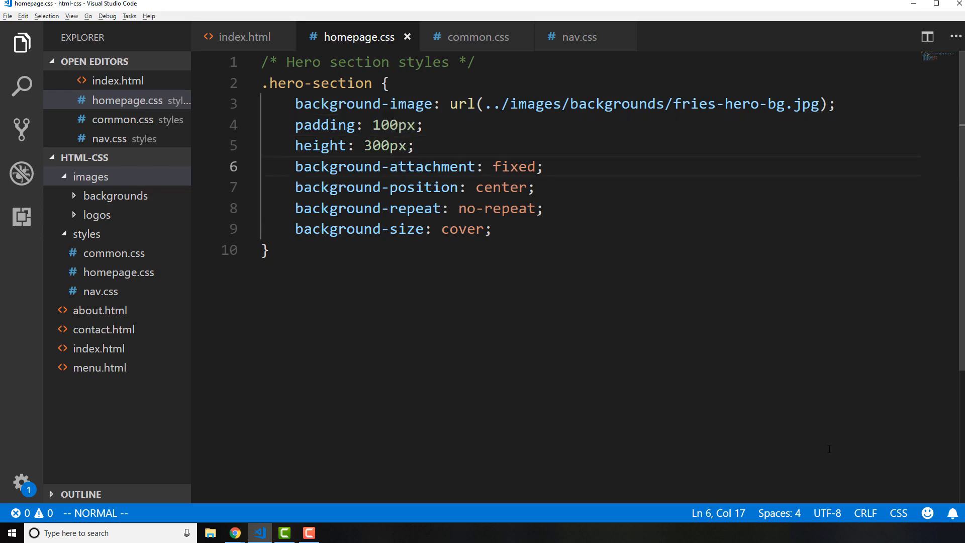
{"action": "key", "text": "Left"}
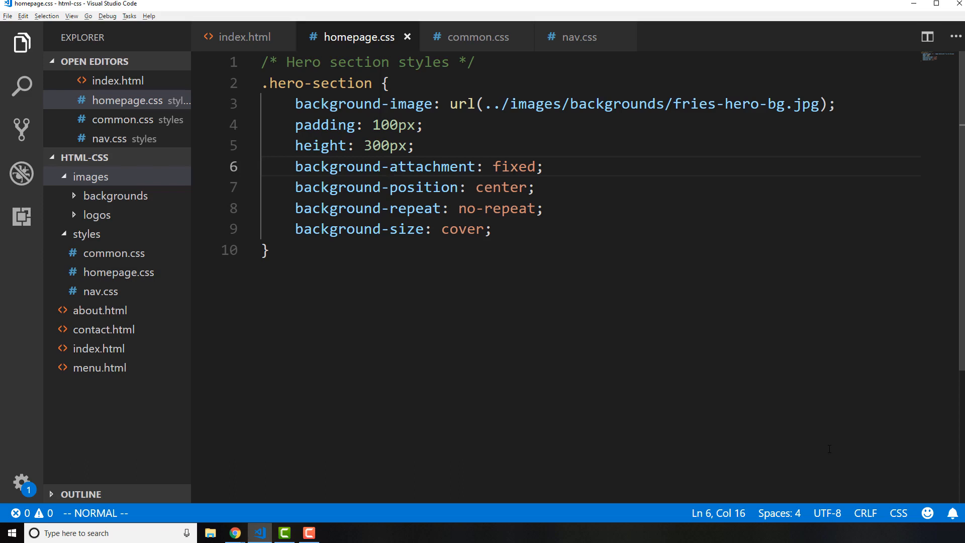
{"action": "key", "text": "V"}
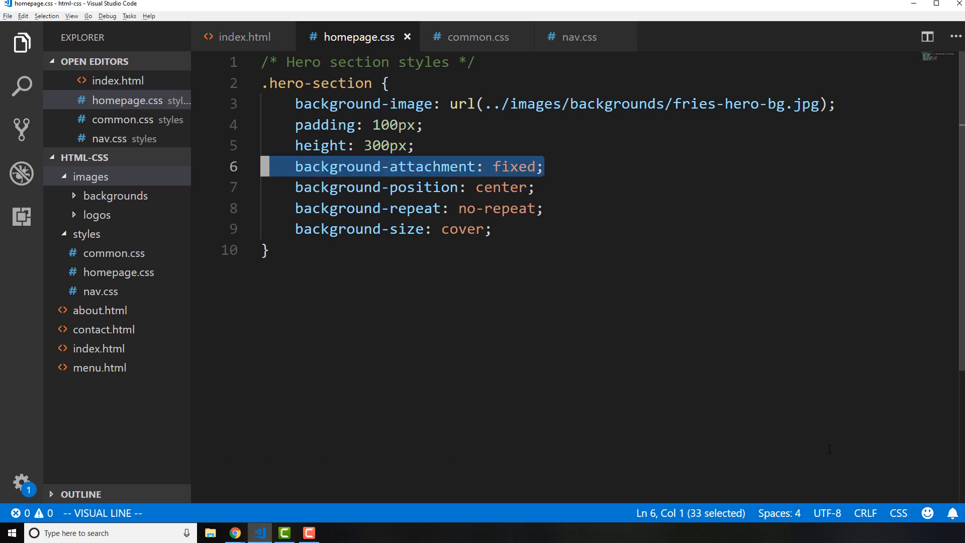
{"action": "key", "text": "Escape"}
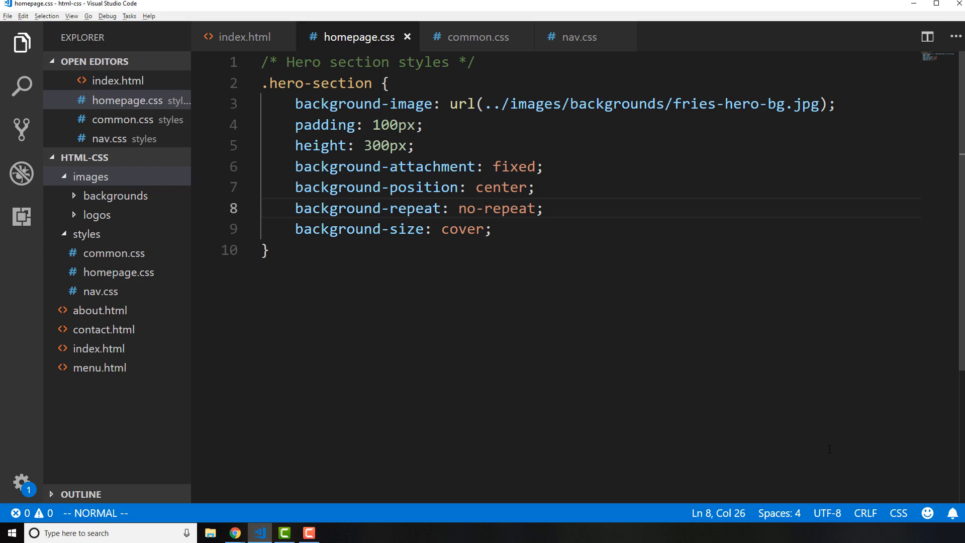
{"action": "key", "text": "Up"}
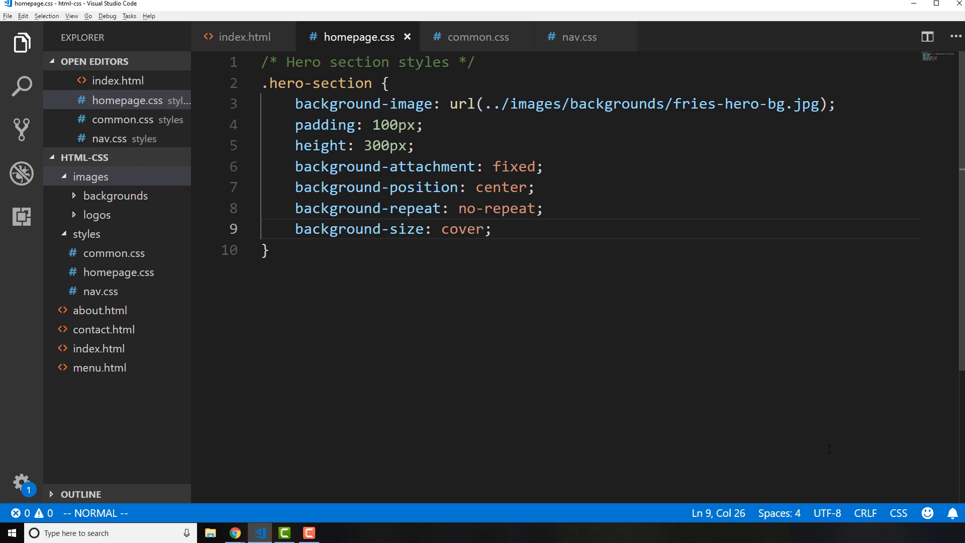
{"action": "left_click", "coordinate": [233, 533]}
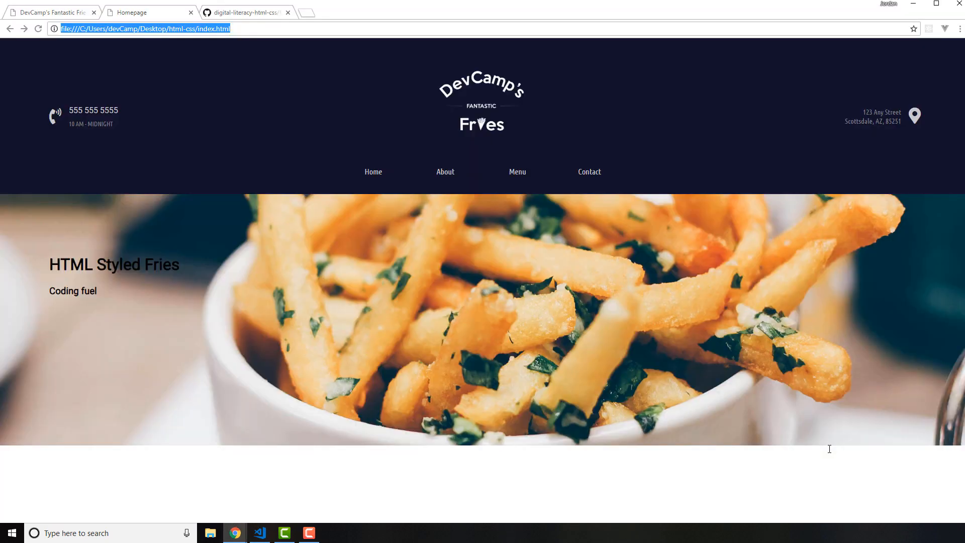
{"action": "mouse_move", "coordinate": [822, 423]}
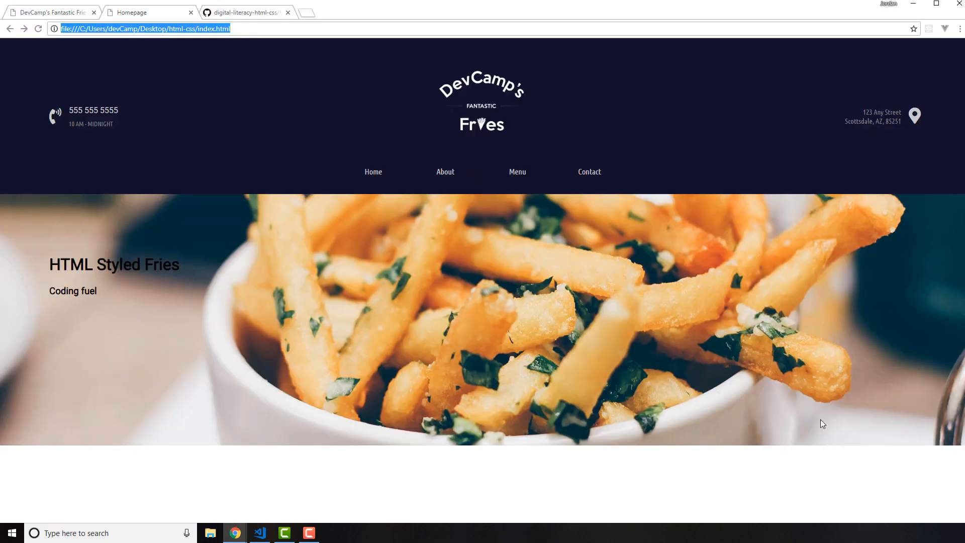
{"action": "mouse_move", "coordinate": [559, 290]}
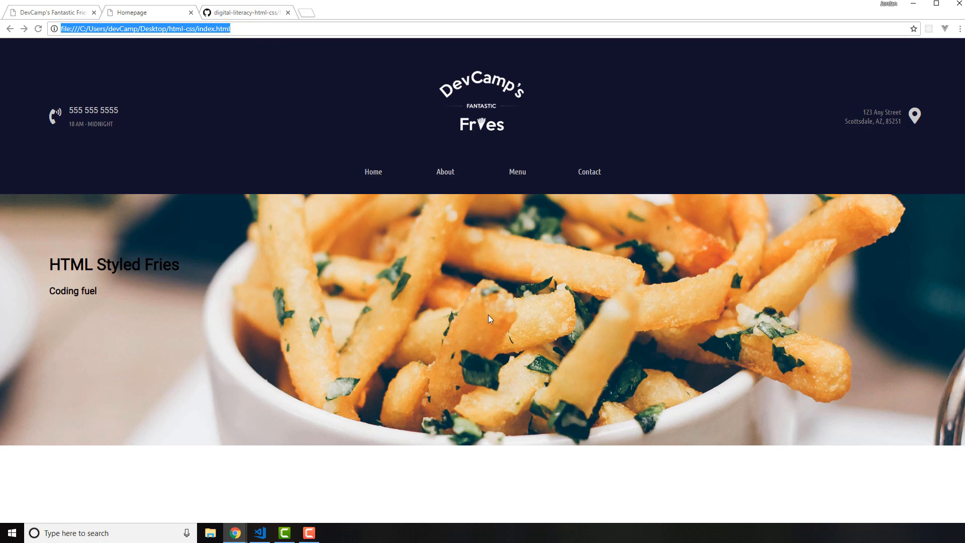
{"action": "mouse_move", "coordinate": [934, 419]}
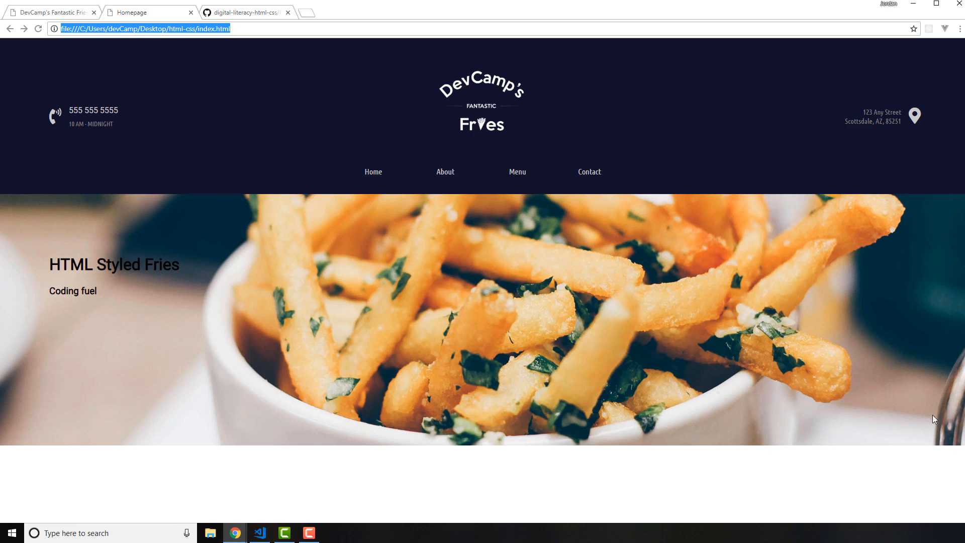
{"action": "mouse_move", "coordinate": [893, 430]}
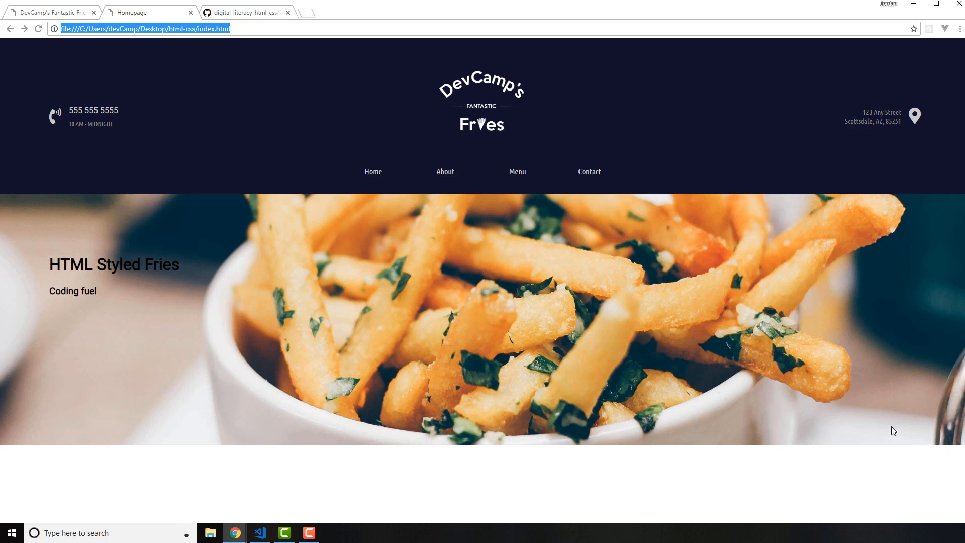
{"action": "mouse_move", "coordinate": [521, 281]}
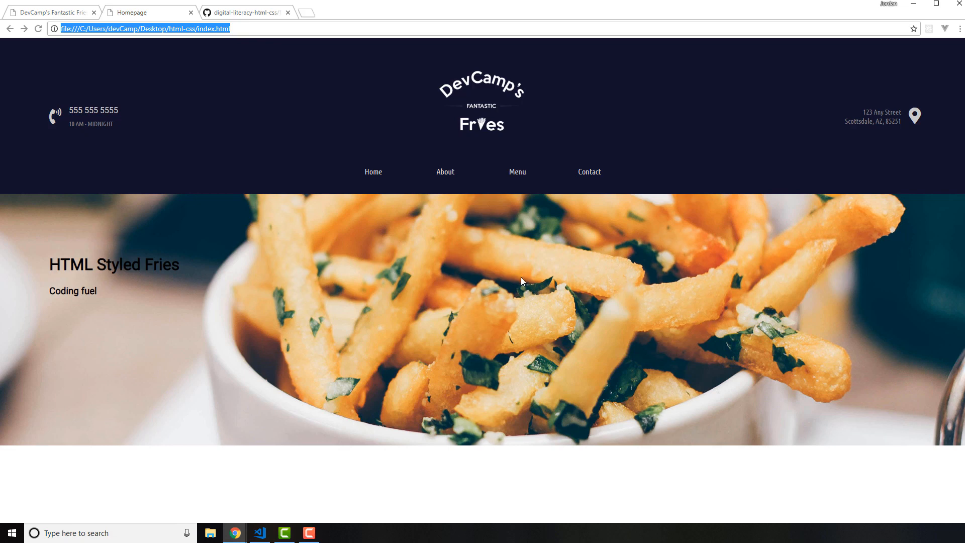
{"action": "mouse_move", "coordinate": [236, 449]}
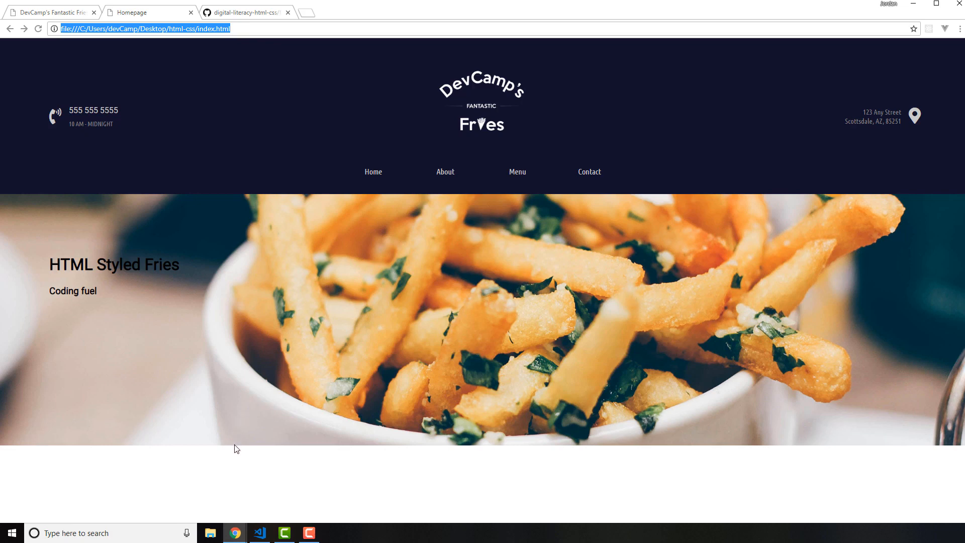
{"action": "mouse_move", "coordinate": [336, 236]}
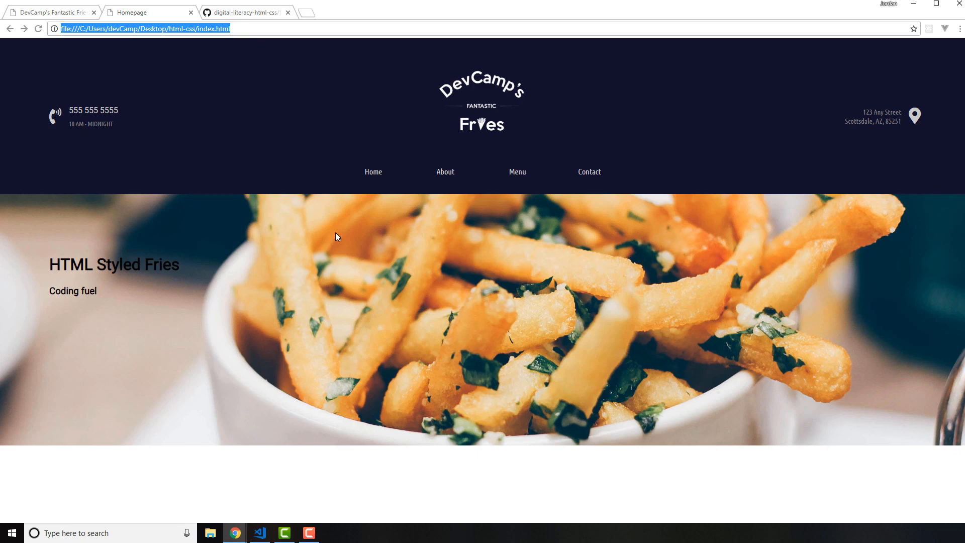
{"action": "mouse_move", "coordinate": [735, 403]}
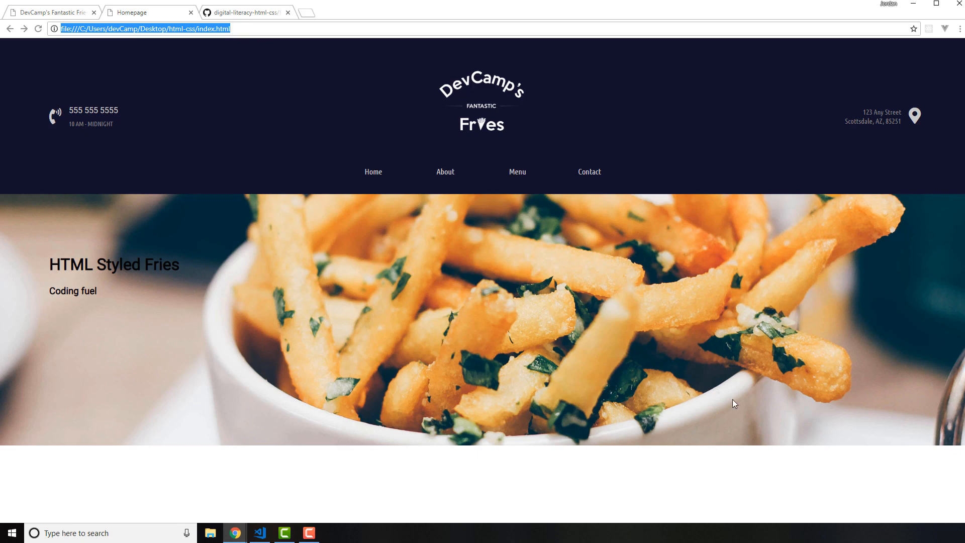
{"action": "mouse_move", "coordinate": [724, 414]}
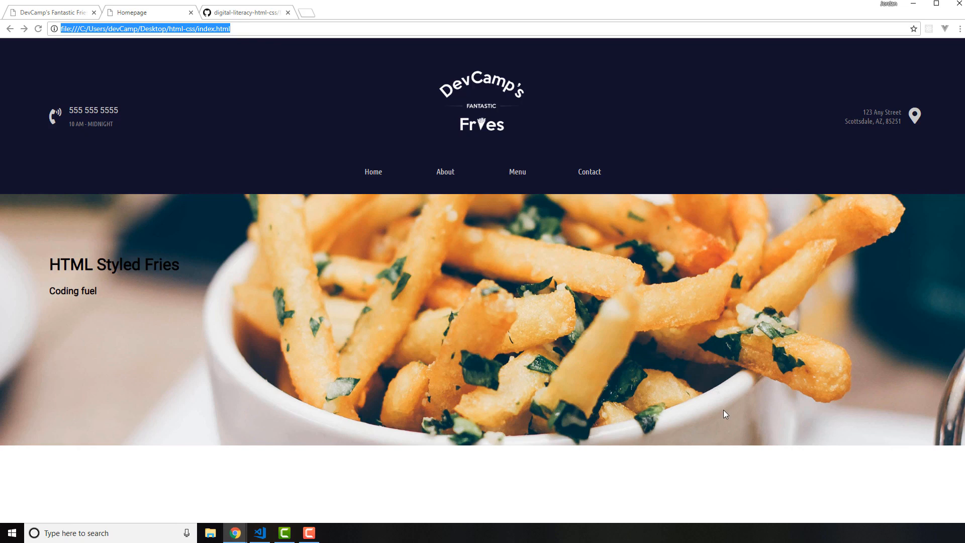
{"action": "mouse_move", "coordinate": [601, 307]}
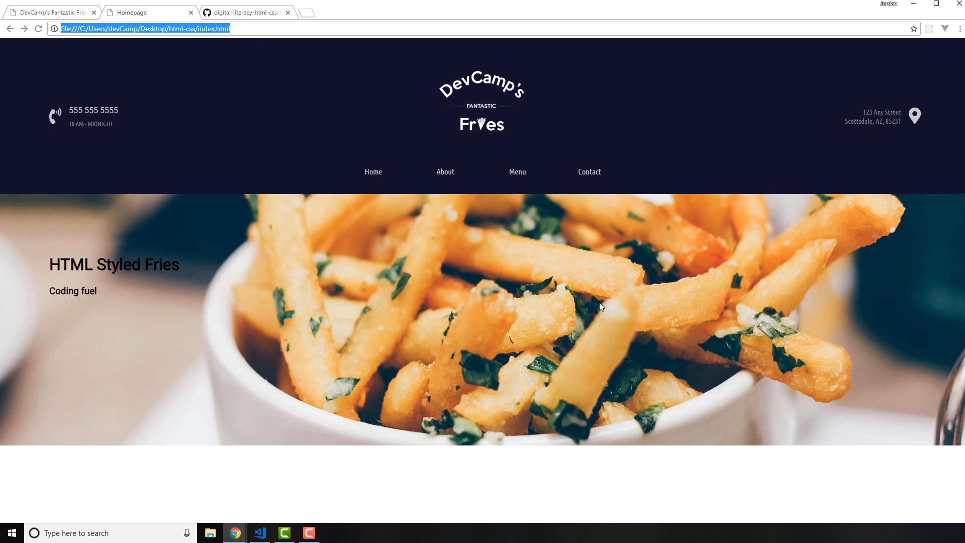
{"action": "mouse_move", "coordinate": [488, 338]}
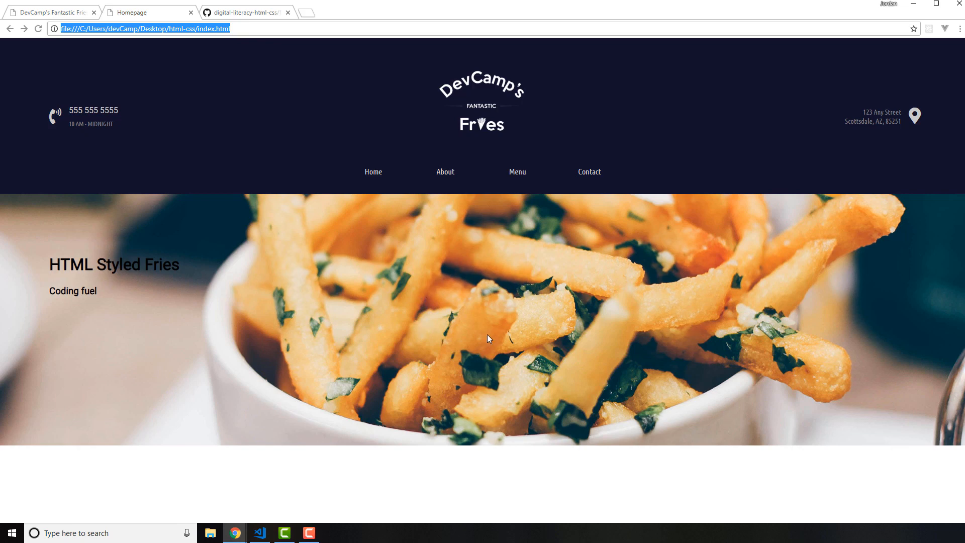
{"action": "mouse_move", "coordinate": [602, 352]}
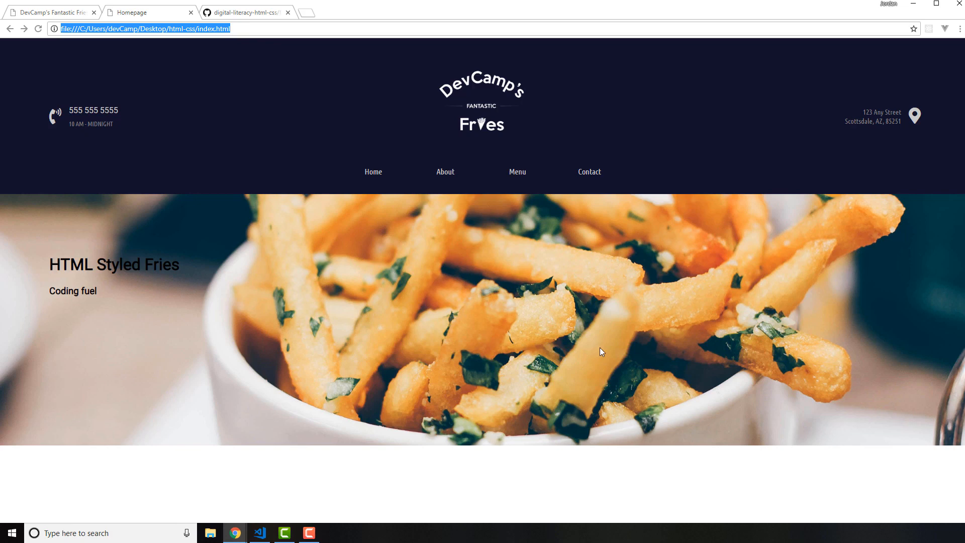
{"action": "mouse_move", "coordinate": [567, 320]}
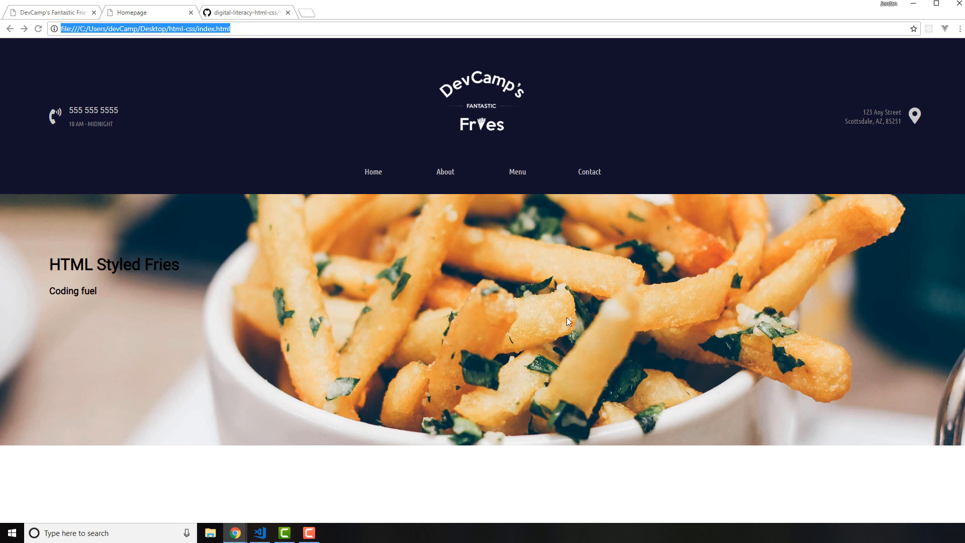
{"action": "mouse_move", "coordinate": [498, 378]}
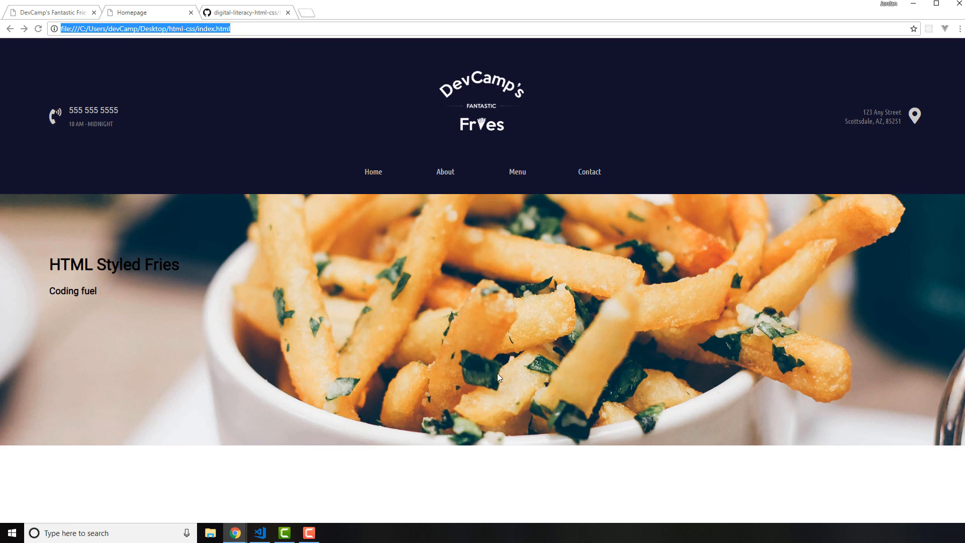